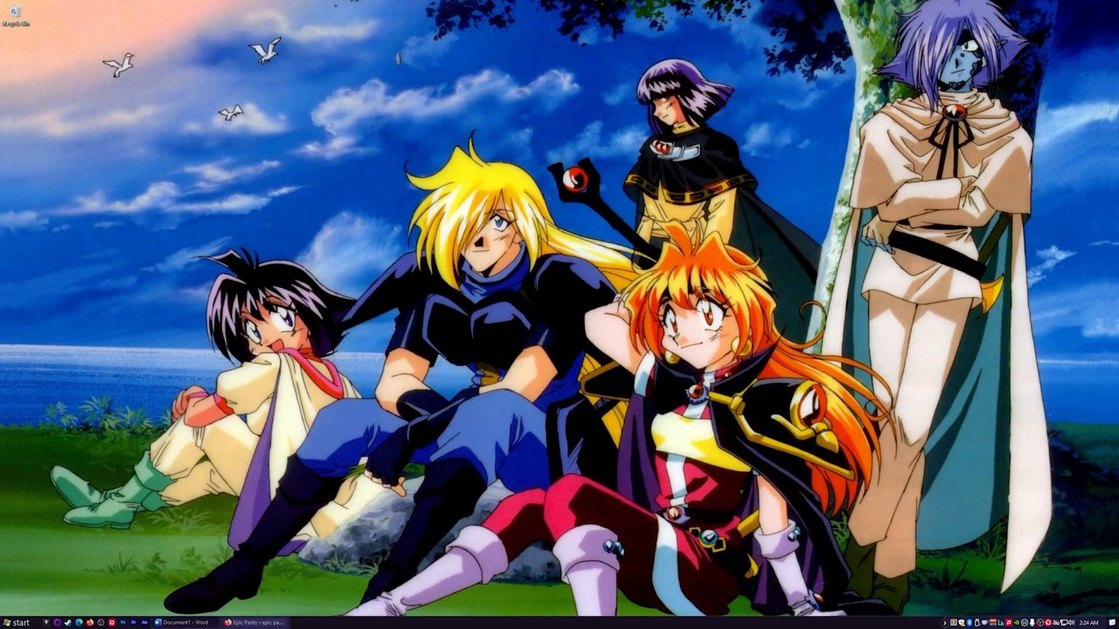
{"action": "mouse_move", "coordinate": [521, 567]}
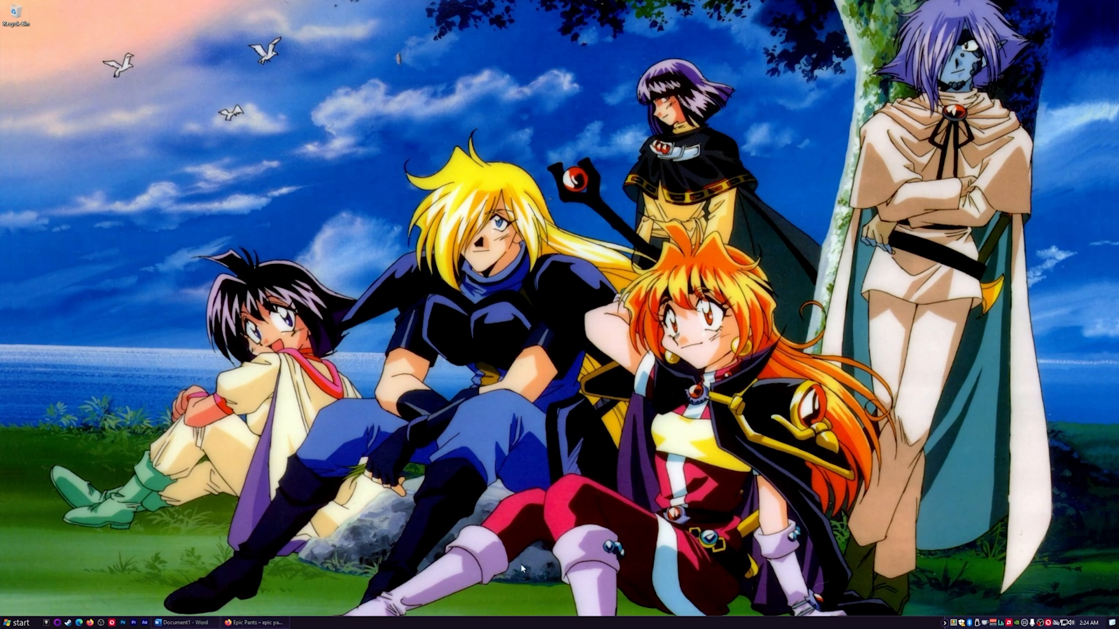
{"action": "mouse_move", "coordinate": [335, 623]}
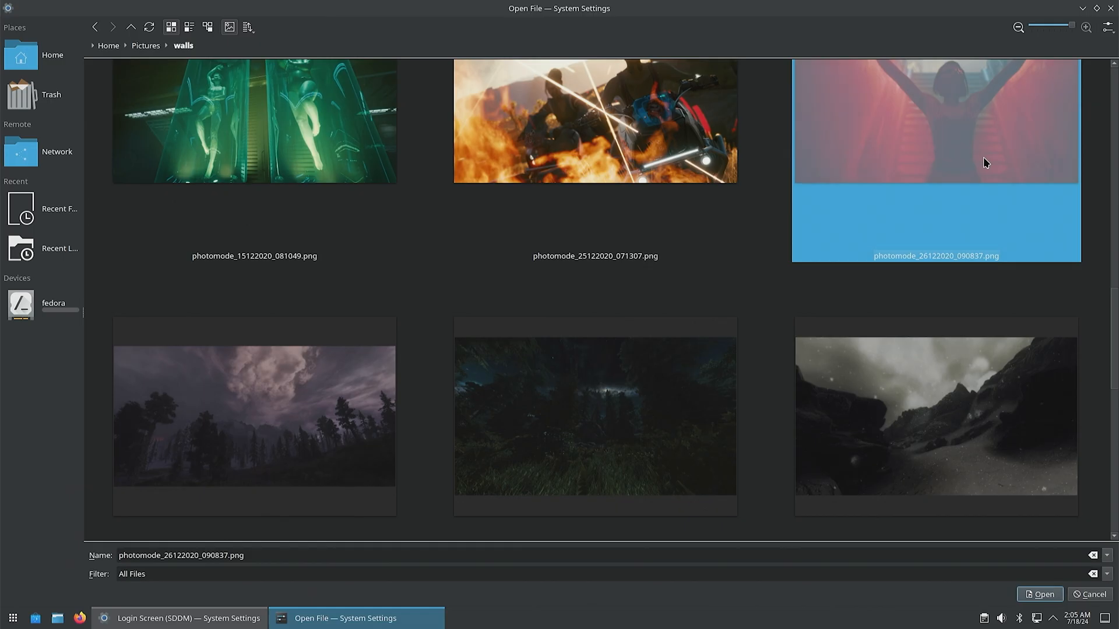
Apply photomode_26122020_090837.png as the SDDM login background and authenticate with the password.
{"action": "scroll", "scroll_direction": "down", "scroll_amount": 3}
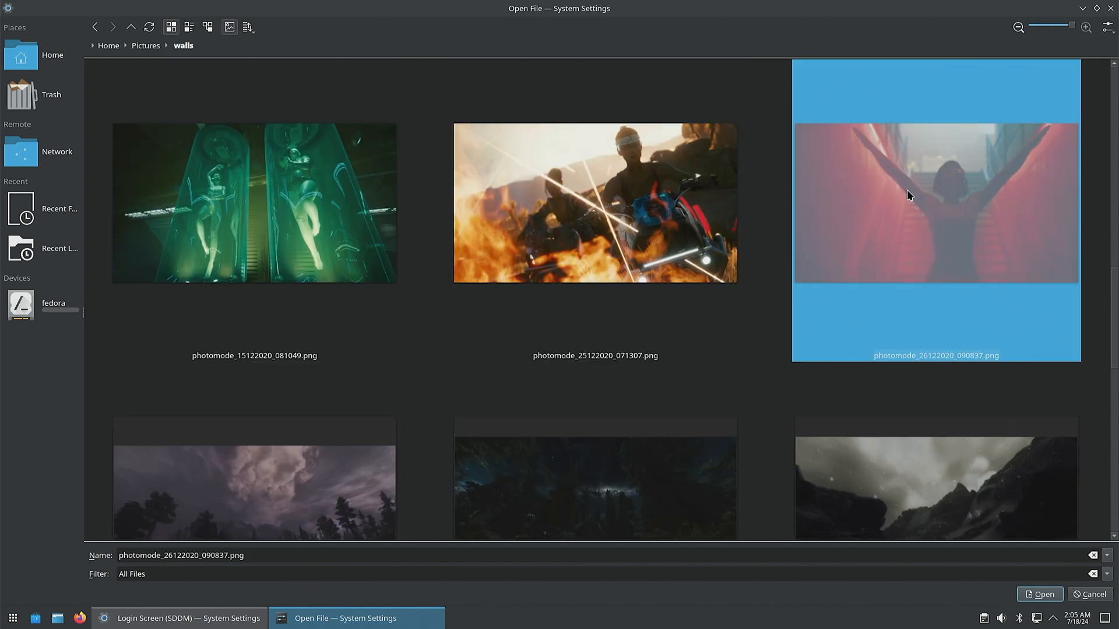
{"action": "left_click", "coordinate": [1040, 595]}
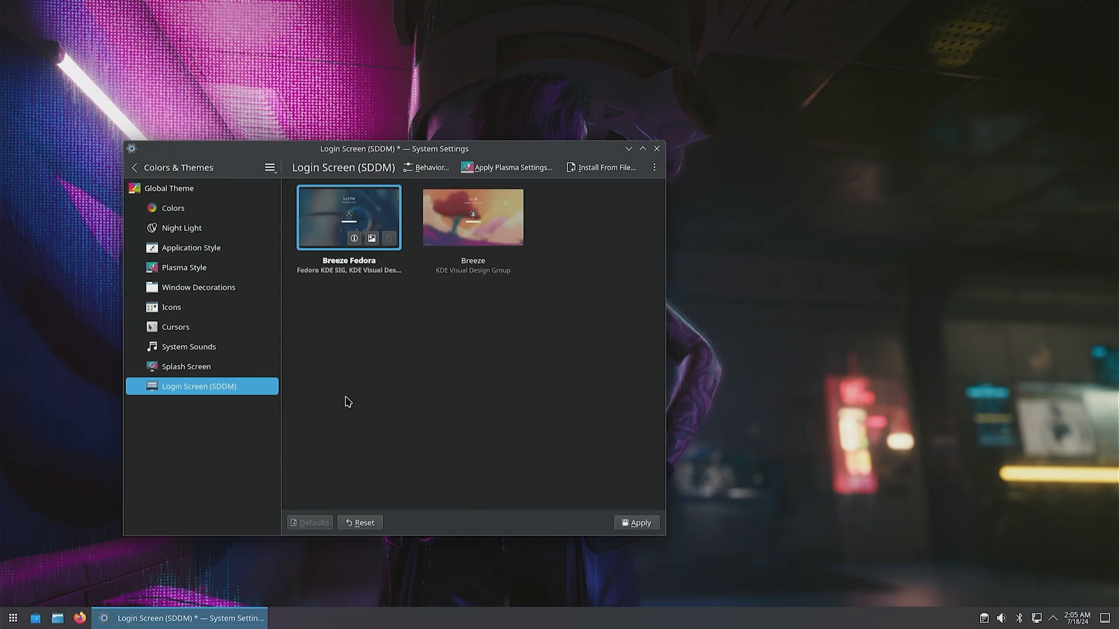
{"action": "left_click", "coordinate": [635, 522]}
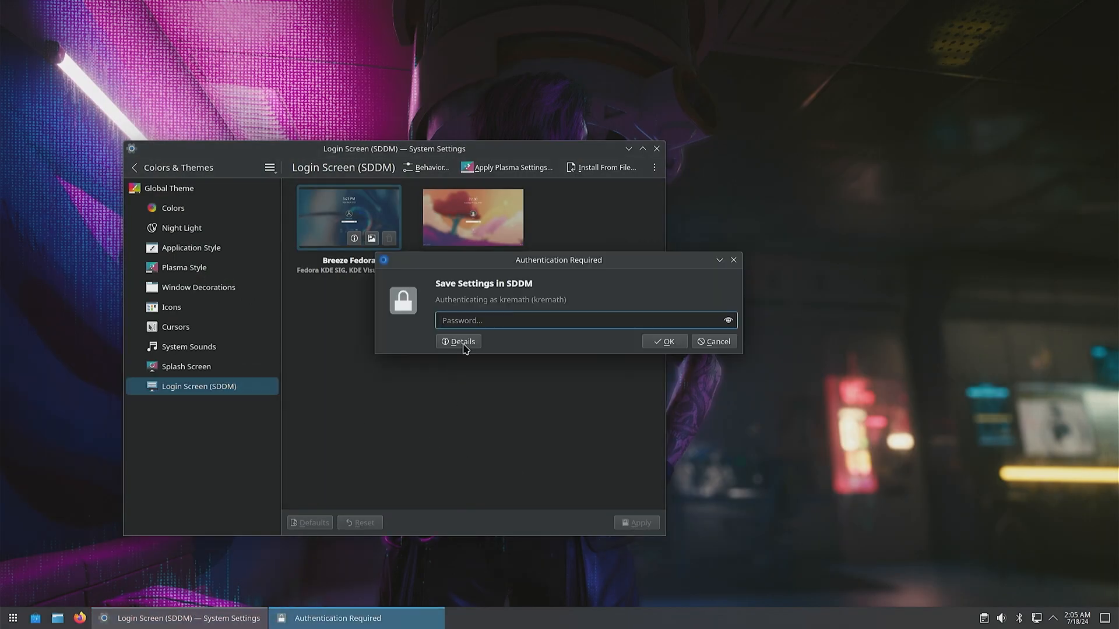
{"action": "type", "text": "password"}
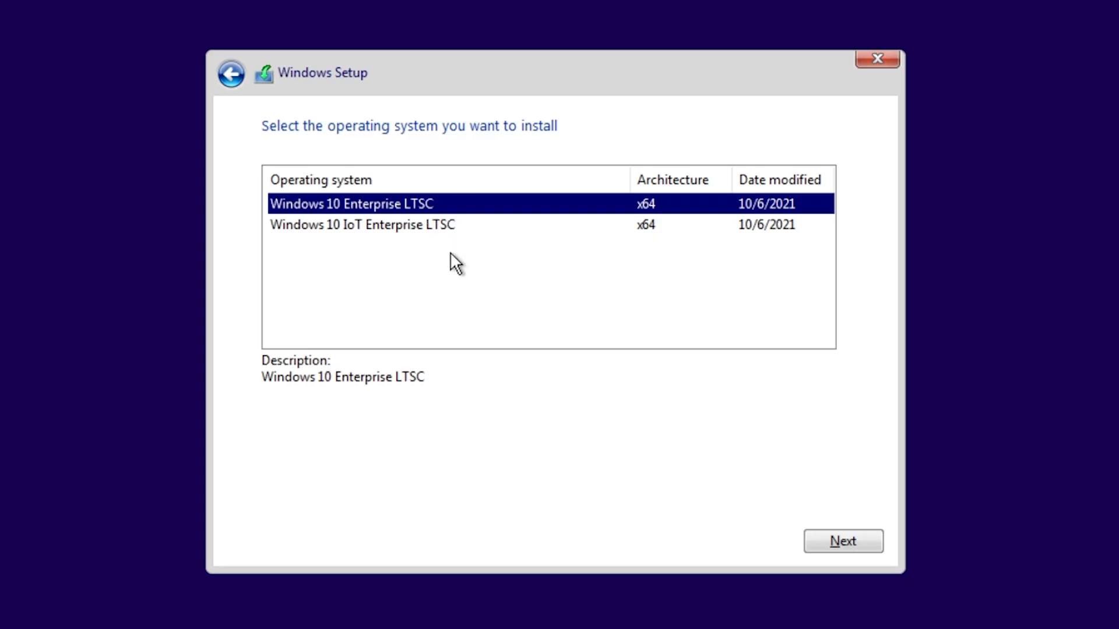
Select the Windows 10 IoT Enterprise LTSC edition and continue past the selection screen.
{"action": "left_click", "coordinate": [361, 225]}
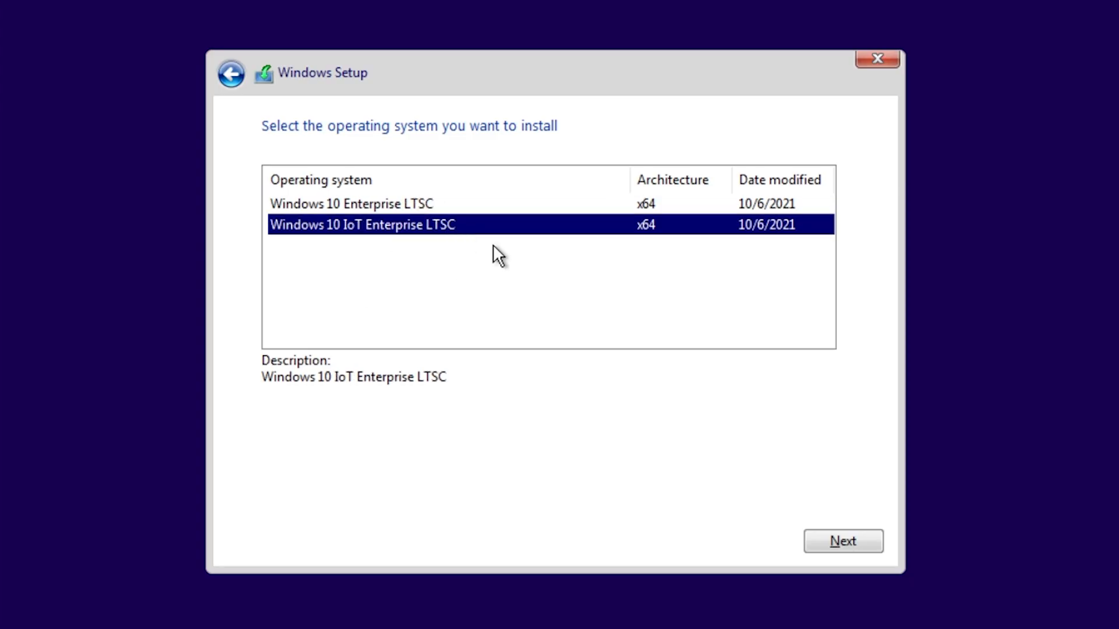
{"action": "left_click", "coordinate": [842, 541]}
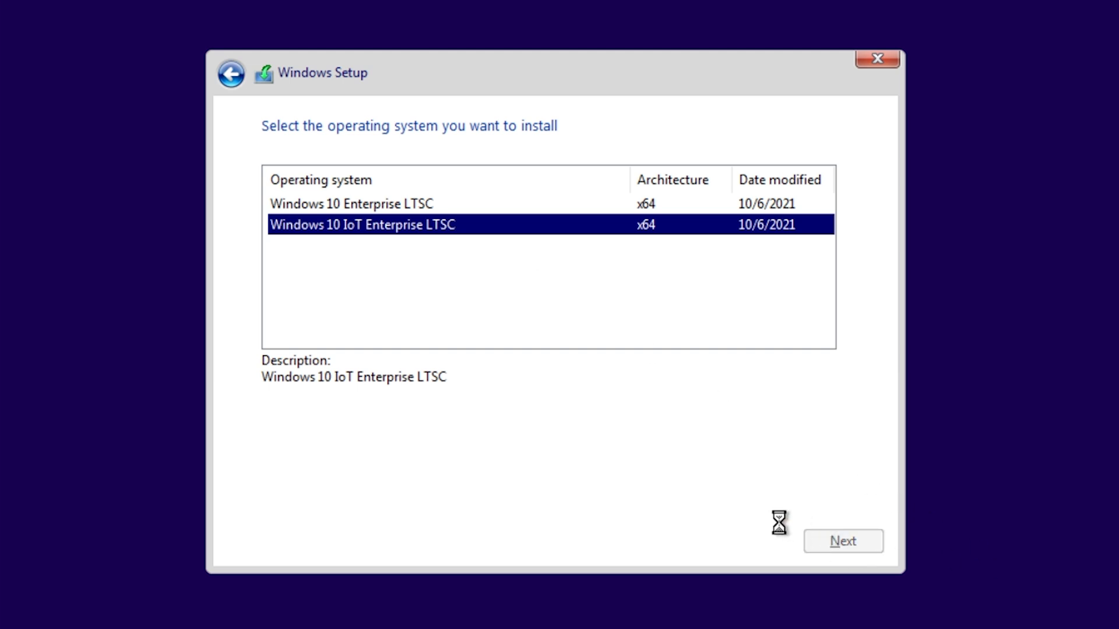
{"action": "left_click", "coordinate": [843, 540]}
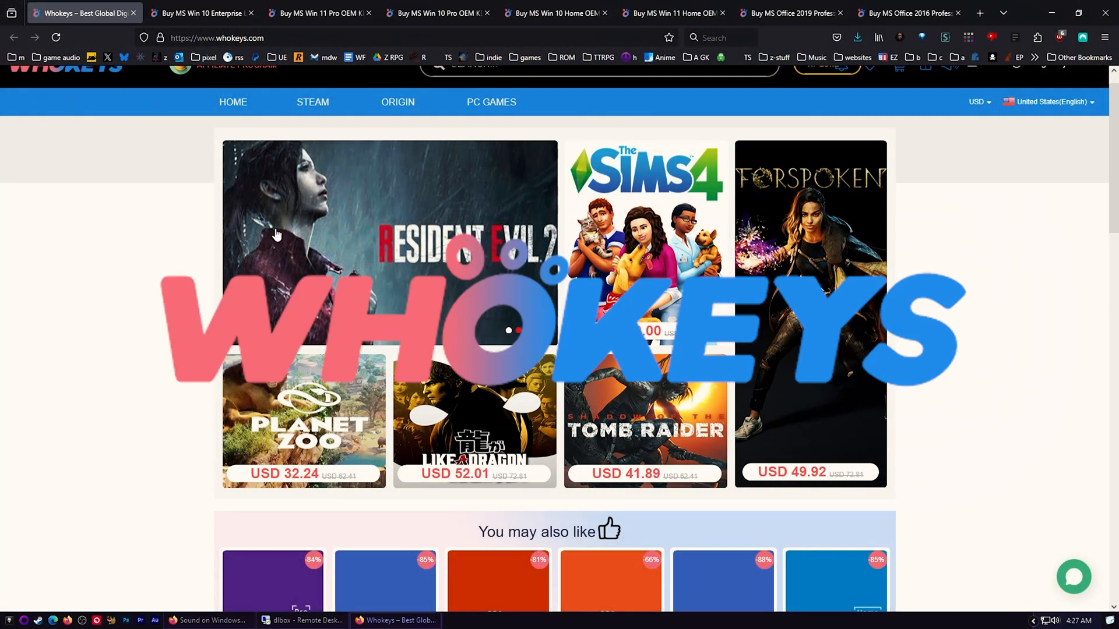
Open the Windows 10 Enterprise LTSC 2021 key page (USD 14.81) and start buying it.
{"action": "left_click", "coordinate": [200, 13]}
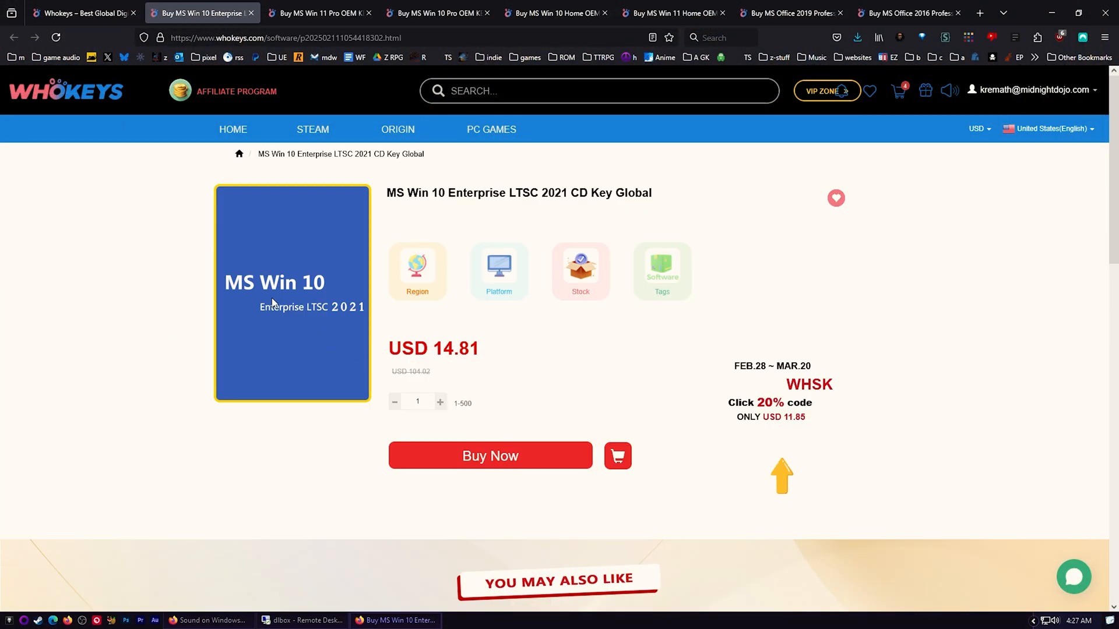
{"action": "mouse_move", "coordinate": [312, 308]}
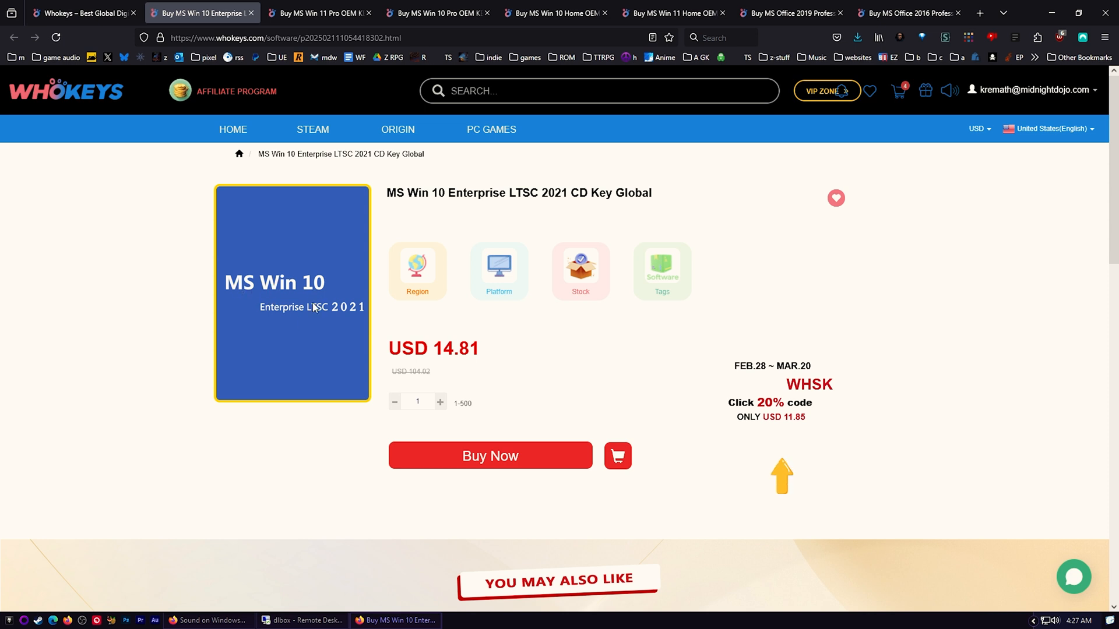
{"action": "mouse_move", "coordinate": [350, 316]}
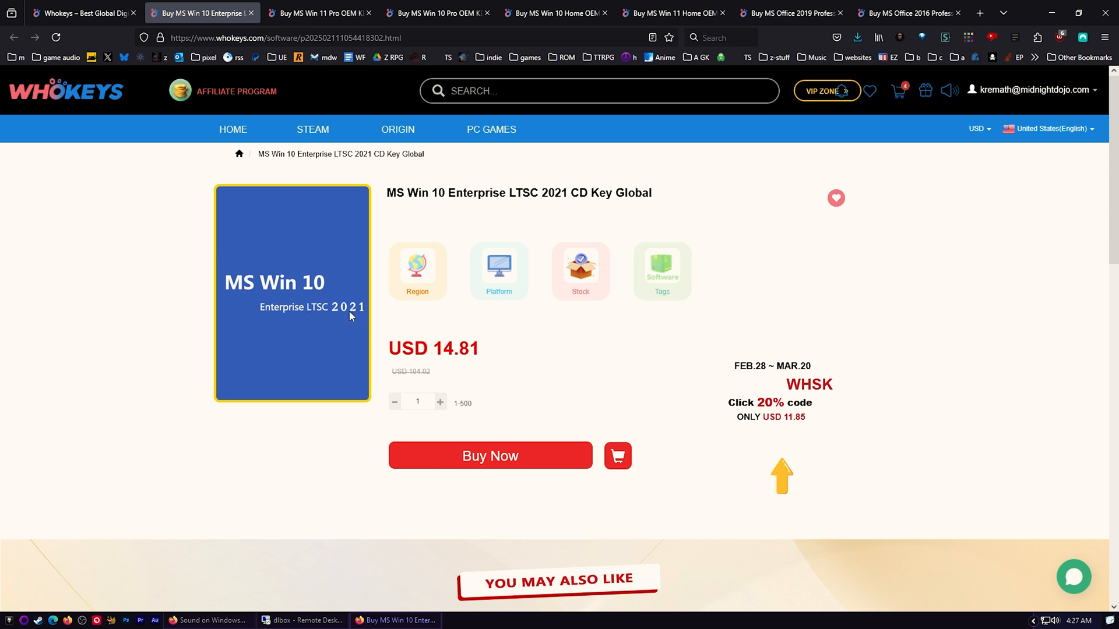
{"action": "mouse_move", "coordinate": [576, 373]}
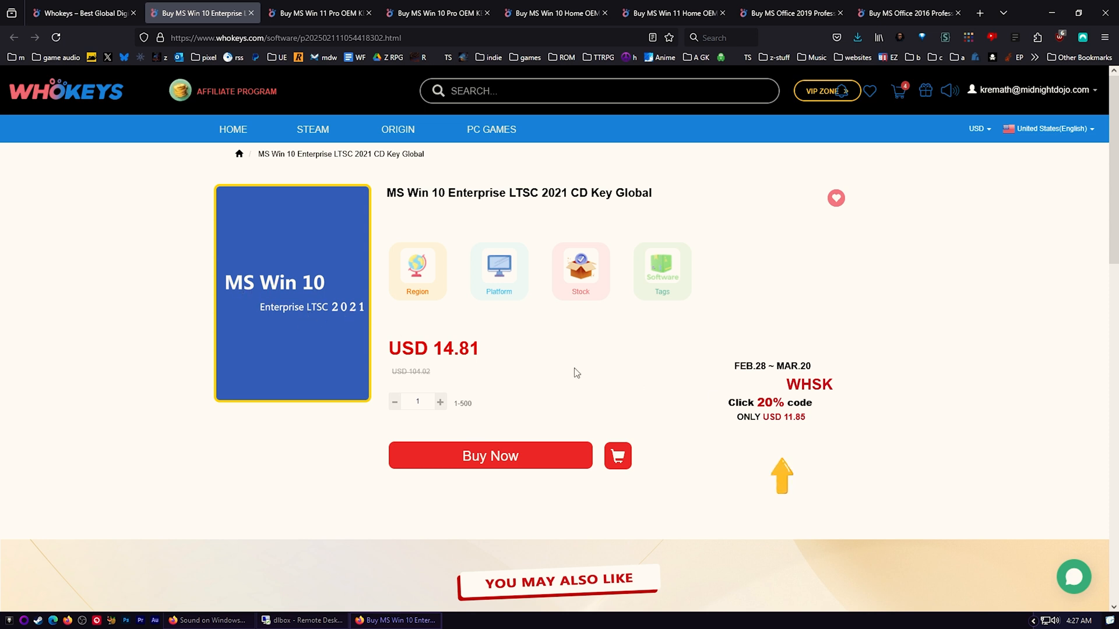
{"action": "double_click", "coordinate": [454, 348]}
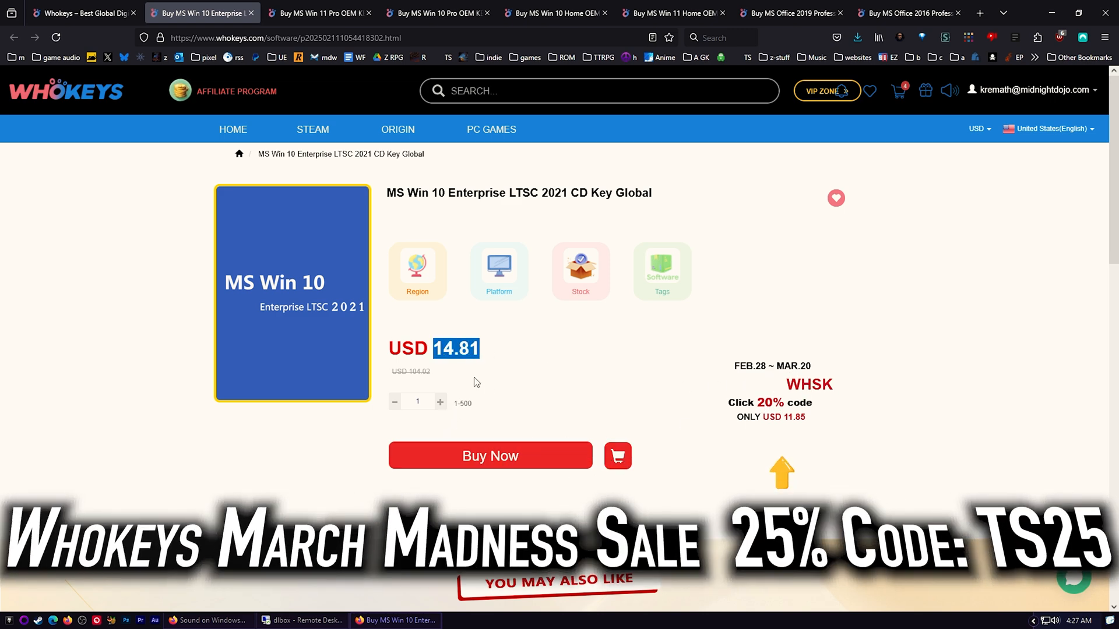
{"action": "left_click", "coordinate": [490, 455]}
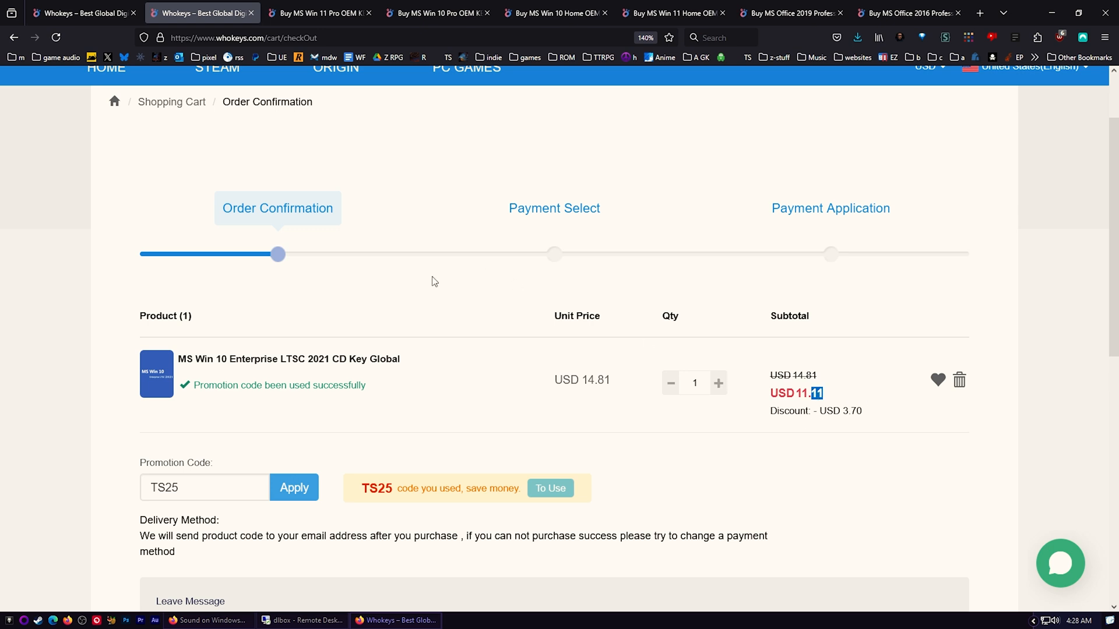
Start buying the Windows 11 Pro OEM key and check its USD 23.22 discounted subtotal.
{"action": "left_click", "coordinate": [318, 13]}
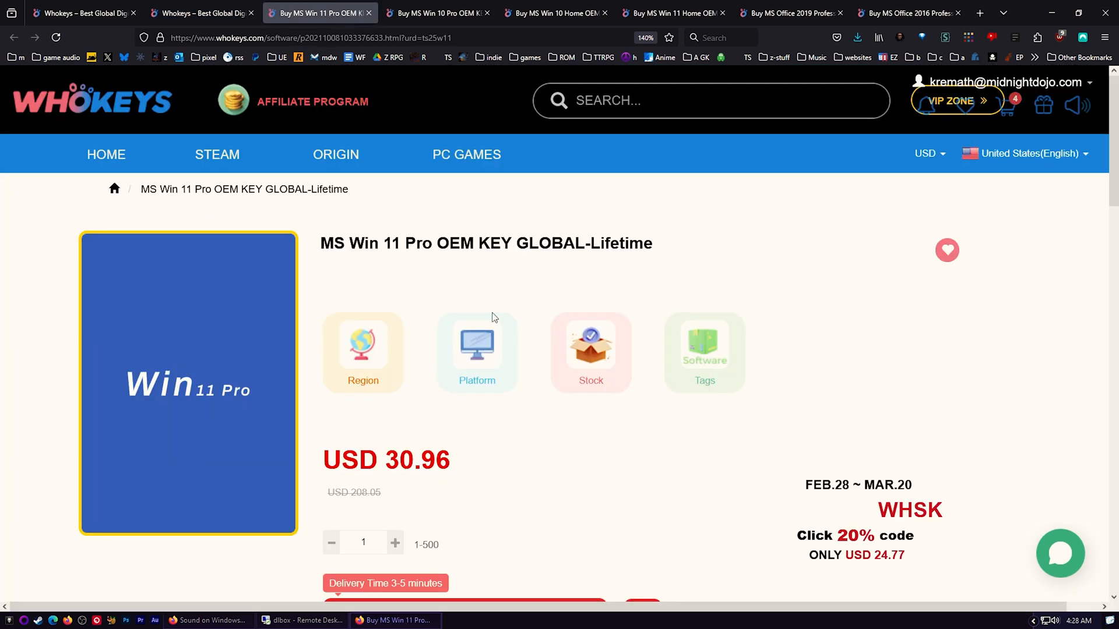
{"action": "scroll", "scroll_direction": "down", "scroll_amount": 3}
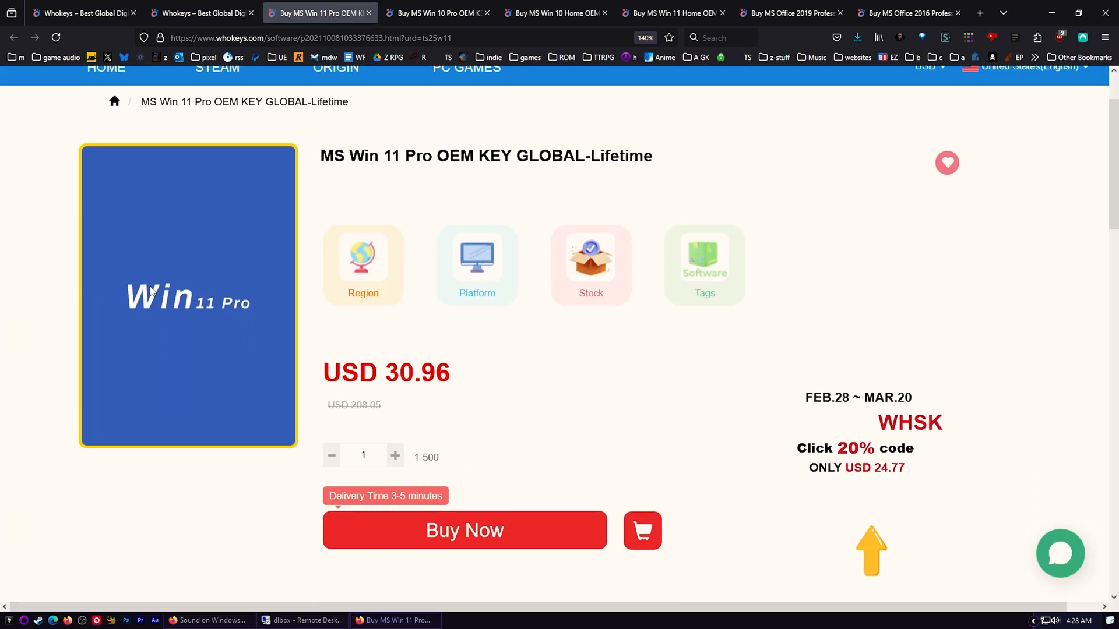
{"action": "left_click", "coordinate": [464, 531]}
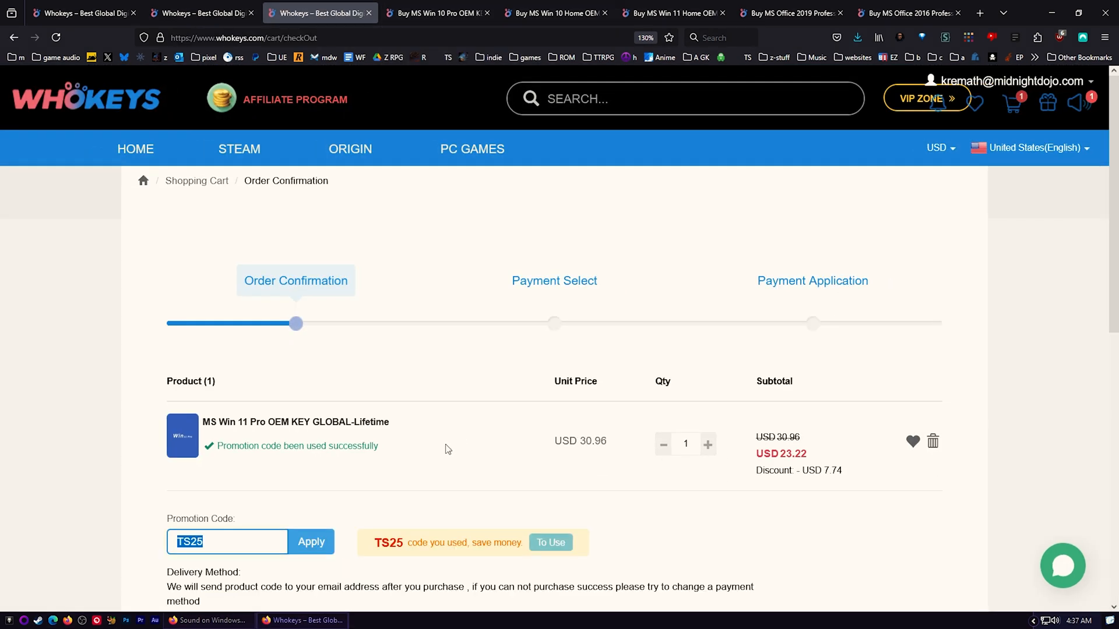
{"action": "scroll", "scroll_direction": "down", "scroll_amount": 3}
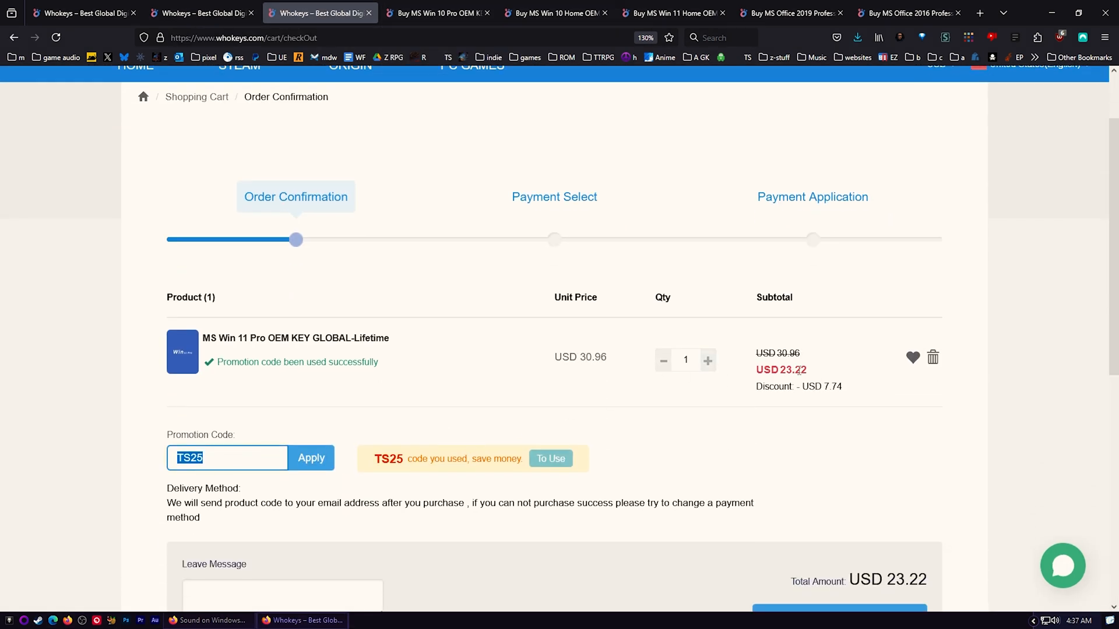
{"action": "mouse_move", "coordinate": [784, 374]}
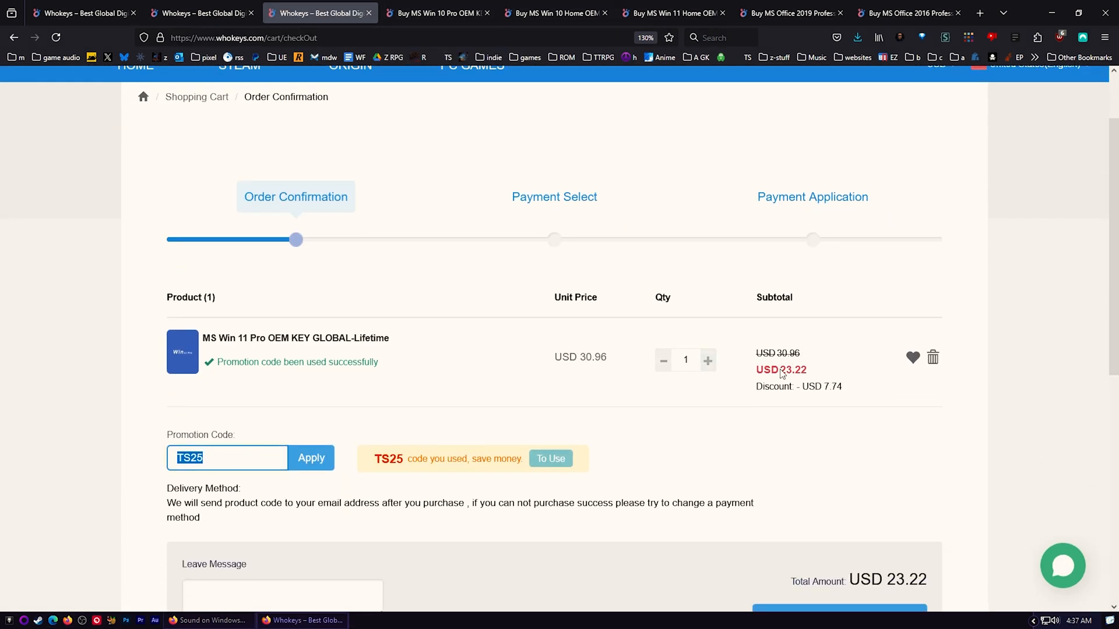
{"action": "double_click", "coordinate": [792, 370]}
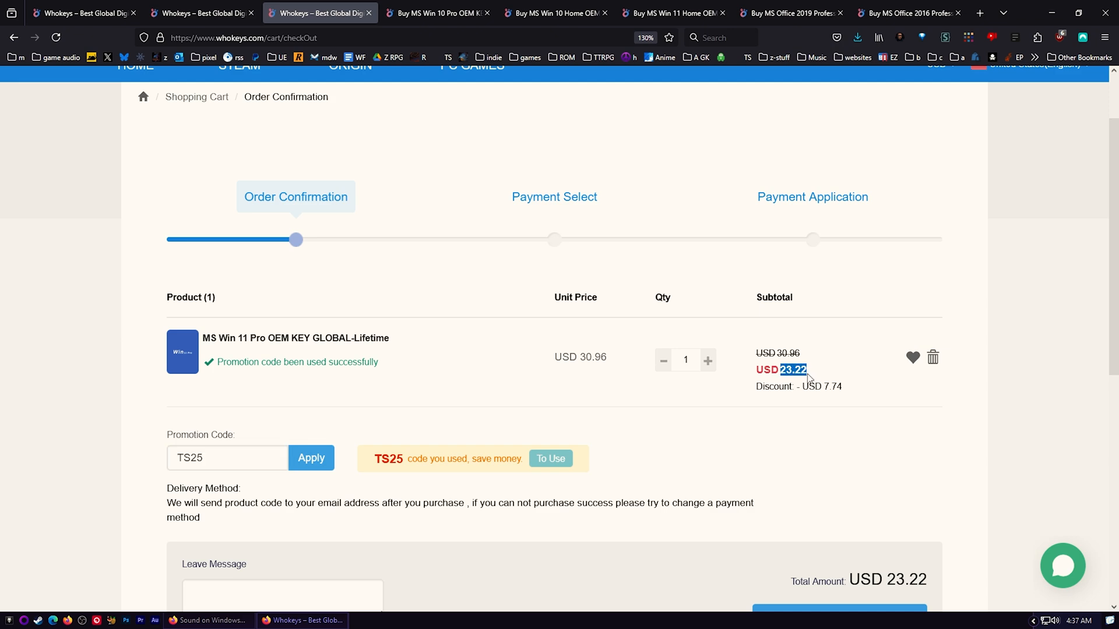
Browse the Win 10 Home, Win 11 Home, Office 2019 and 2016 pages, then return to LTSC checkout.
{"action": "left_click", "coordinate": [555, 13]}
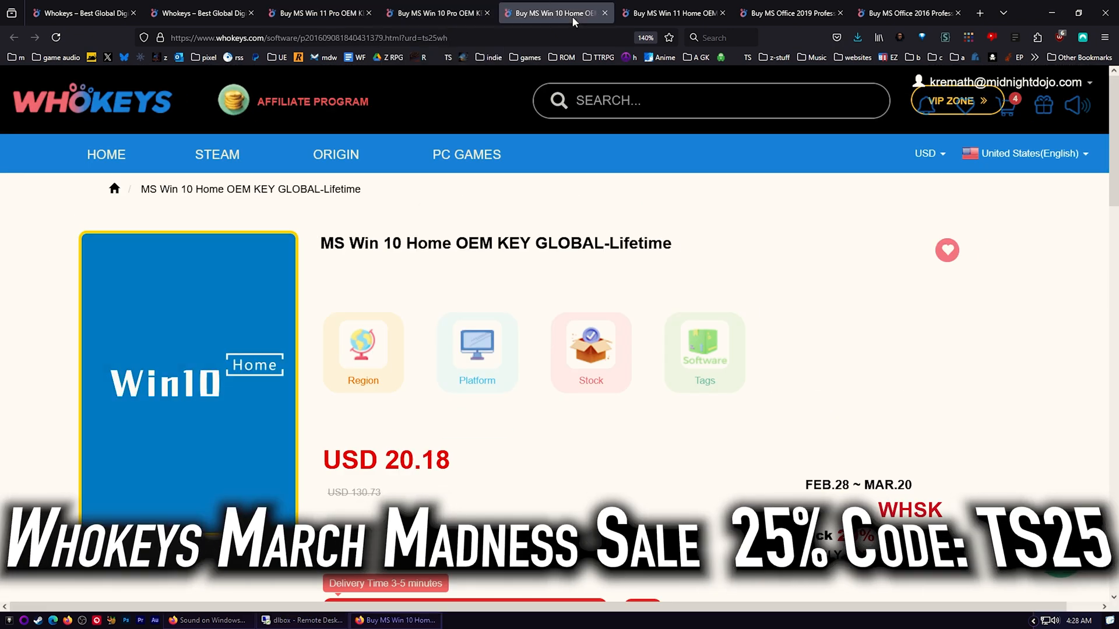
{"action": "left_click", "coordinate": [670, 13]}
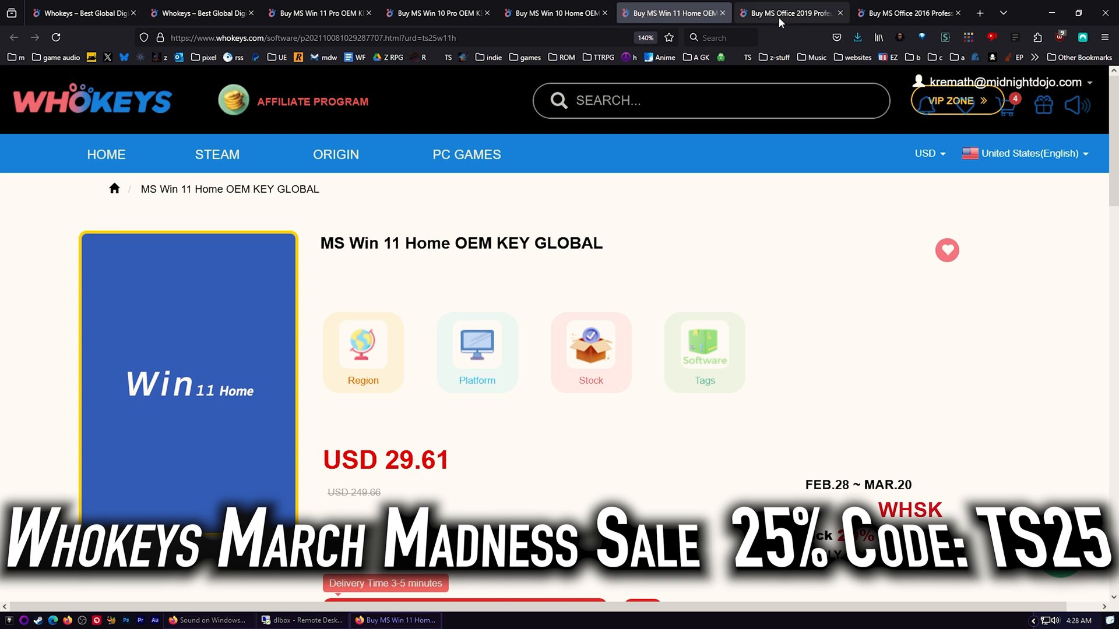
{"action": "left_click", "coordinate": [785, 13]}
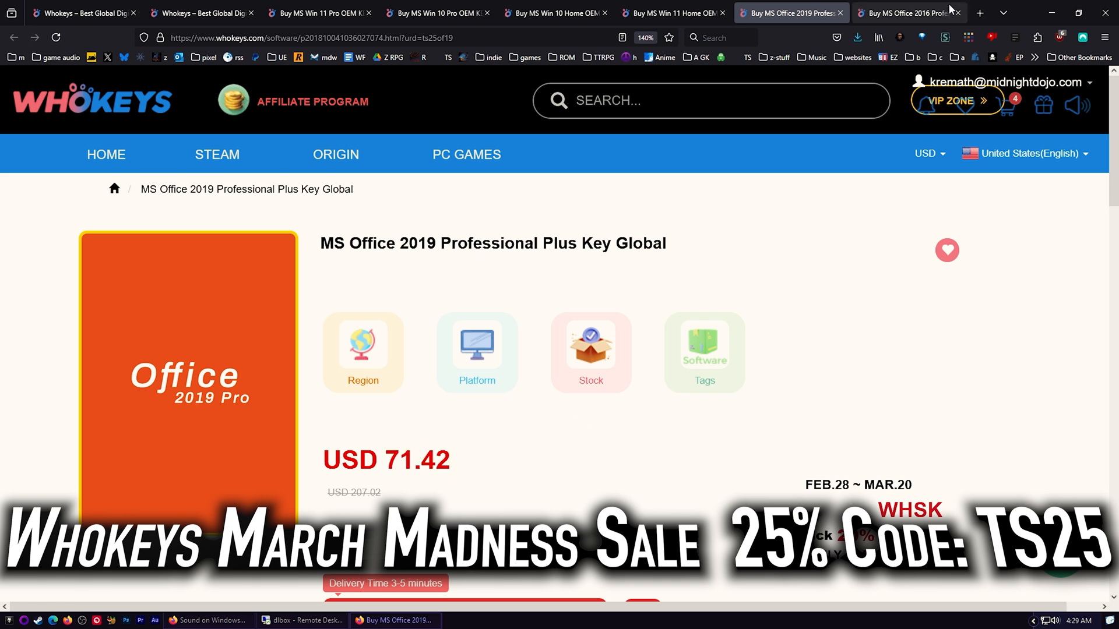
{"action": "left_click", "coordinate": [908, 13]}
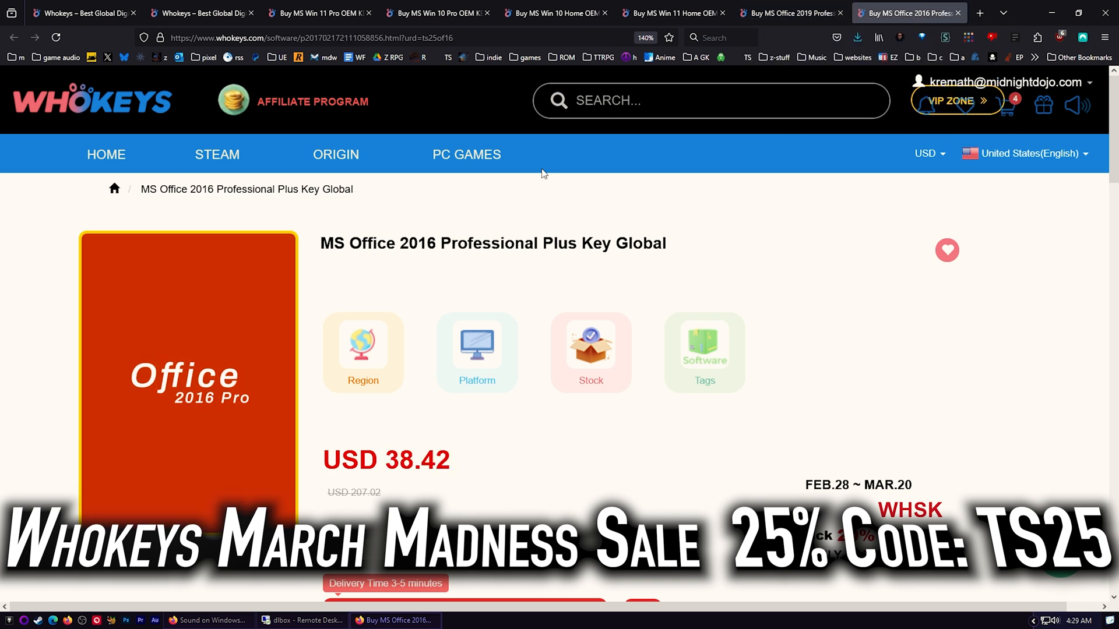
{"action": "left_click", "coordinate": [200, 13]}
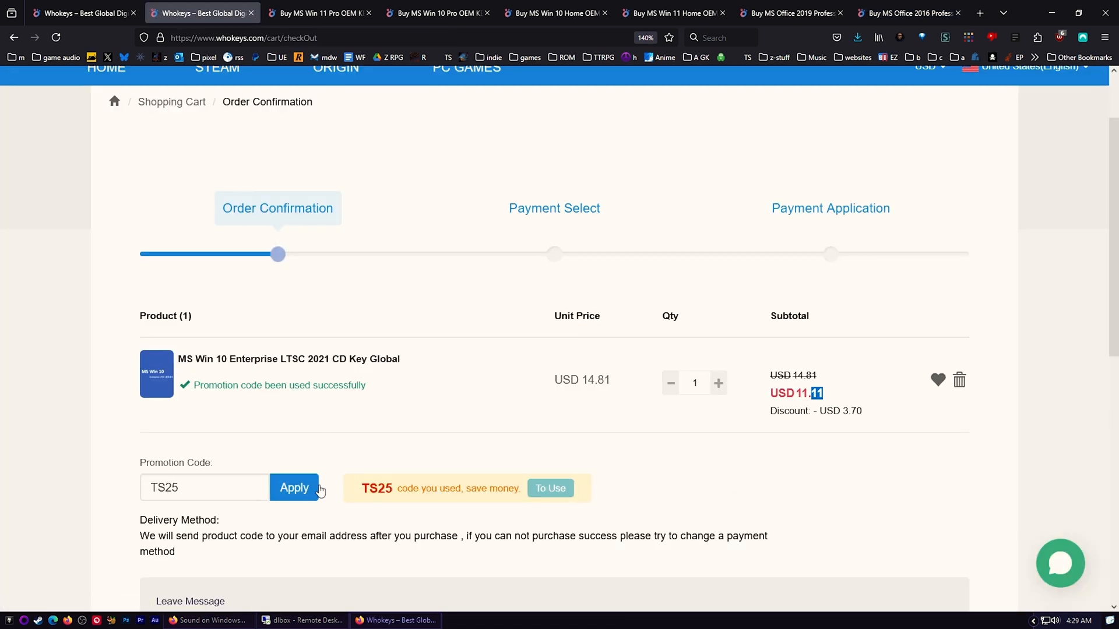
{"action": "mouse_move", "coordinate": [659, 516]}
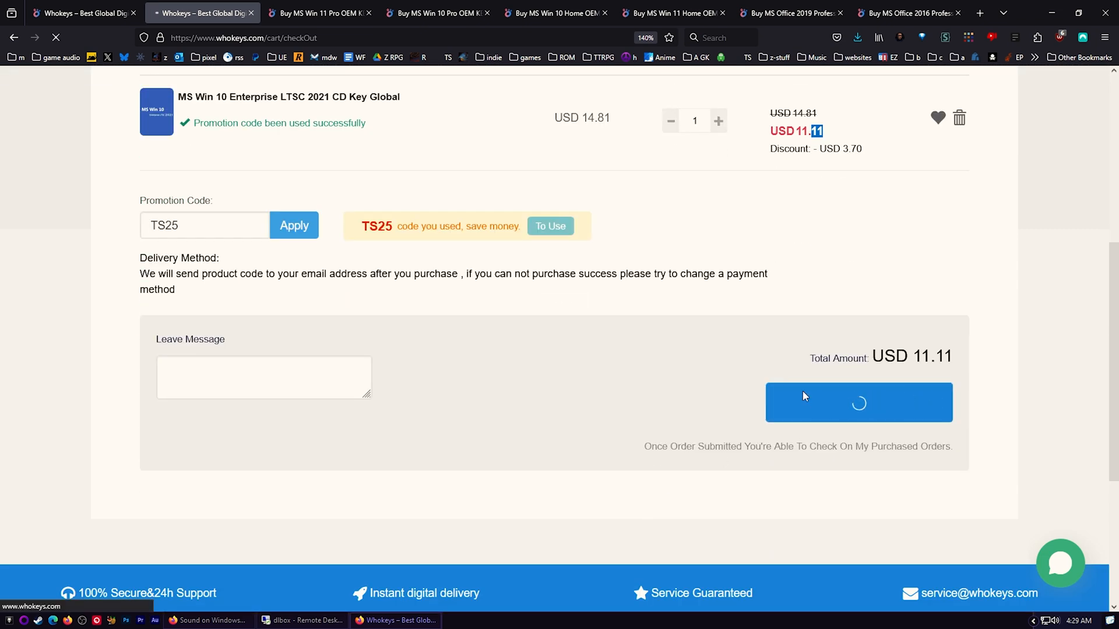
{"action": "left_click", "coordinate": [858, 402]}
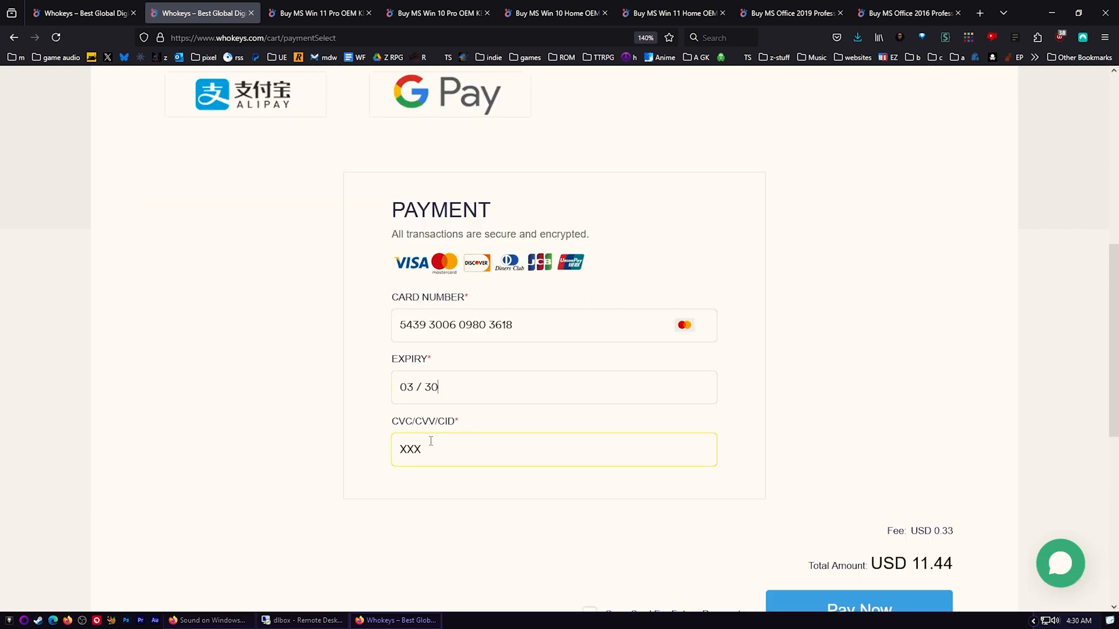
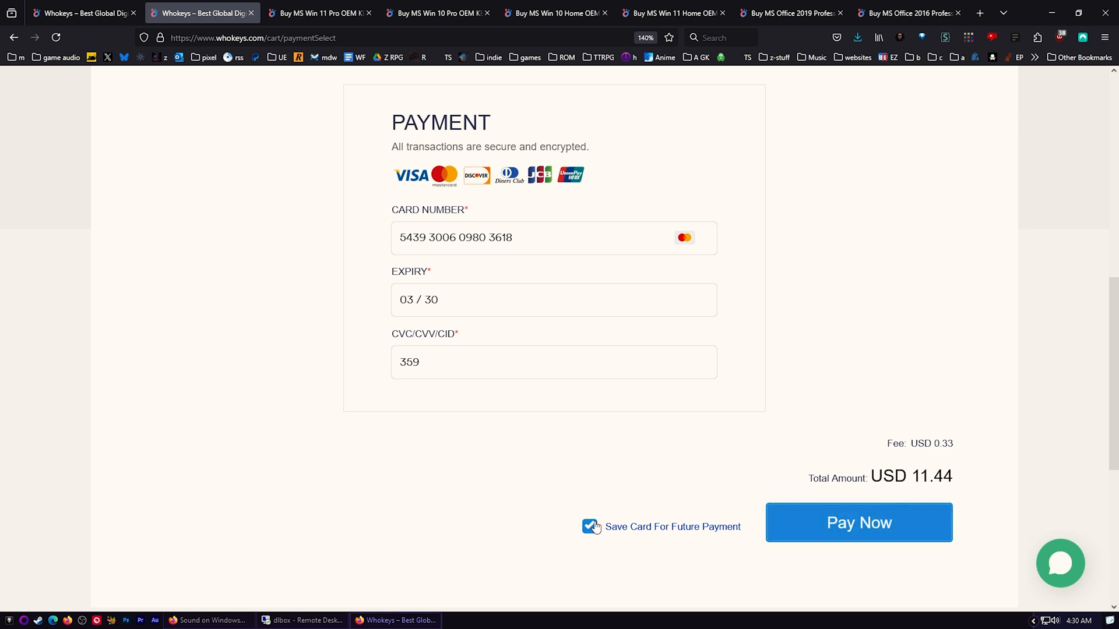
{"action": "left_click", "coordinate": [859, 522]}
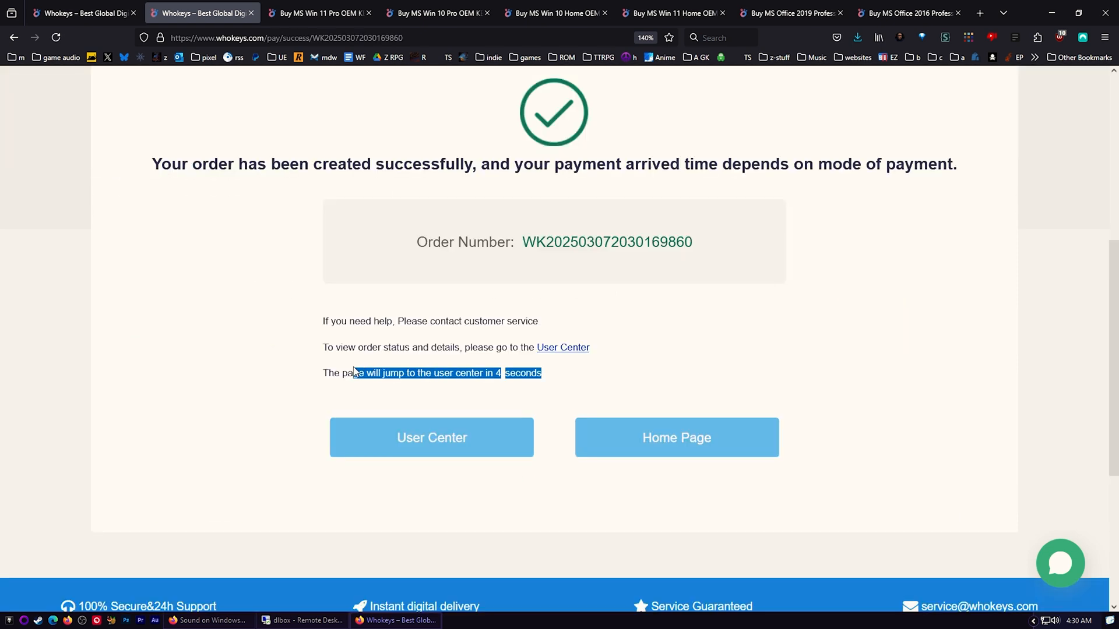
{"action": "mouse_move", "coordinate": [431, 438]}
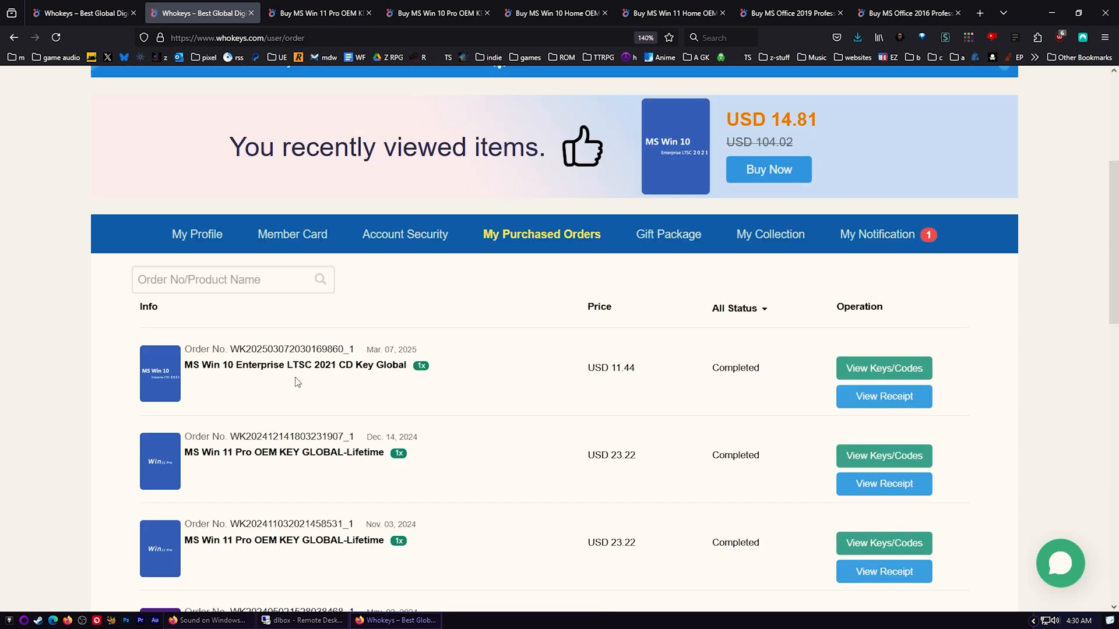
Reveal and select the Windows 10 Enterprise LTSC 2021 product key from the order.
{"action": "scroll", "scroll_direction": "up", "scroll_amount": 3}
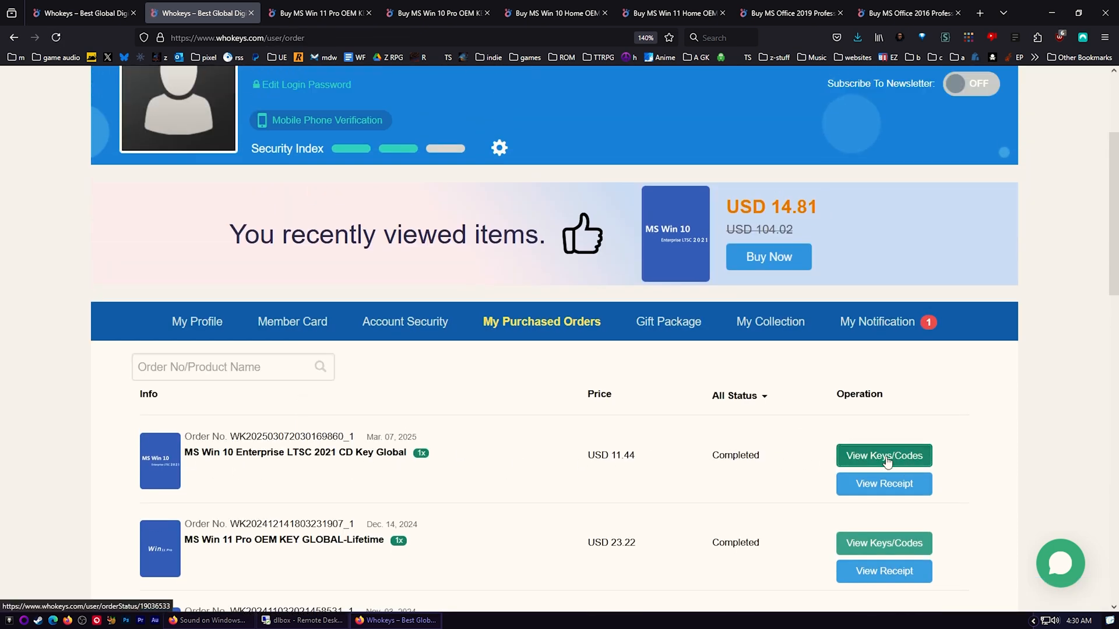
{"action": "left_click", "coordinate": [884, 456]}
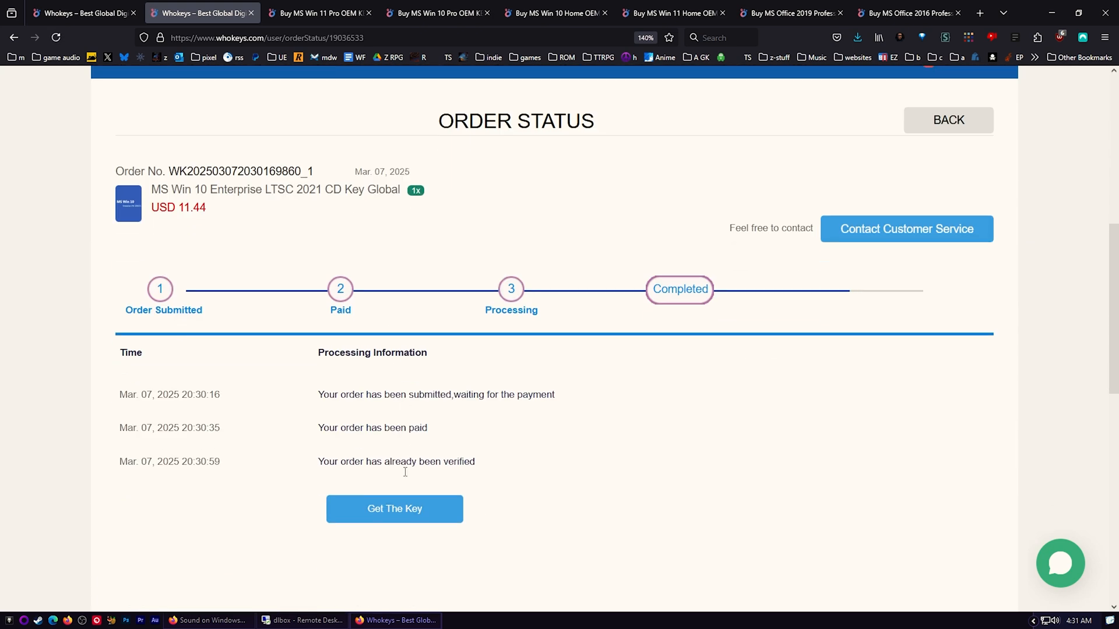
{"action": "left_click", "coordinate": [394, 508]}
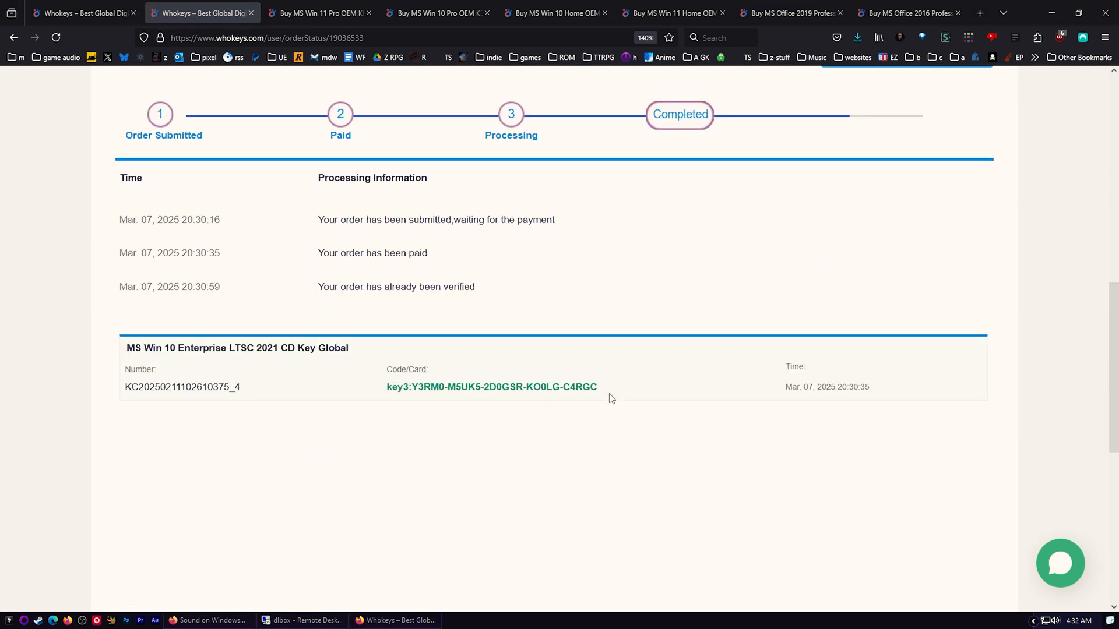
{"action": "double_click", "coordinate": [490, 387]}
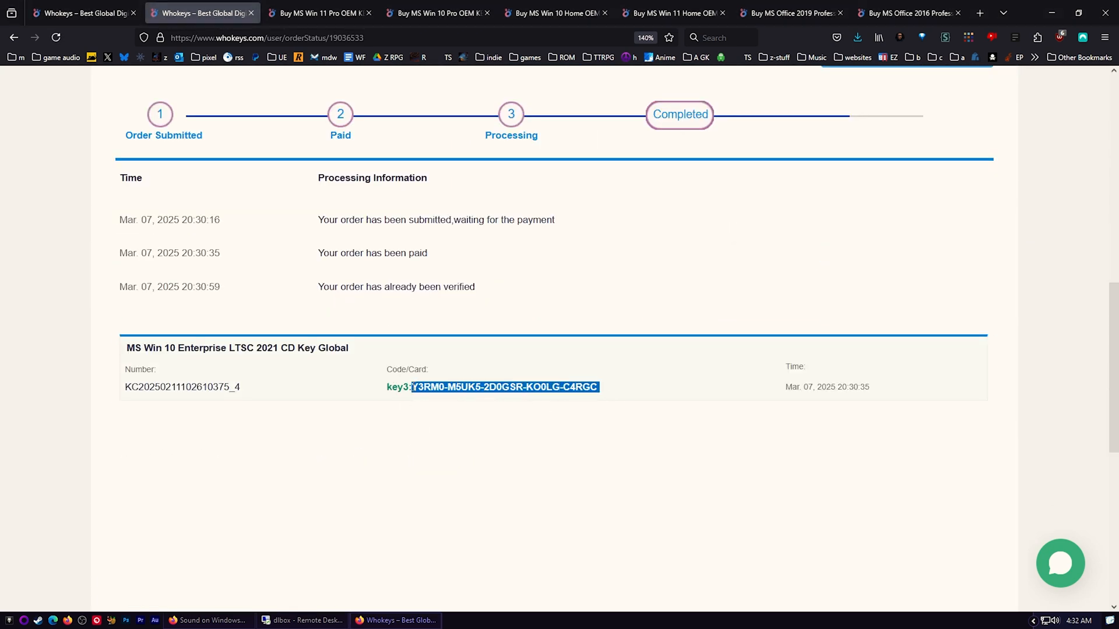
{"action": "left_click", "coordinate": [11, 618]}
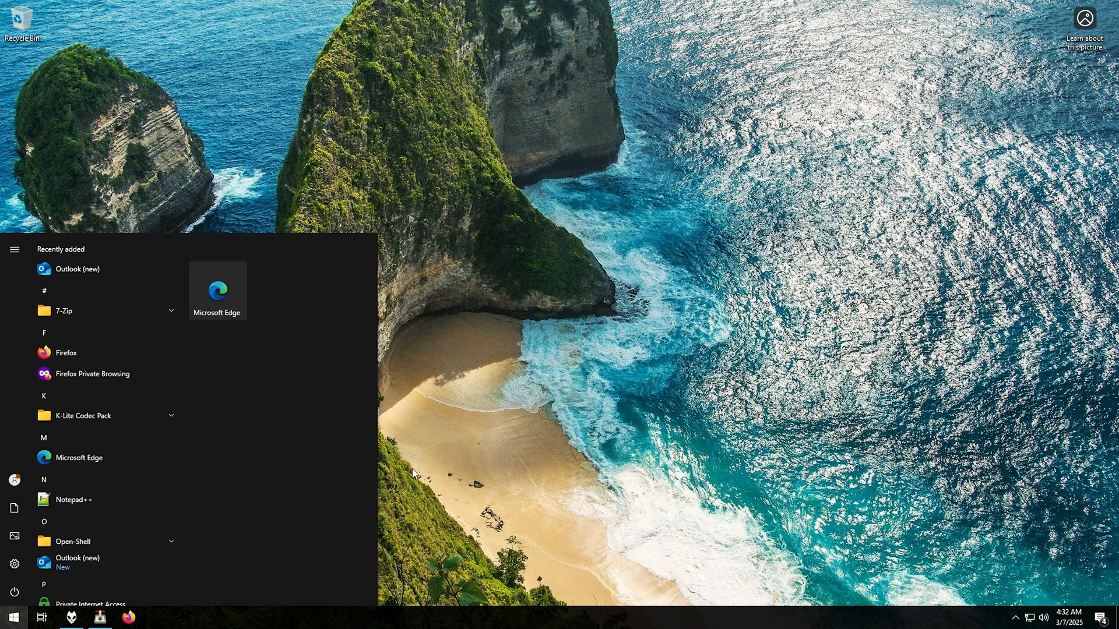
{"action": "type", "text": "activation settings"}
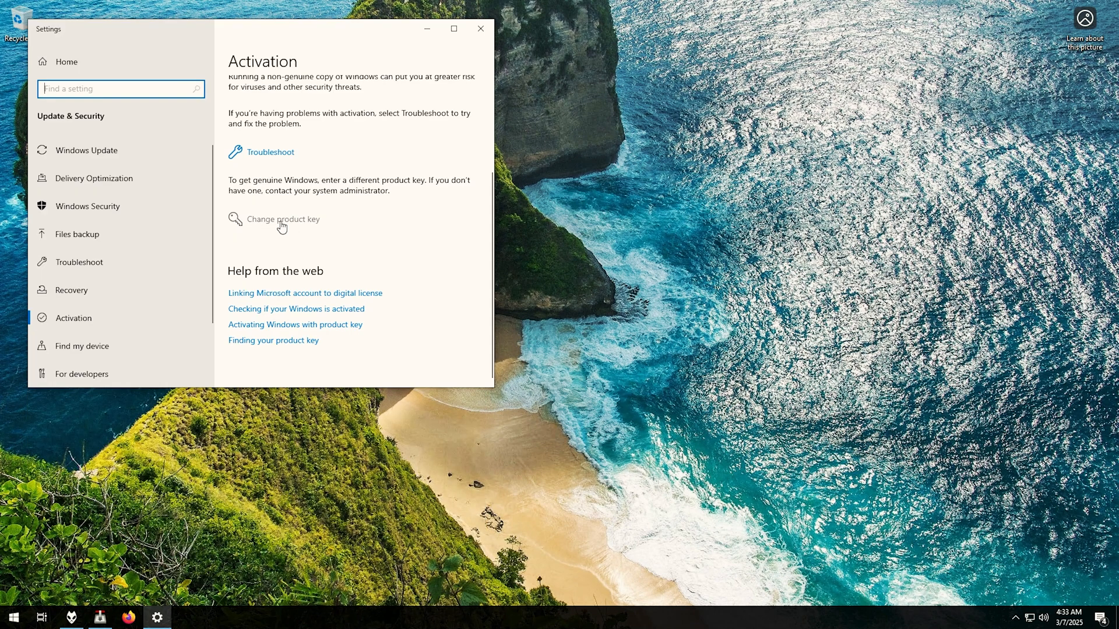
{"action": "left_click", "coordinate": [283, 219]}
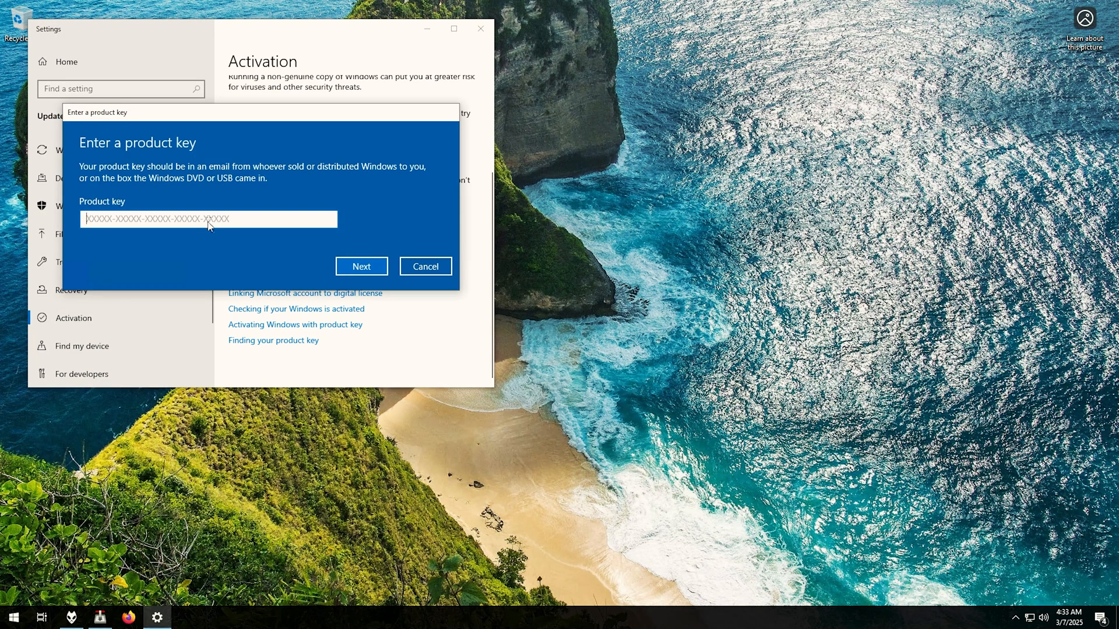
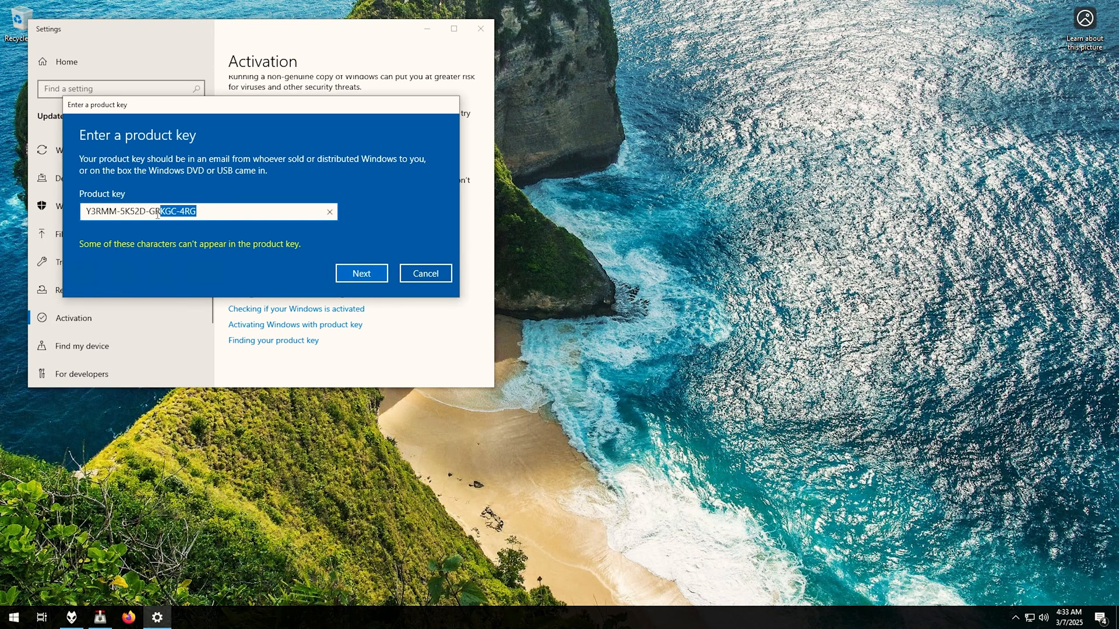
{"action": "left_click", "coordinate": [360, 274]}
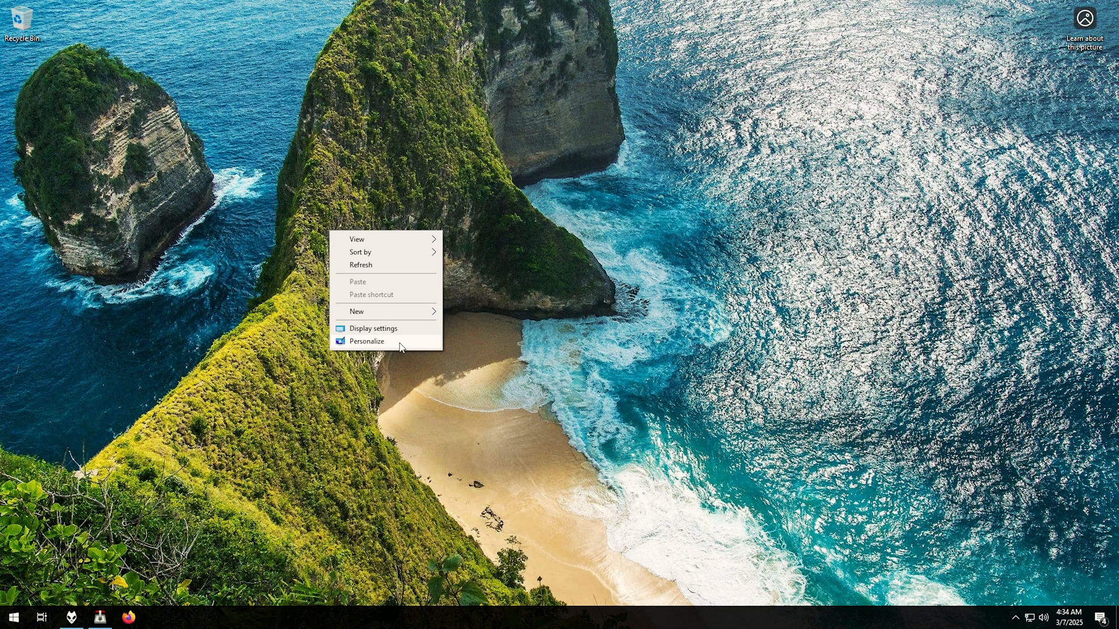
Open Personalize from the desktop to reach the Background settings page.
{"action": "left_click", "coordinate": [367, 341]}
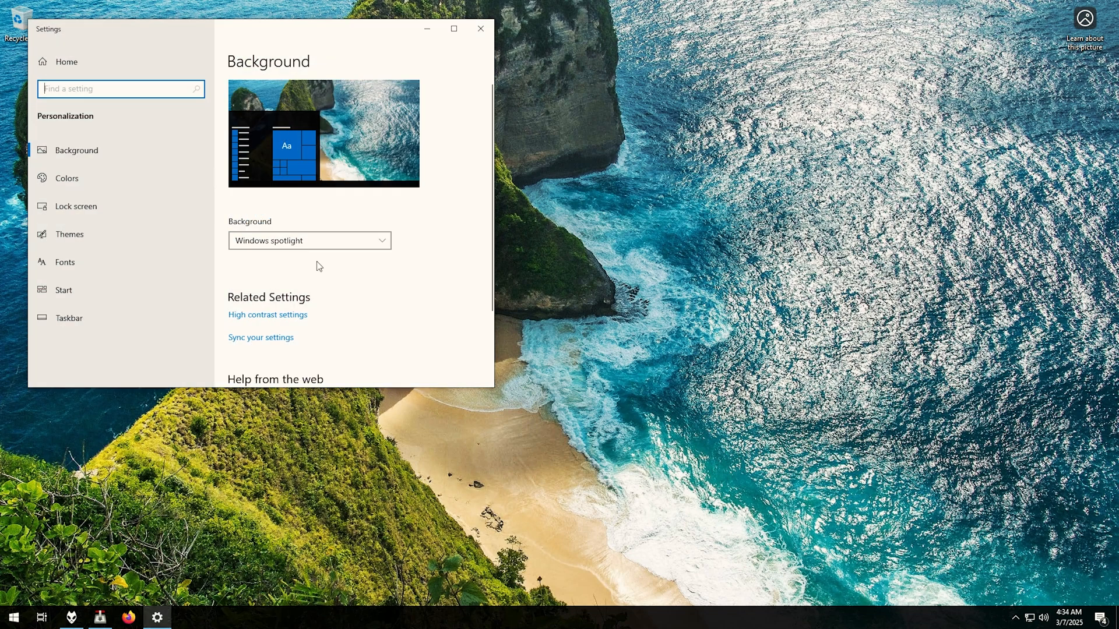
{"action": "mouse_move", "coordinate": [211, 202]}
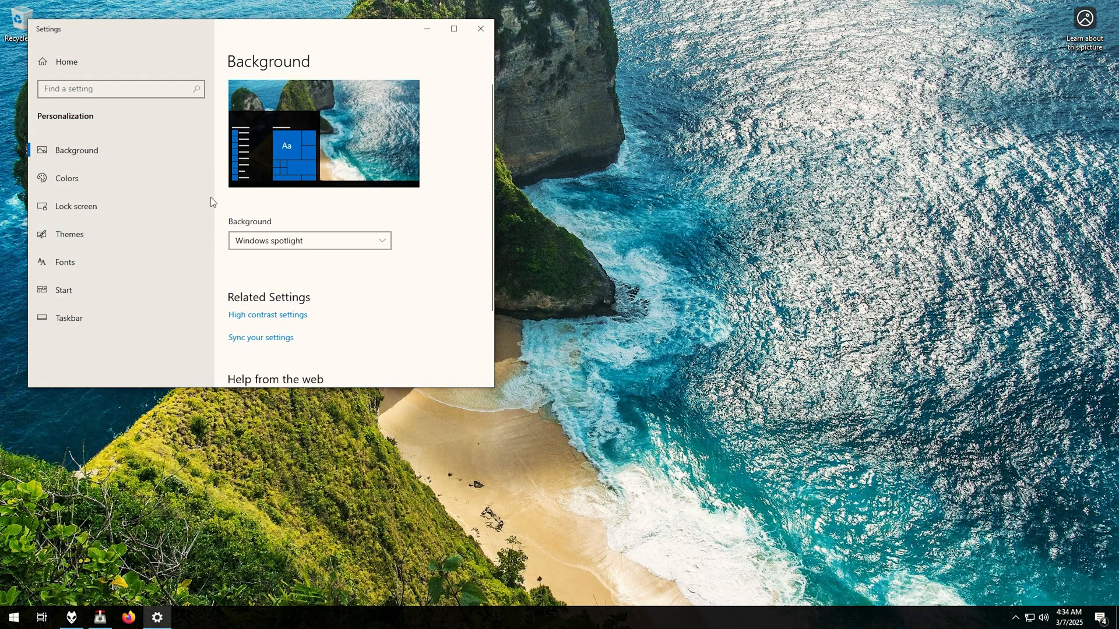
{"action": "left_click", "coordinate": [66, 178]}
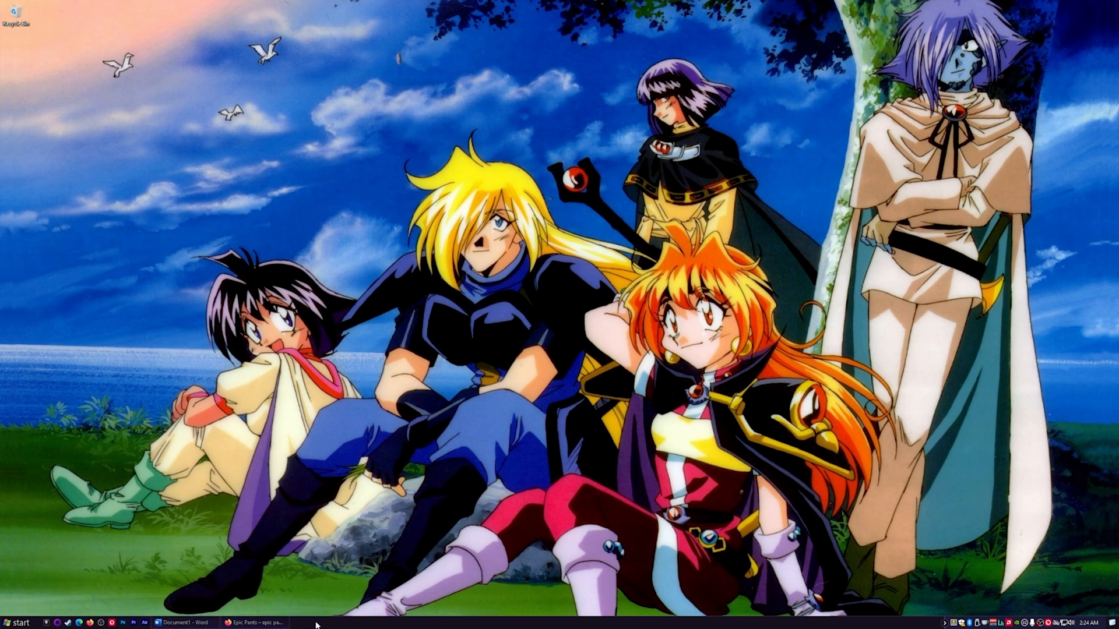
{"action": "mouse_move", "coordinate": [14, 622]}
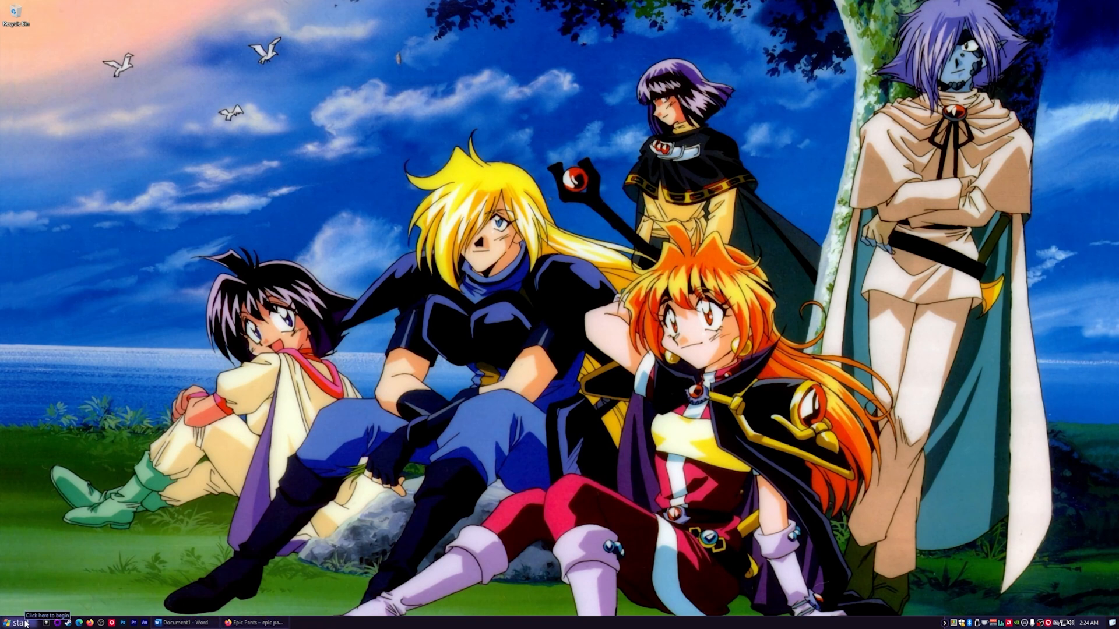
Browse the Start menu's installed Apps list from the taskbar.
{"action": "right_click", "coordinate": [464, 620]}
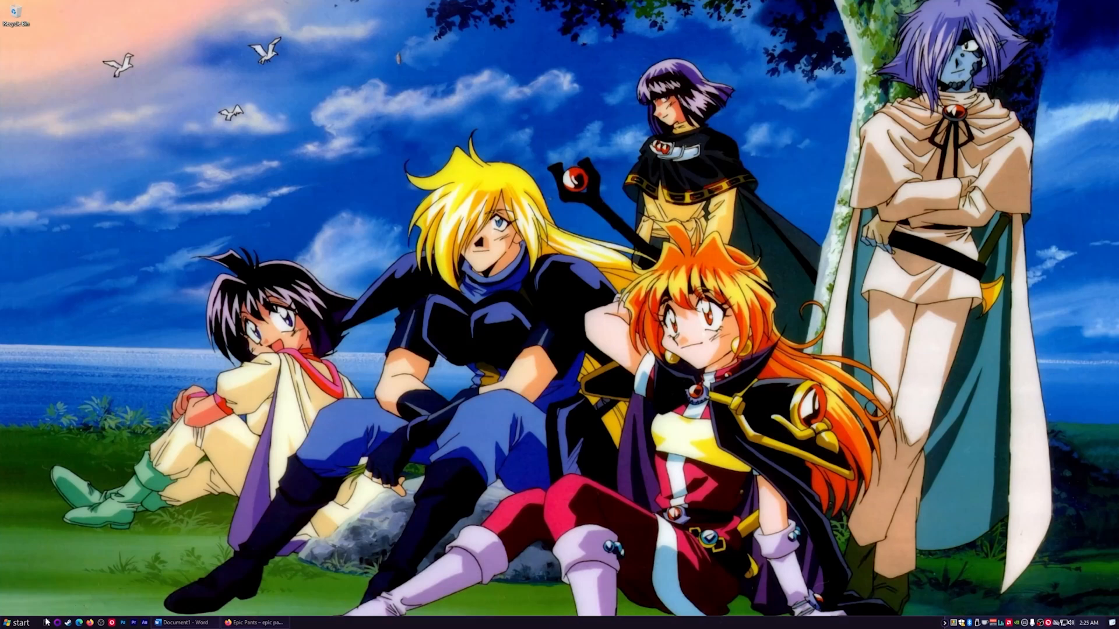
{"action": "mouse_move", "coordinate": [188, 623]}
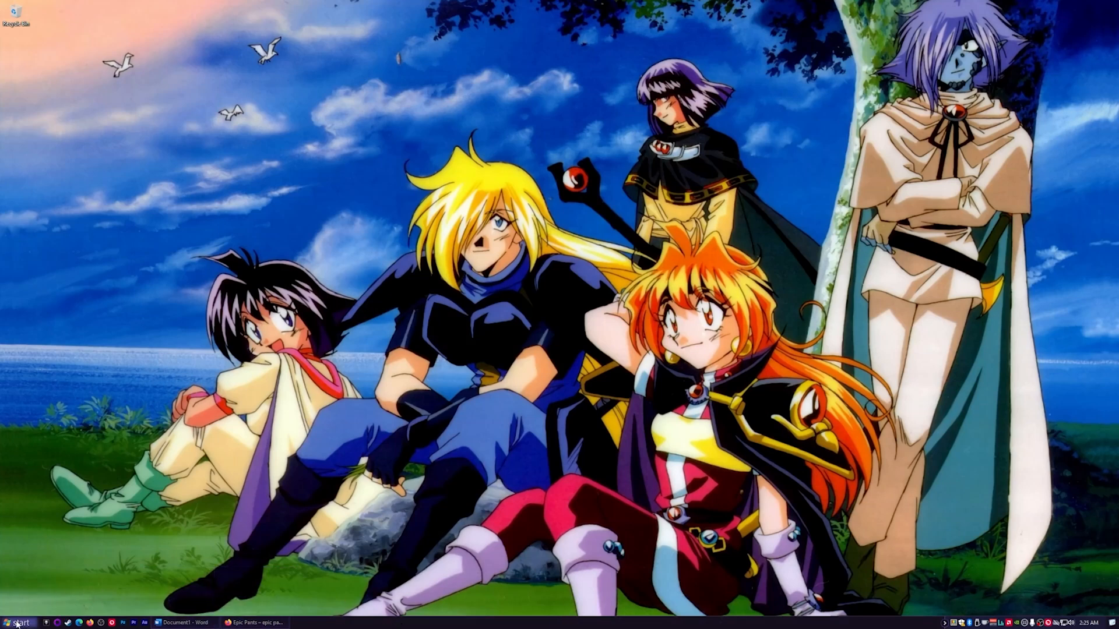
{"action": "left_click", "coordinate": [18, 622]}
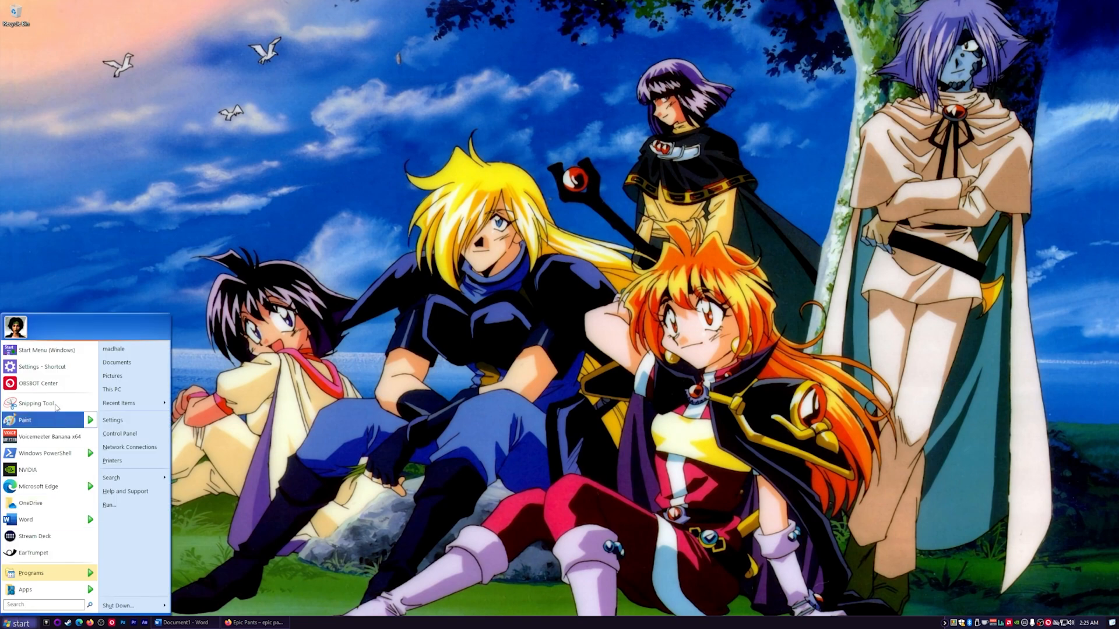
{"action": "mouse_move", "coordinate": [29, 590]}
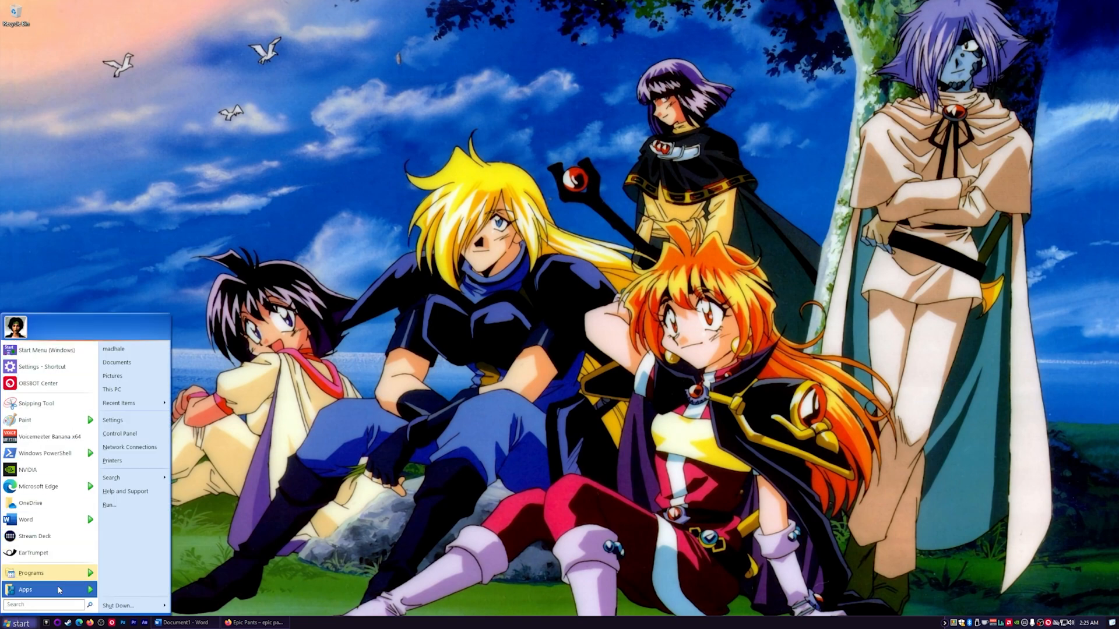
{"action": "left_click", "coordinate": [26, 589]}
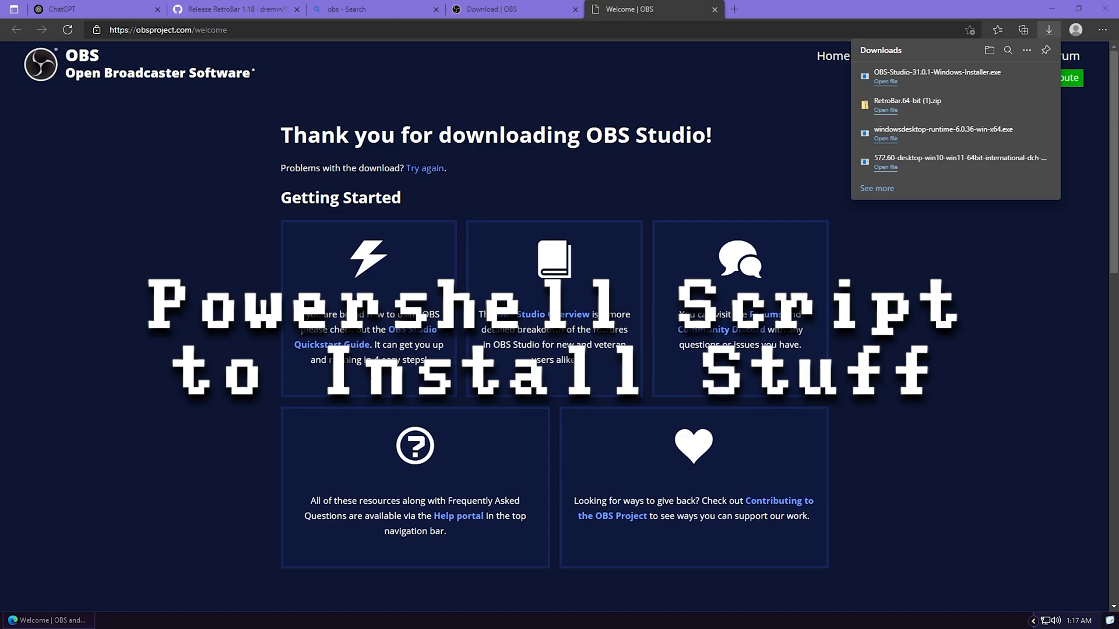
Open setup.ps1 from the windows backup folder in PowerShell ISE and close File Explorer.
{"action": "left_click", "coordinate": [140, 620]}
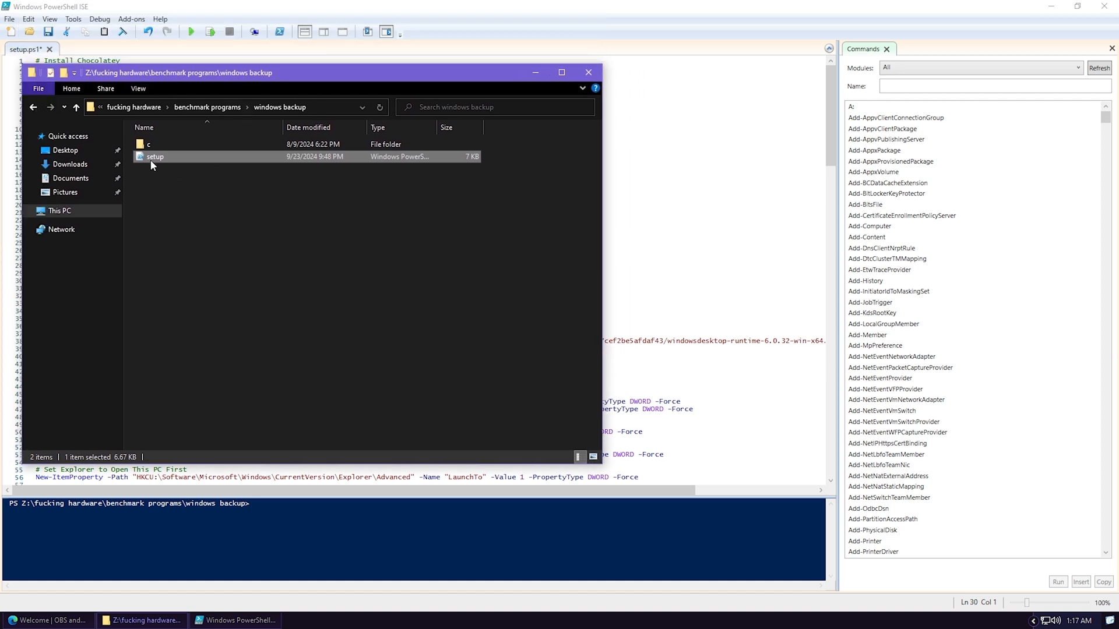
{"action": "mouse_move", "coordinate": [155, 156]}
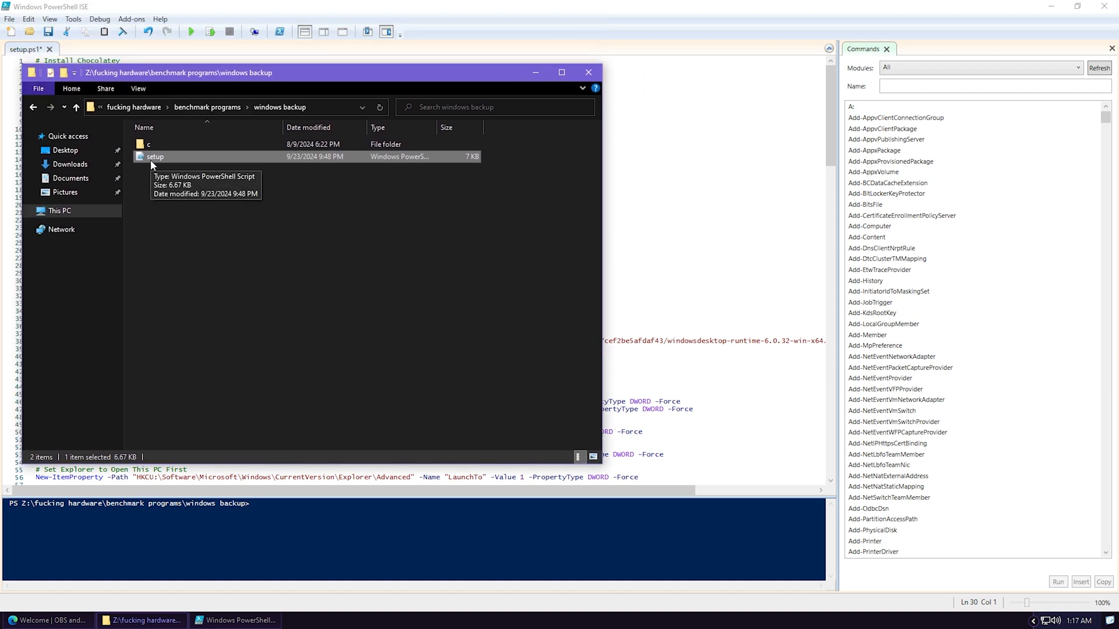
{"action": "mouse_move", "coordinate": [179, 169]}
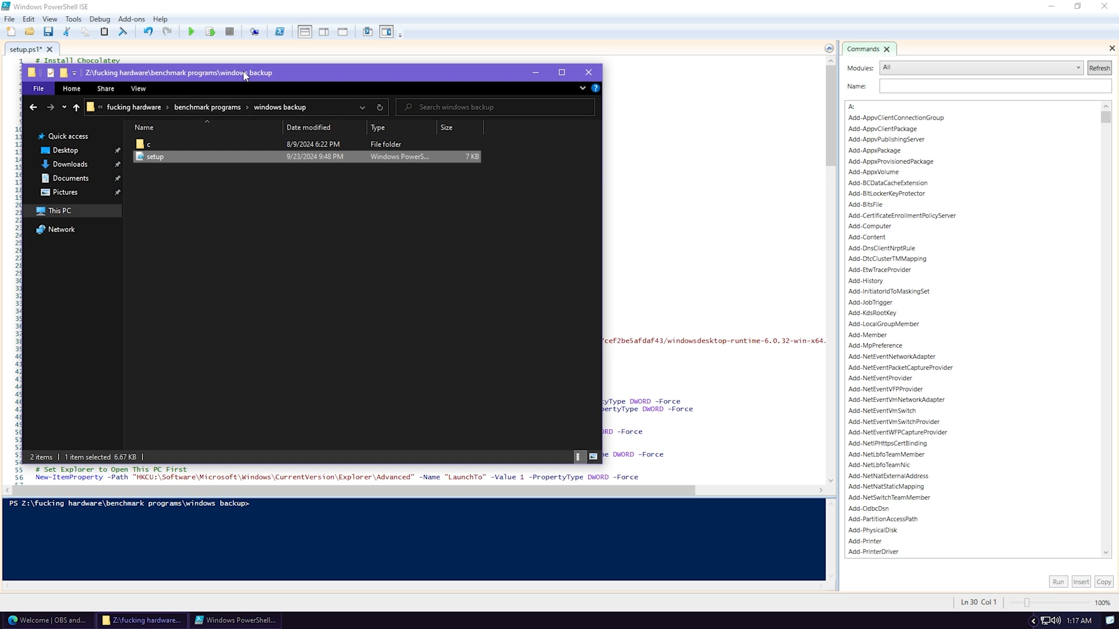
{"action": "left_click", "coordinate": [588, 72]}
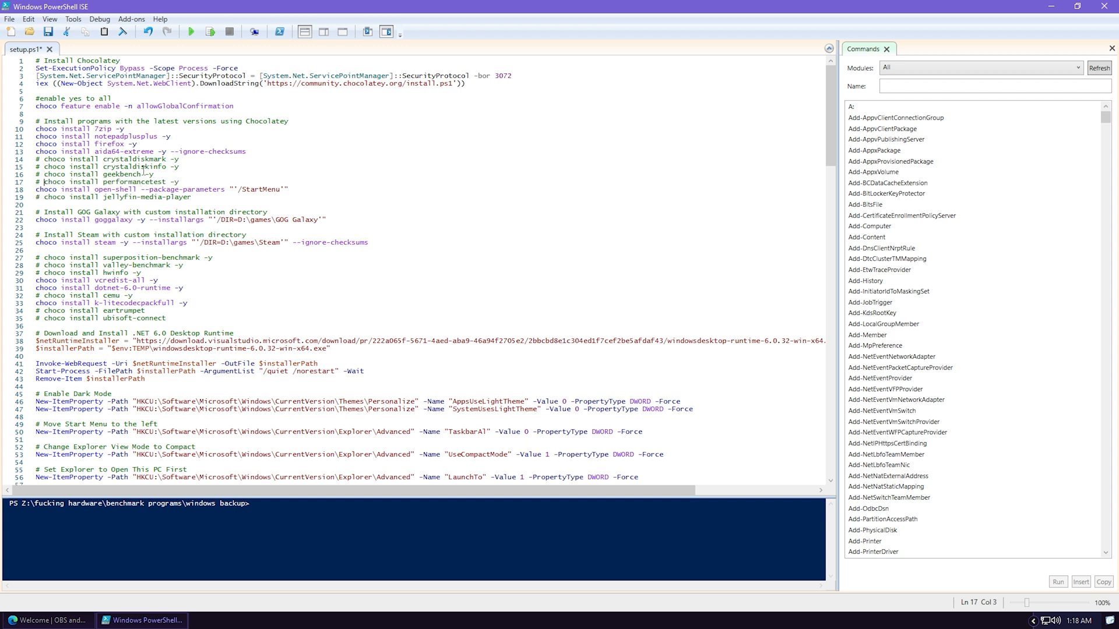
Review the Chocolatey install commands, allowGlobalConfirmation setting and GOG Galaxy directory argument.
{"action": "left_click", "coordinate": [37, 197]}
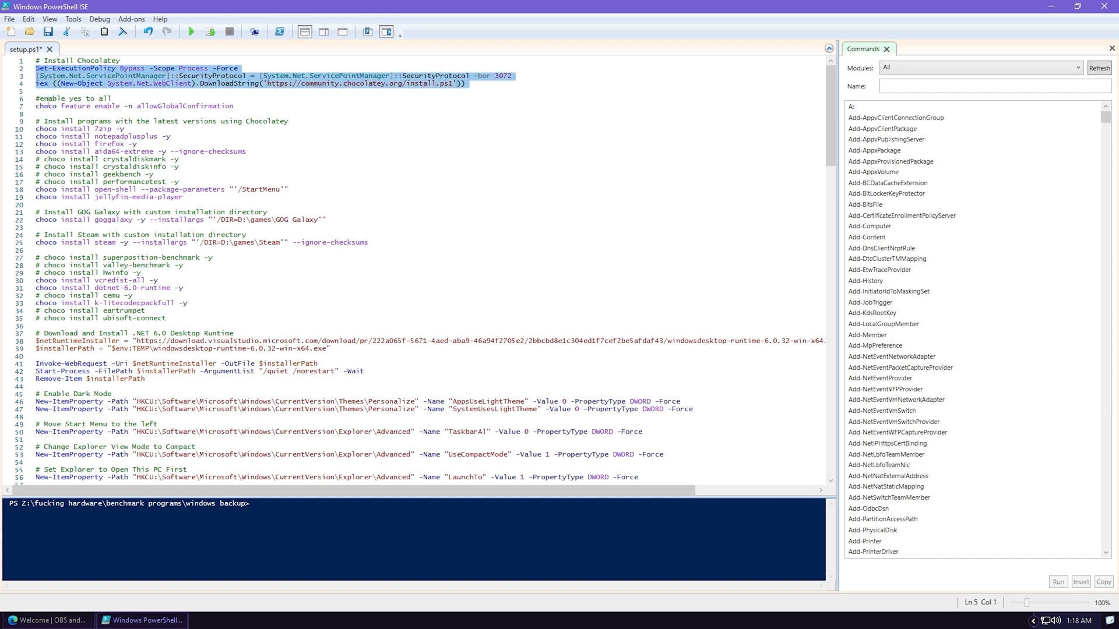
{"action": "double_click", "coordinate": [183, 106]}
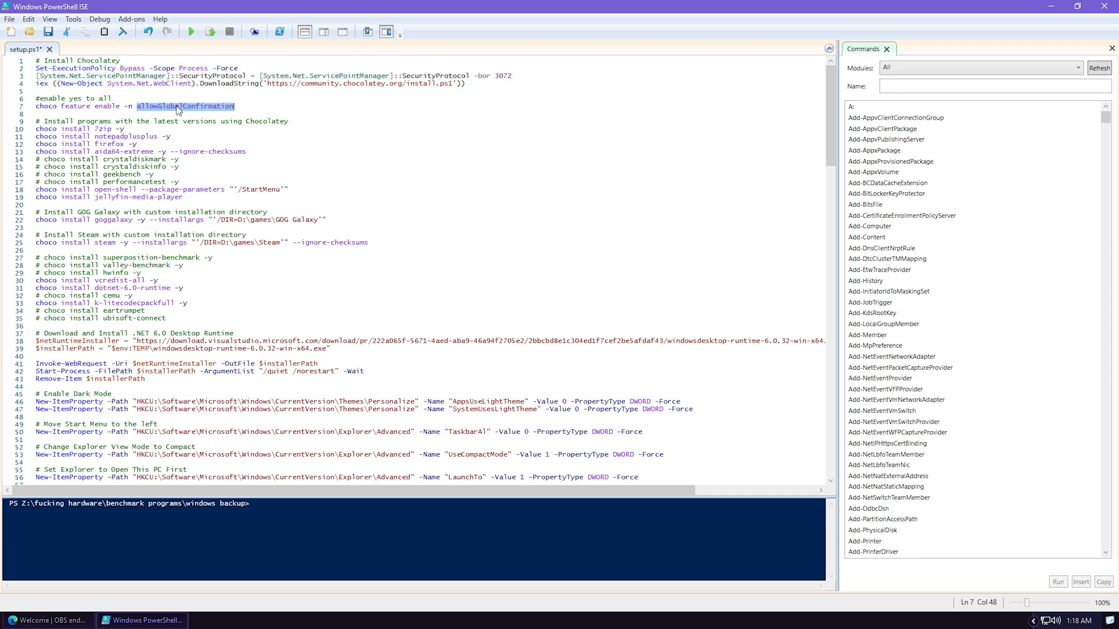
{"action": "left_click", "coordinate": [178, 106]}
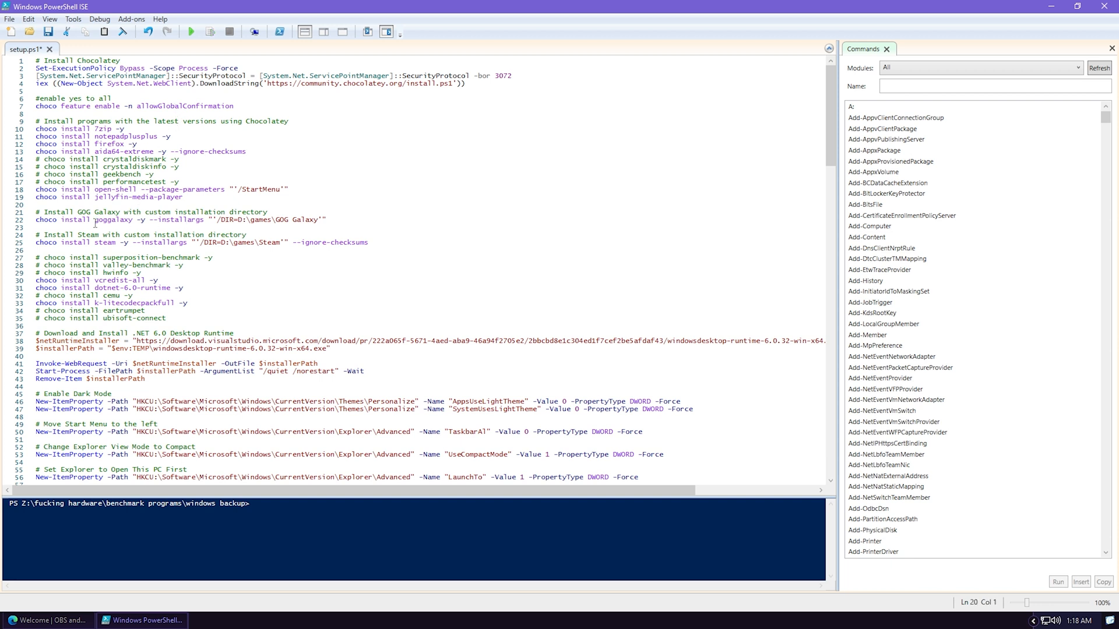
{"action": "left_click", "coordinate": [188, 271]}
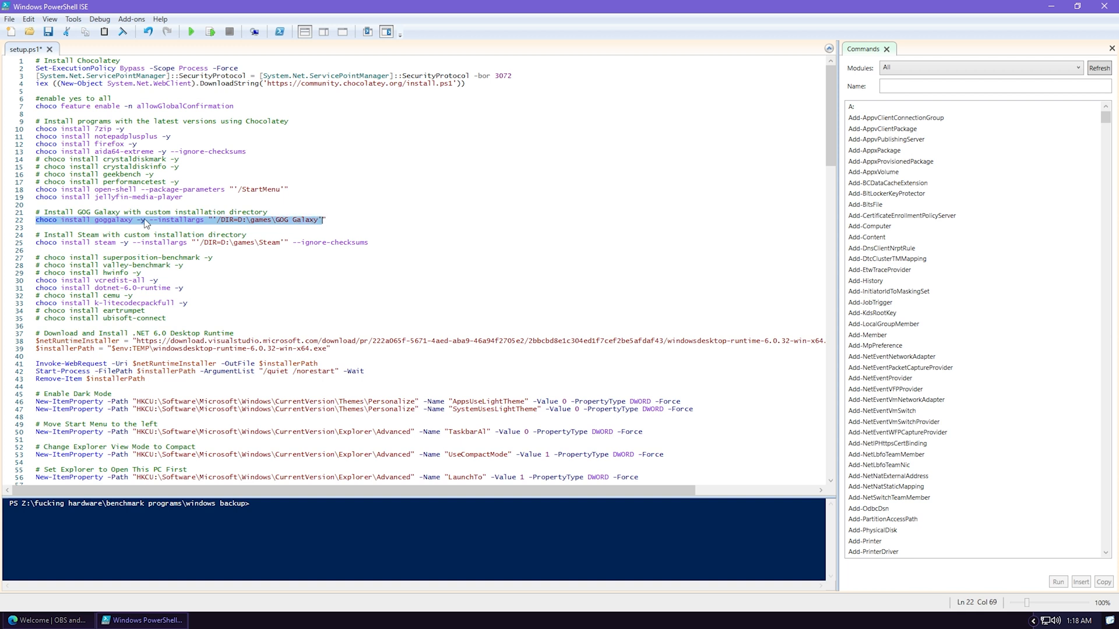
{"action": "left_click", "coordinate": [178, 220]}
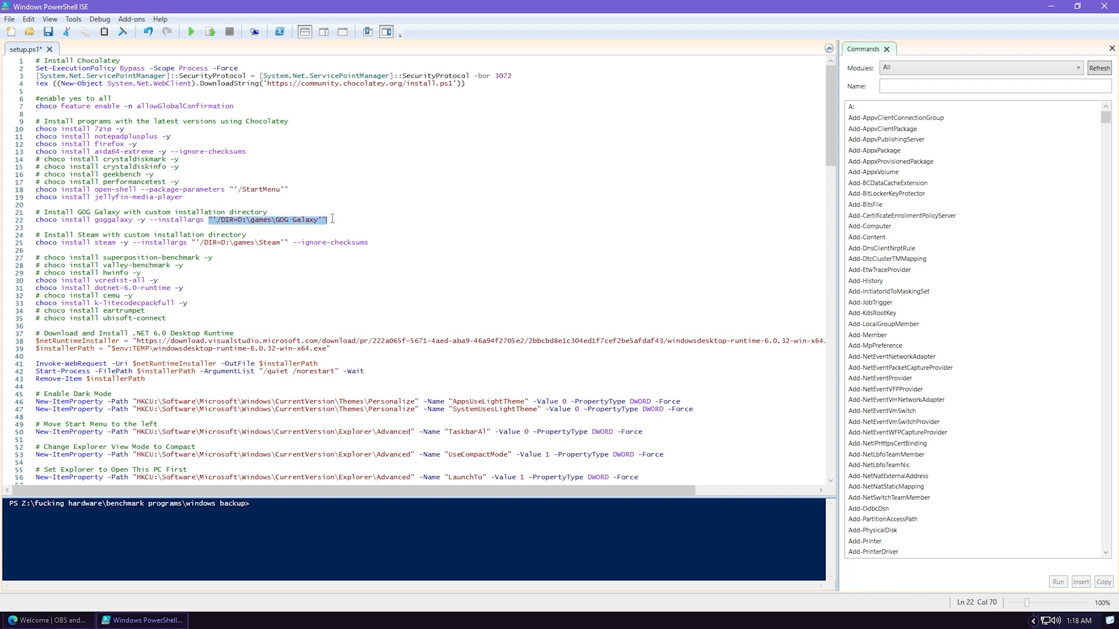
{"action": "mouse_move", "coordinate": [249, 229]}
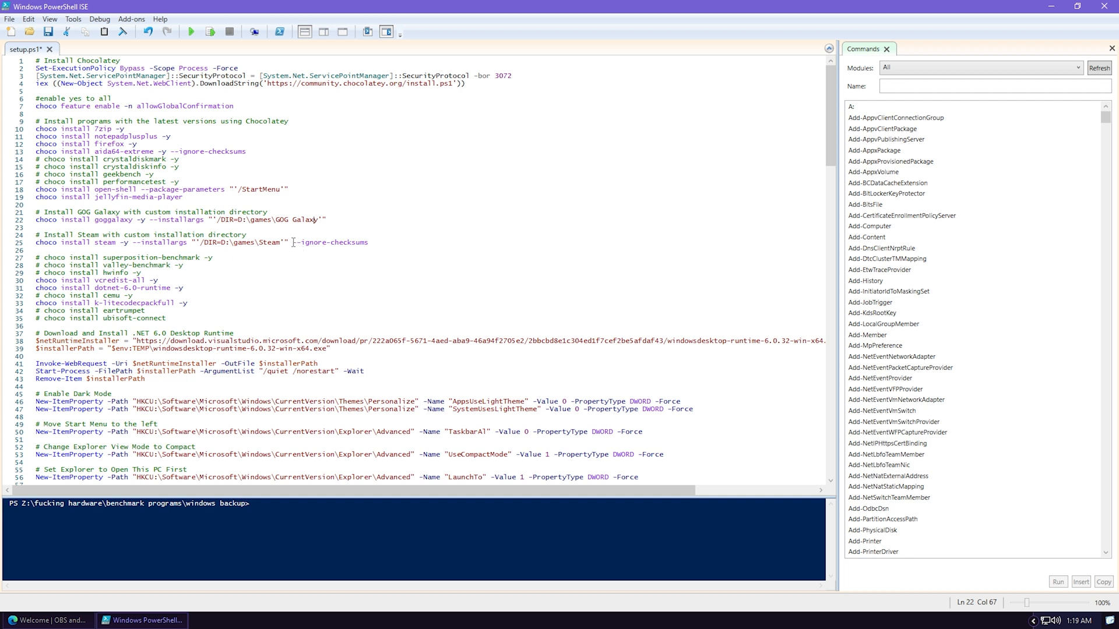
Remove the leading # from the 'choco install cemu -y' and 'choco install eartrumpet' lines.
{"action": "double_click", "coordinate": [330, 242]}
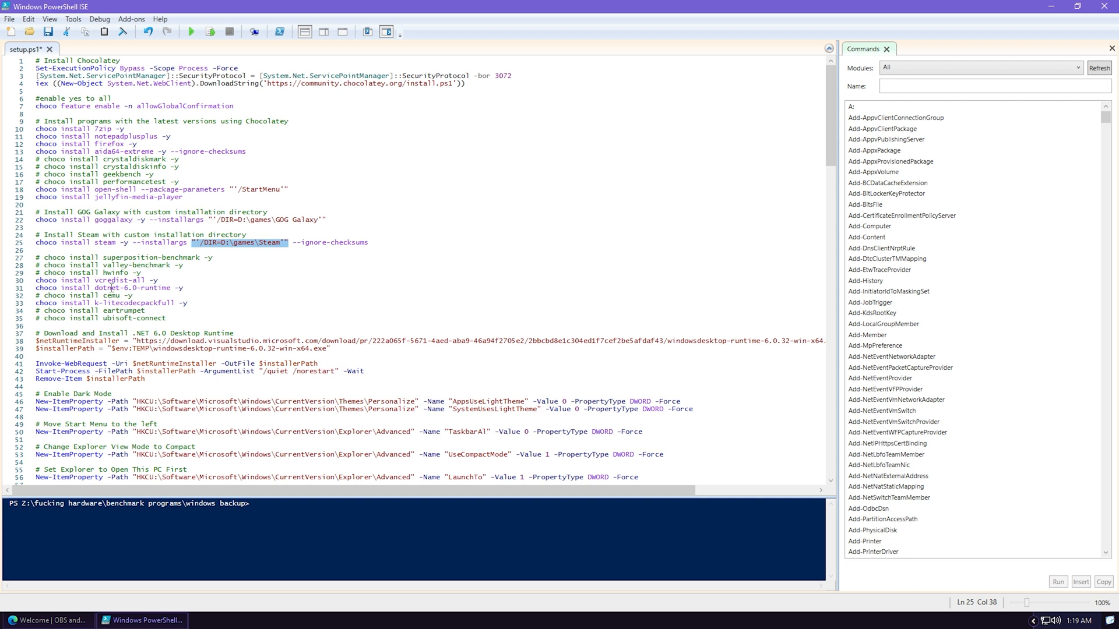
{"action": "left_click", "coordinate": [149, 302]}
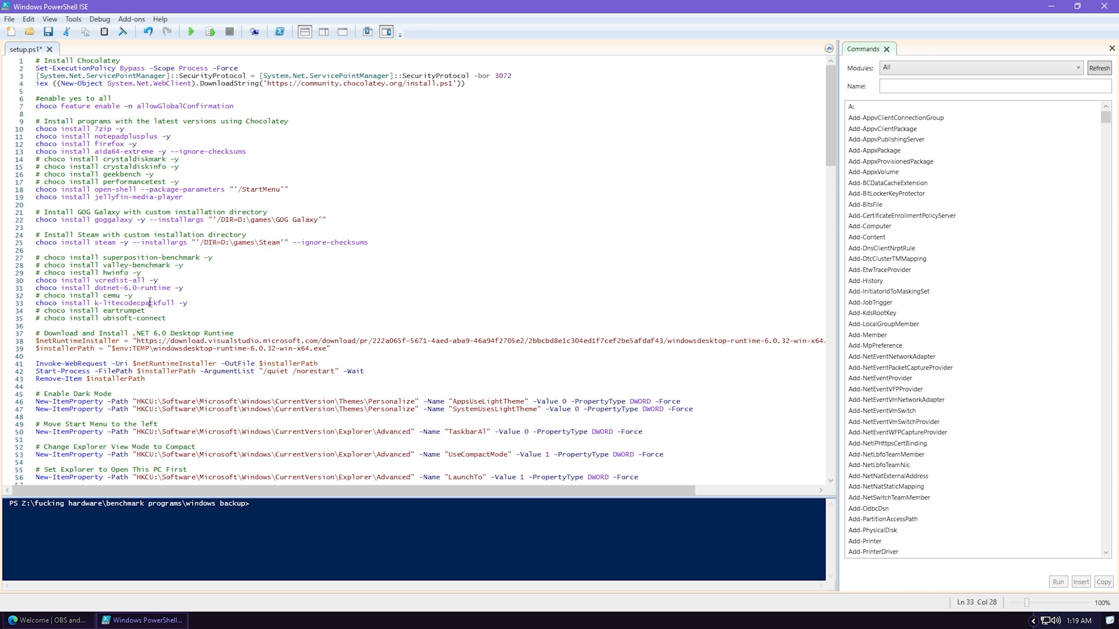
{"action": "double_click", "coordinate": [136, 303]}
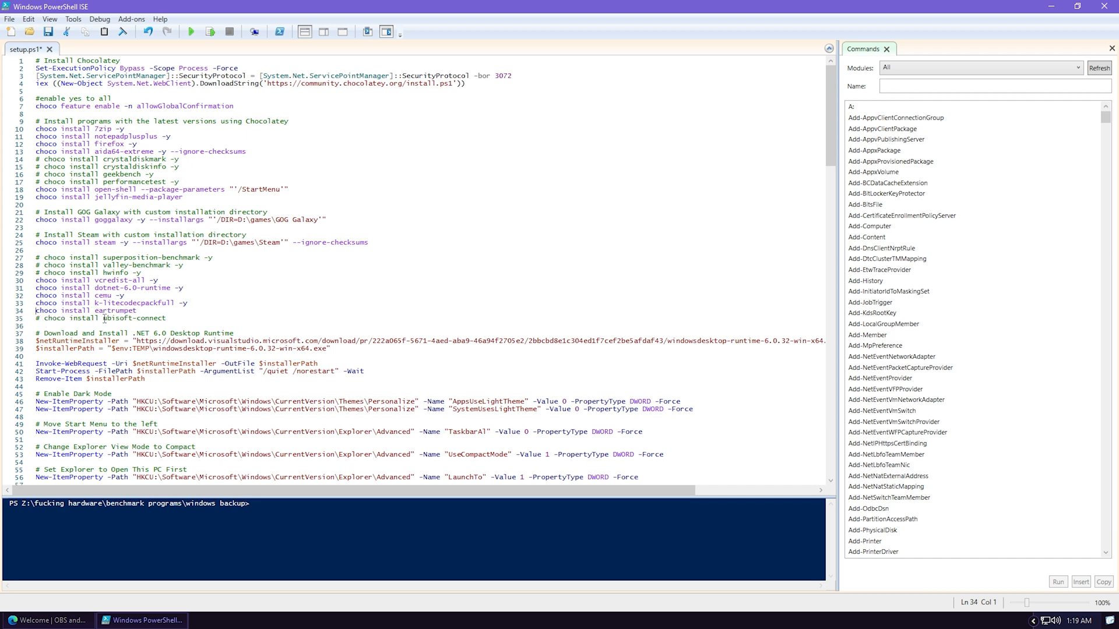
{"action": "scroll", "scroll_direction": "down", "scroll_amount": 3}
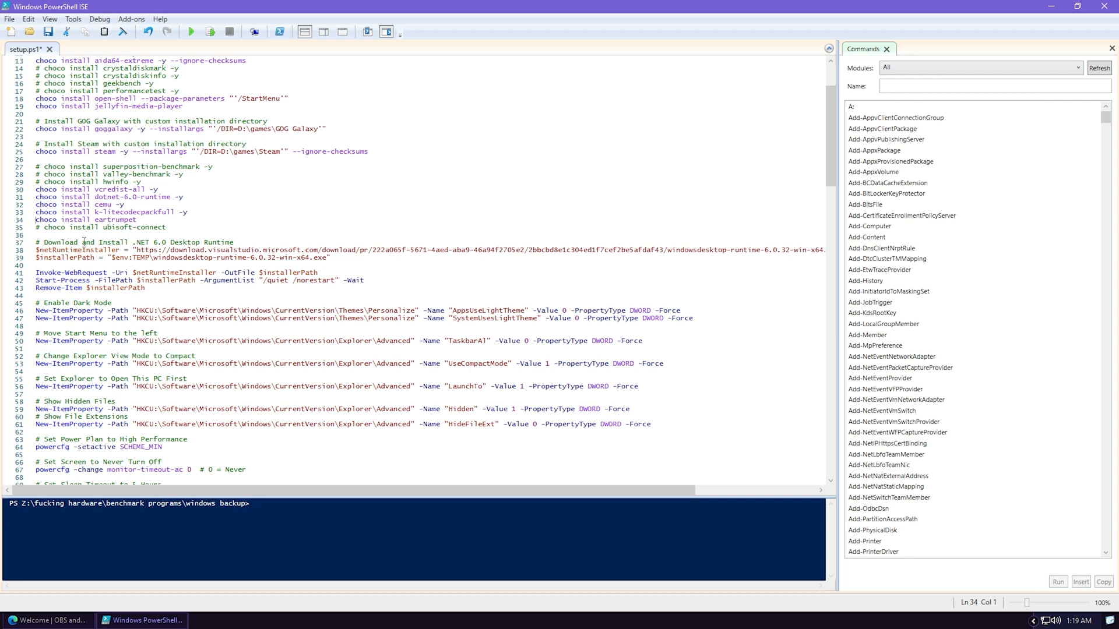
{"action": "mouse_move", "coordinate": [176, 235]}
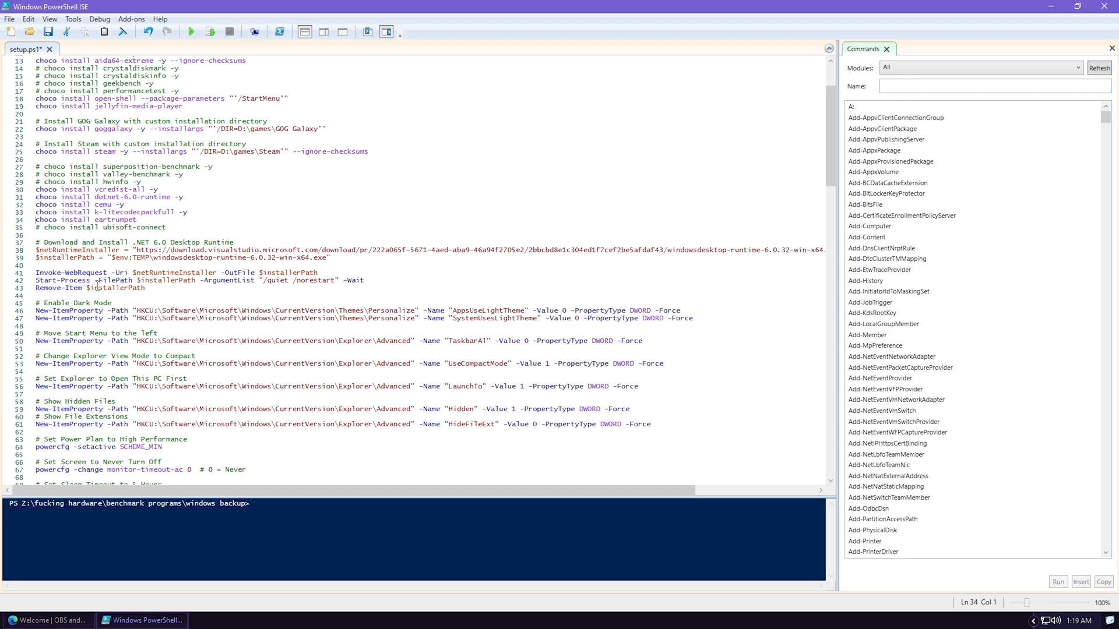
{"action": "mouse_move", "coordinate": [171, 242]}
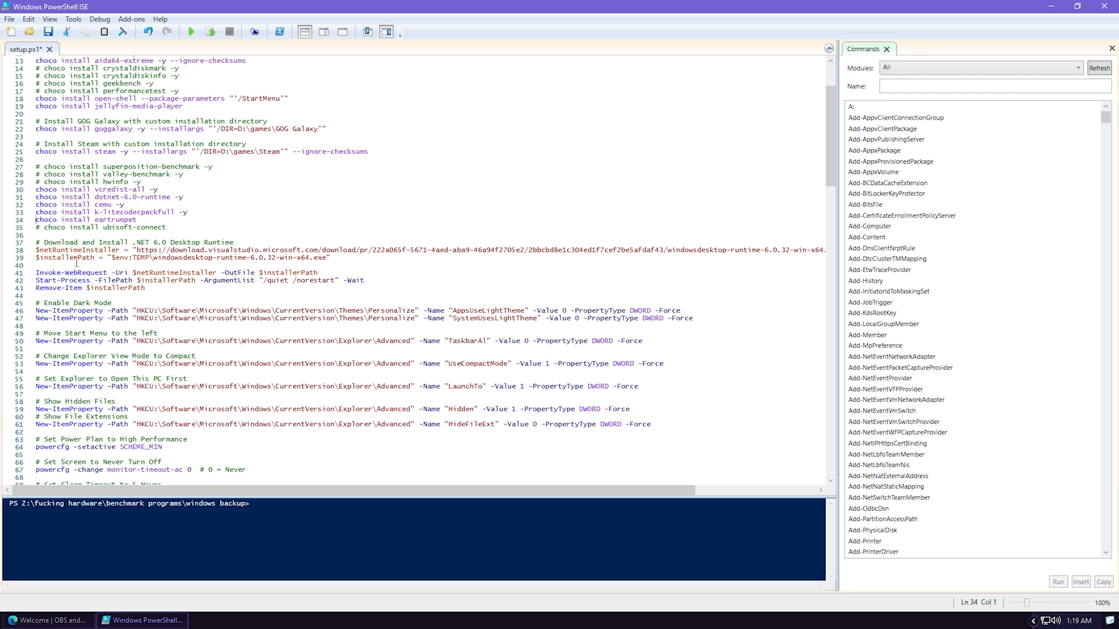
Comment out the TaskbarAl and UseCompactMode New-ItemProperty lines 50 and 53.
{"action": "scroll", "scroll_direction": "down", "scroll_amount": 3}
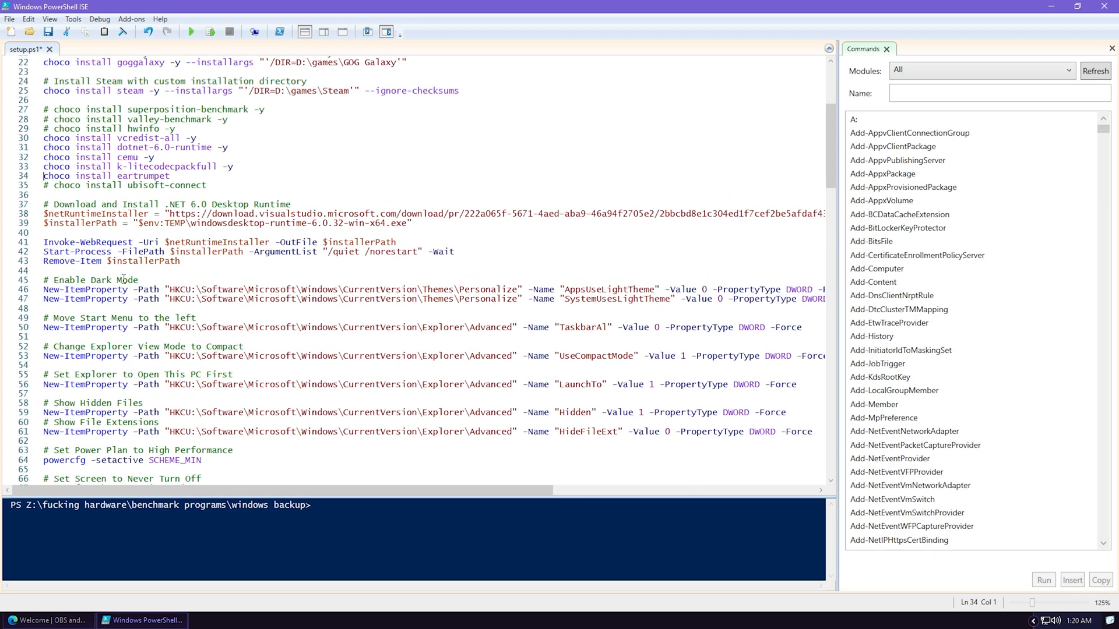
{"action": "scroll", "scroll_direction": "up", "scroll_amount": 3}
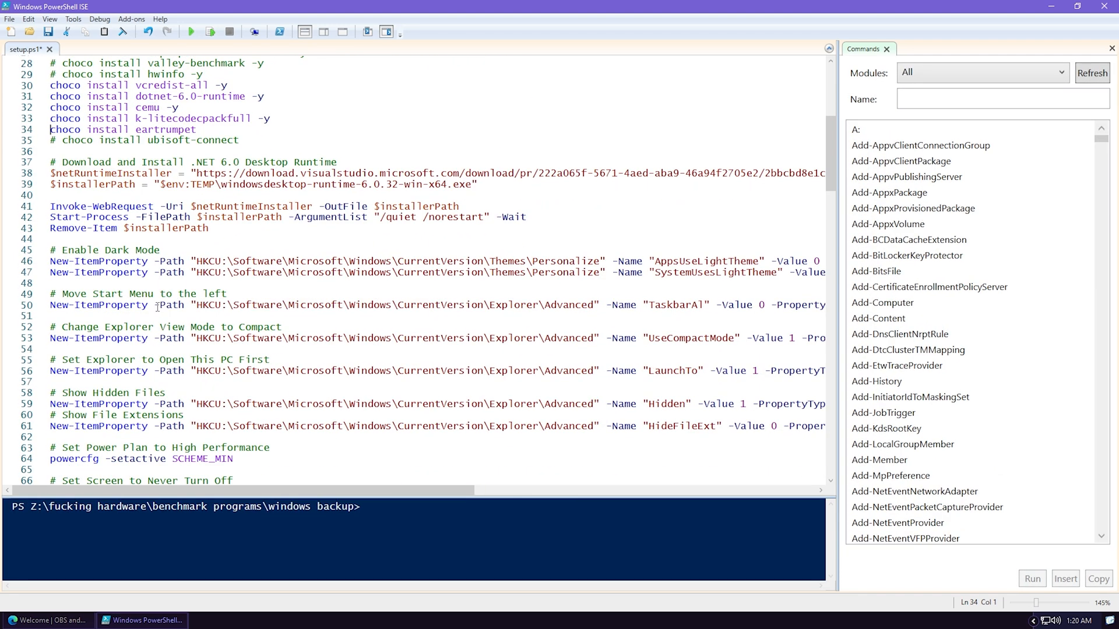
{"action": "mouse_move", "coordinate": [145, 303]}
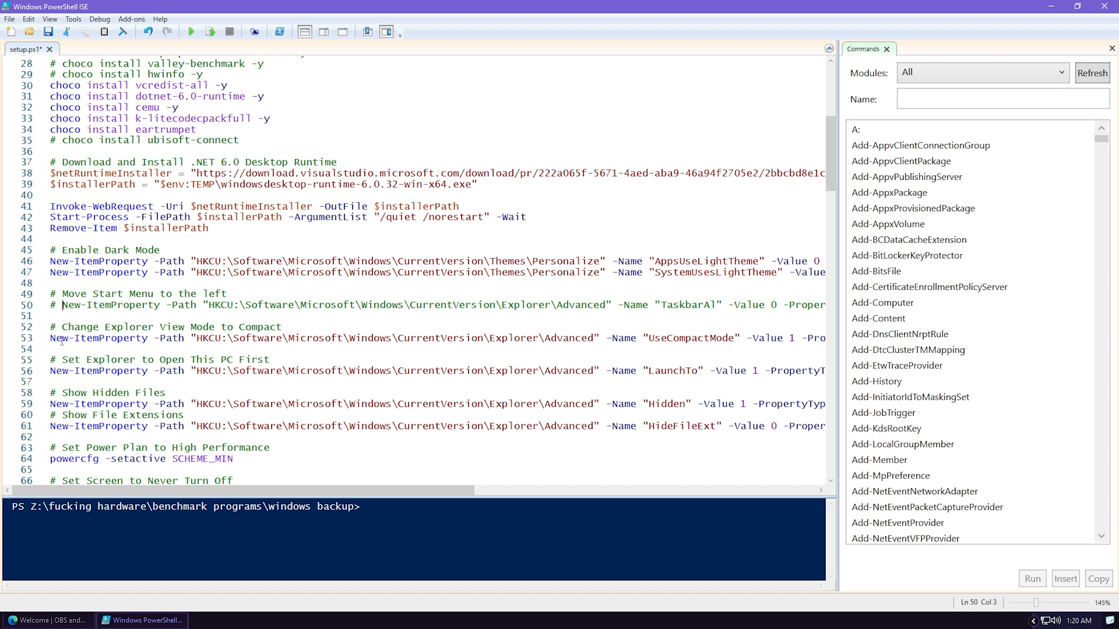
{"action": "left_click", "coordinate": [52, 338]}
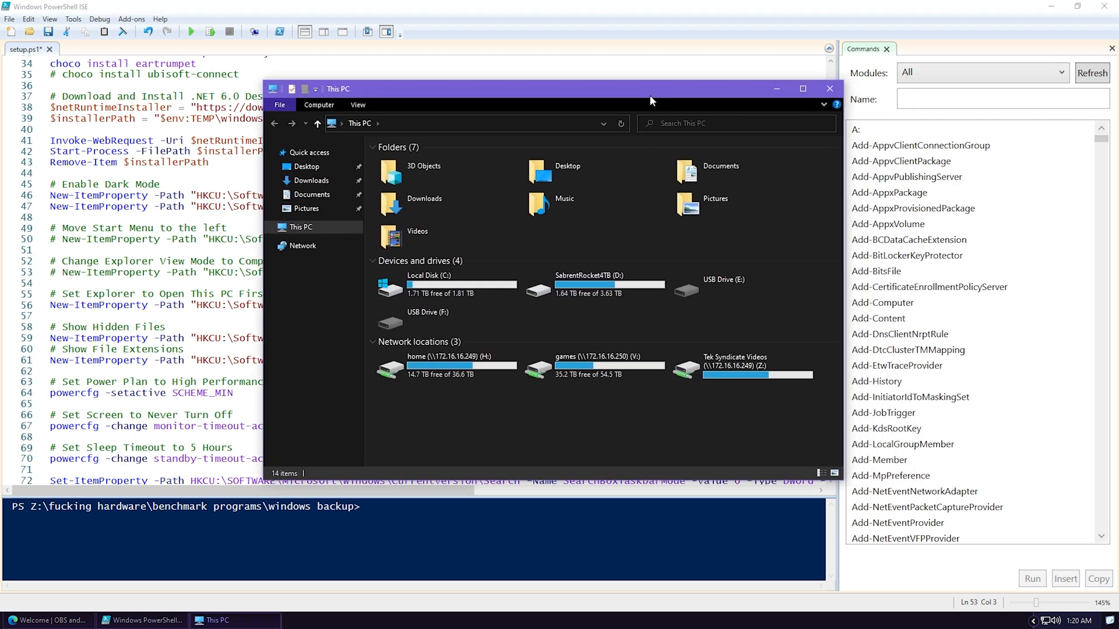
{"action": "left_click", "coordinate": [308, 152]}
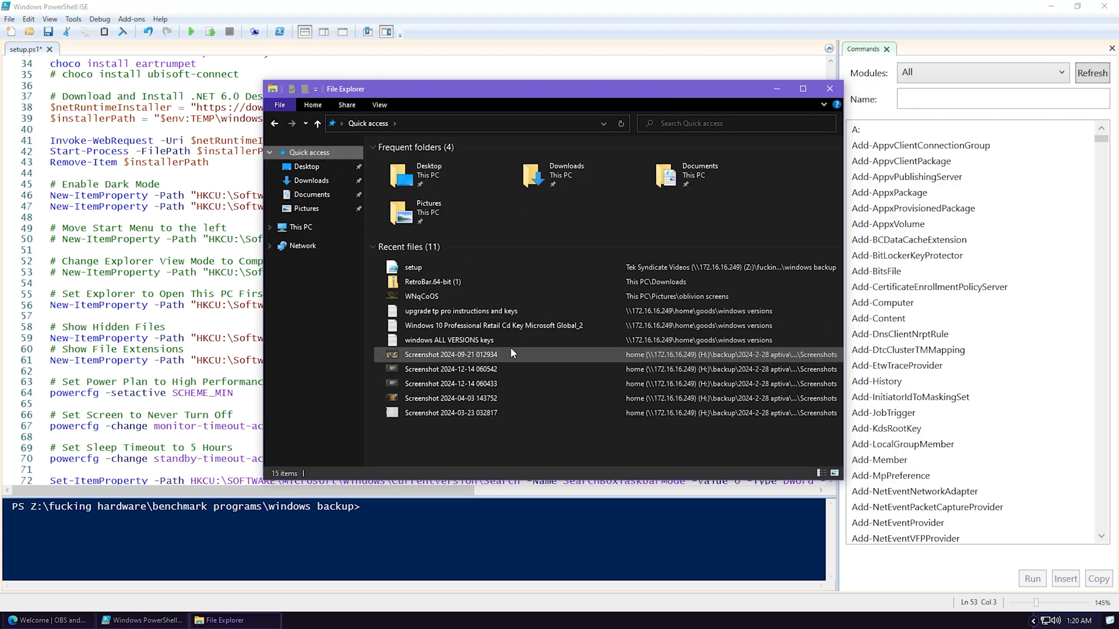
{"action": "left_click", "coordinate": [302, 227]}
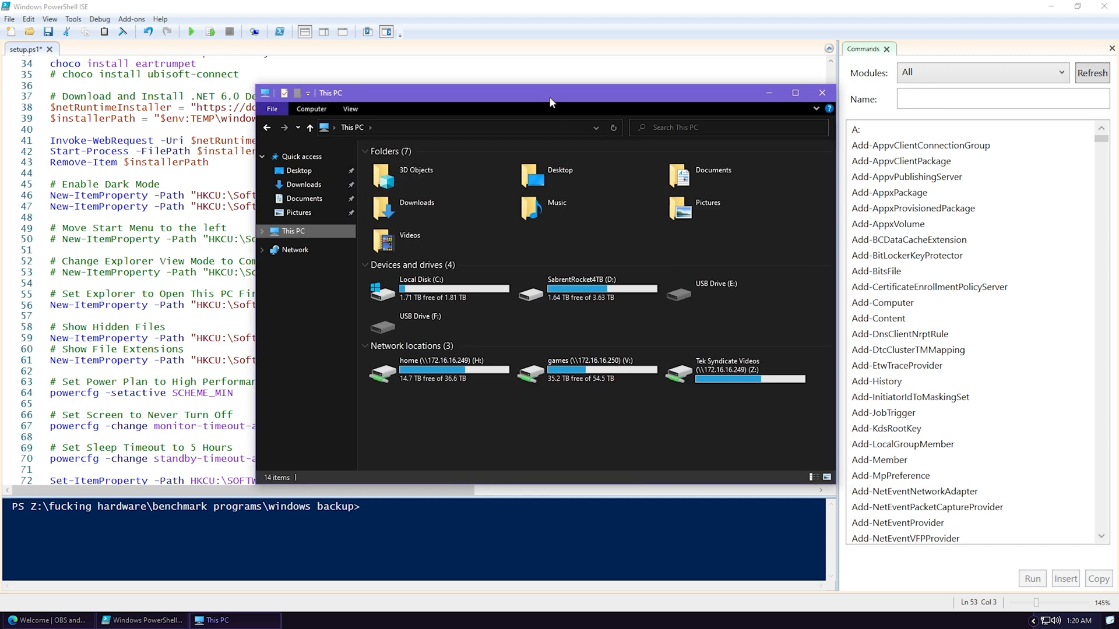
{"action": "left_click", "coordinate": [821, 93]}
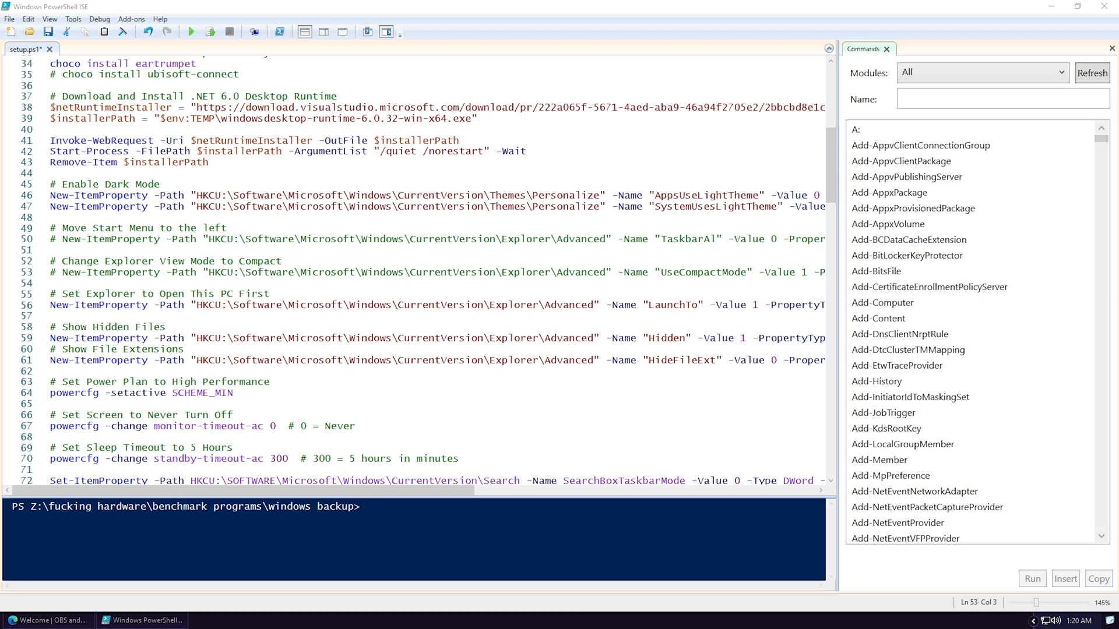
{"action": "left_click", "coordinate": [236, 619]}
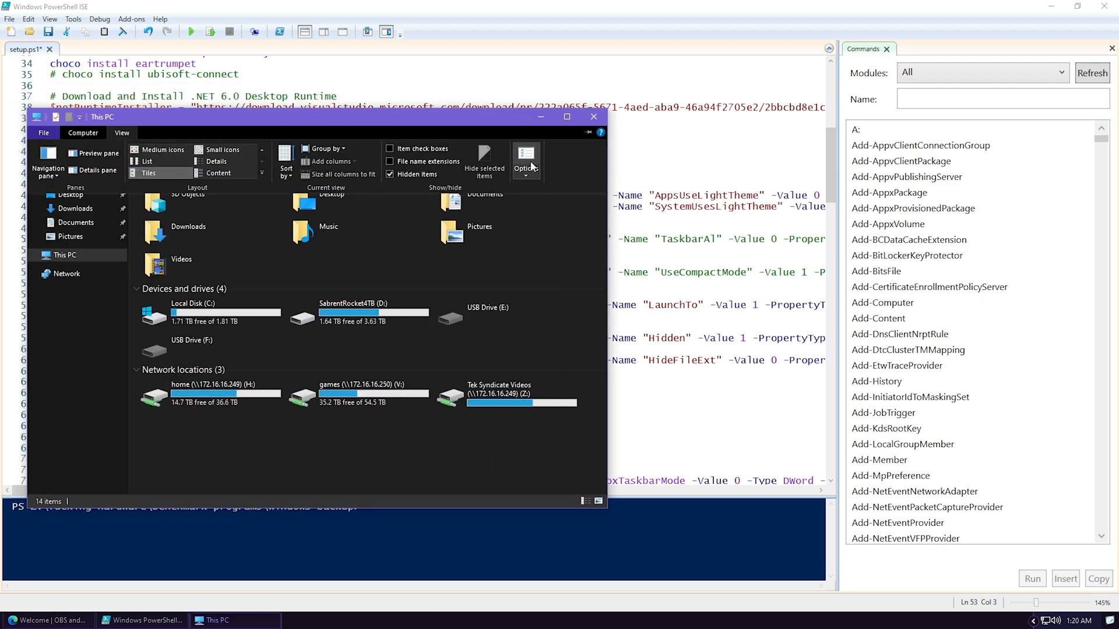
{"action": "left_click", "coordinate": [526, 161]}
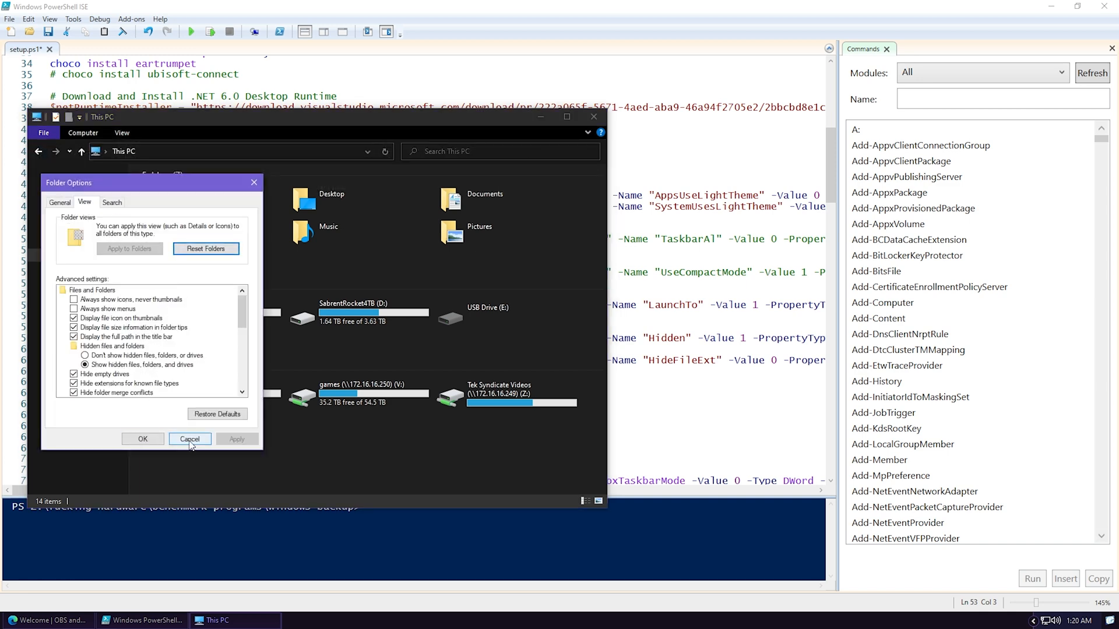
{"action": "left_click", "coordinate": [190, 439]}
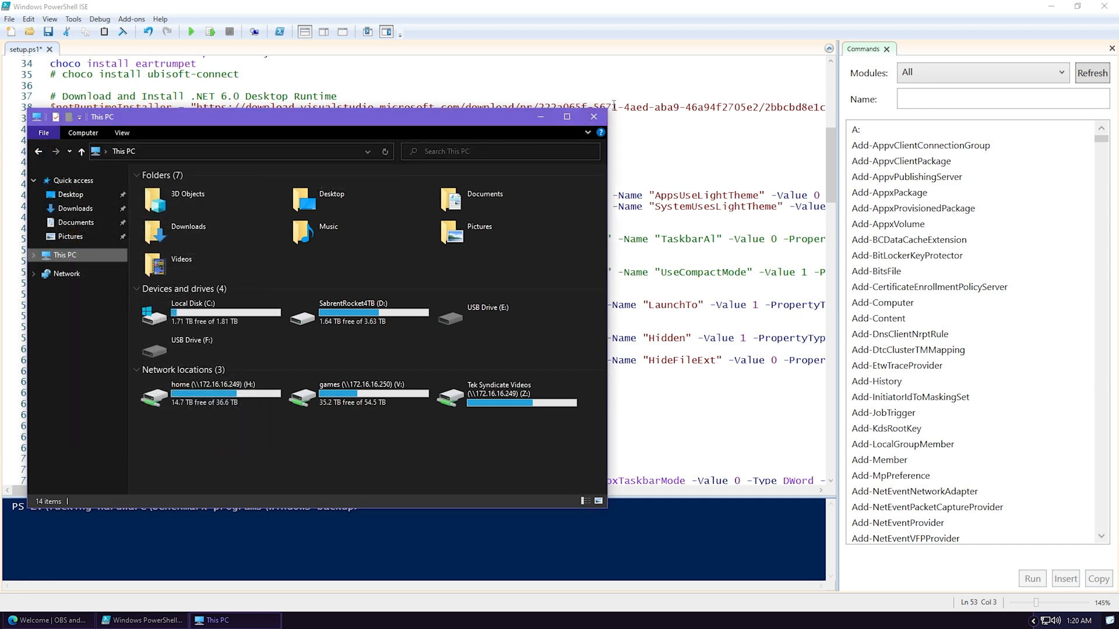
{"action": "left_click", "coordinate": [594, 117]}
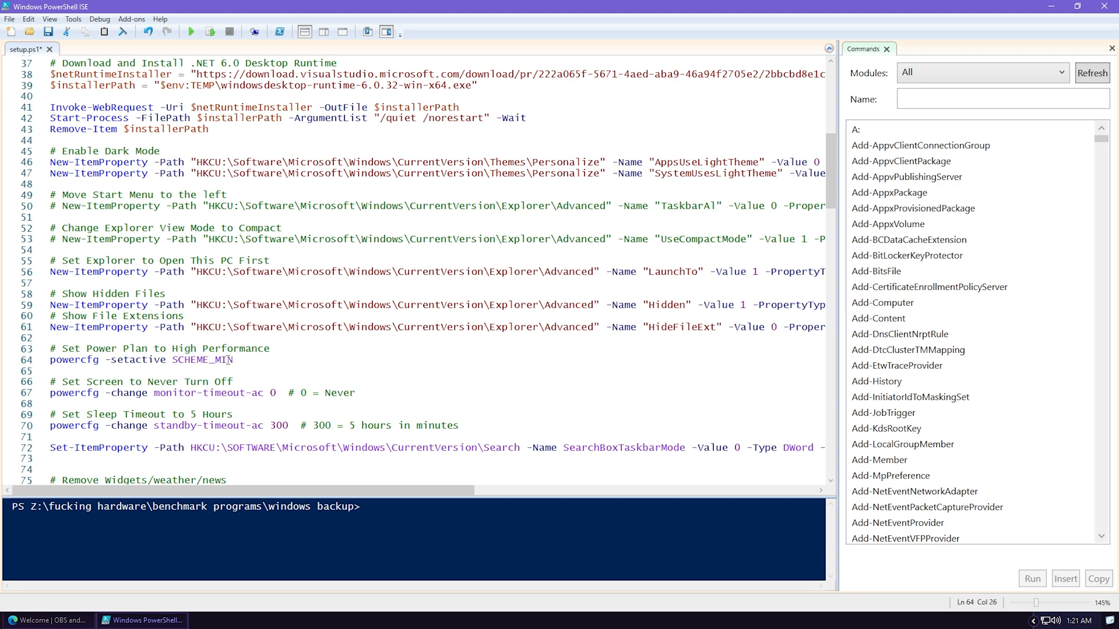
{"action": "left_click", "coordinate": [54, 359]}
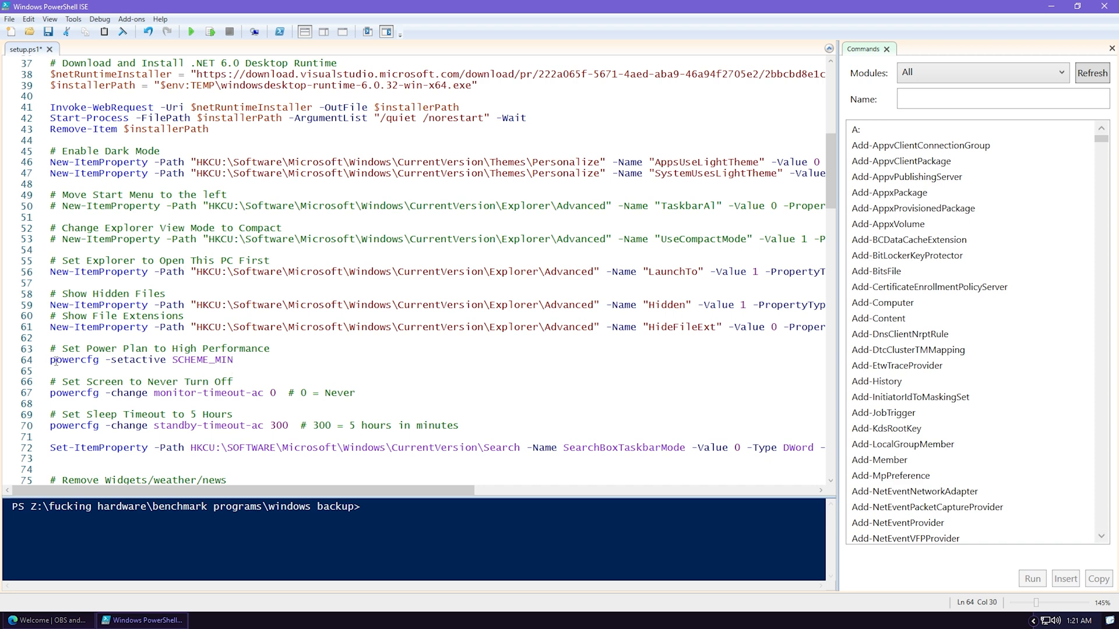
{"action": "left_click", "coordinate": [50, 349]}
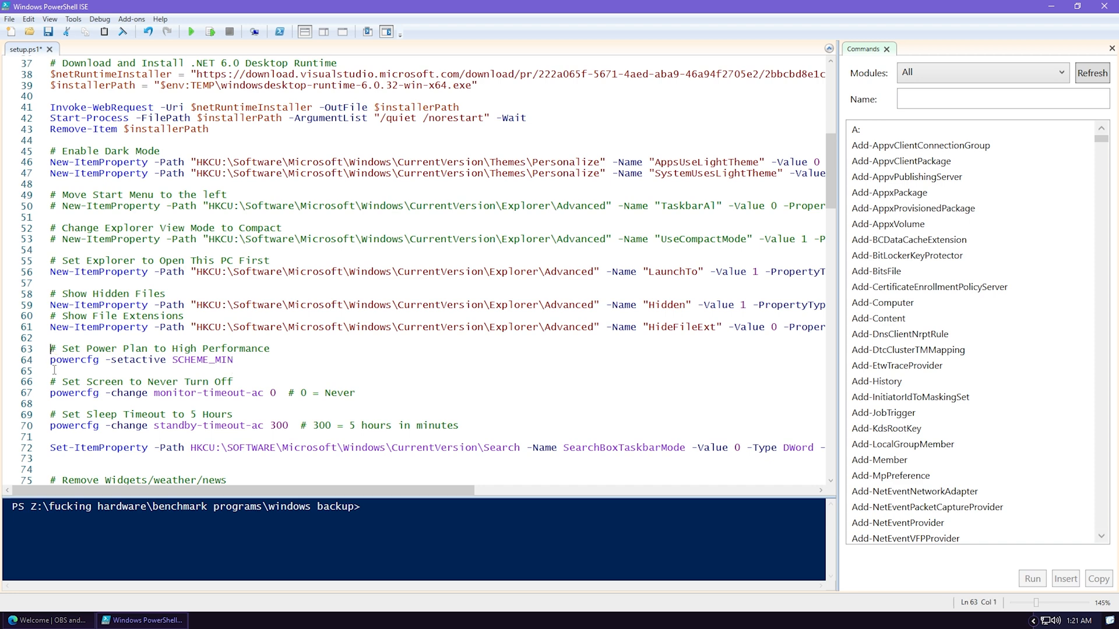
{"action": "left_click", "coordinate": [50, 360]}
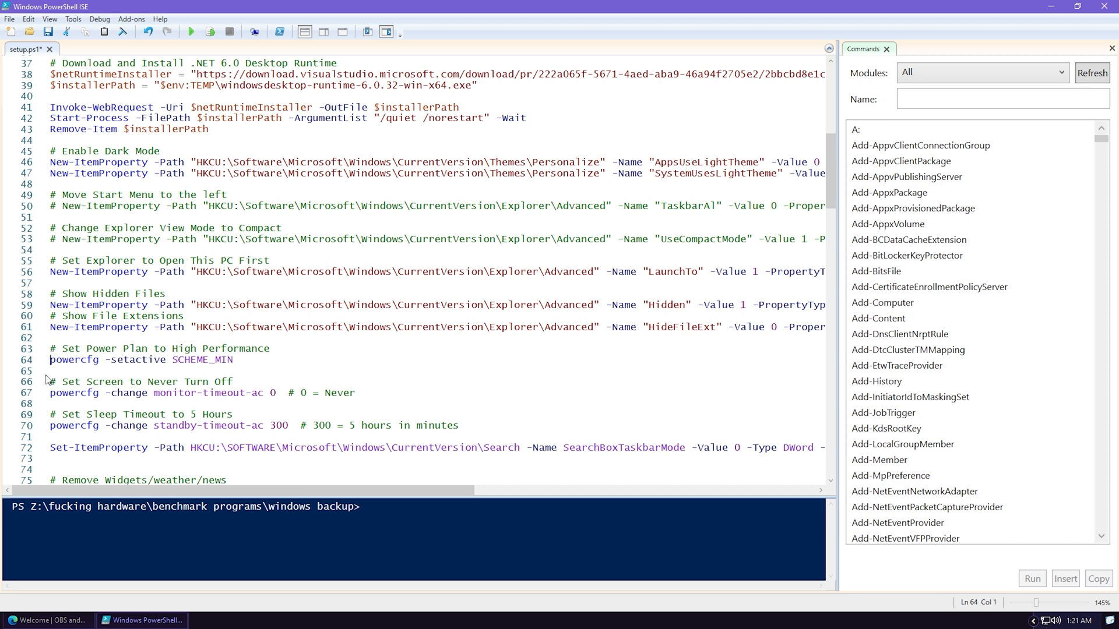
{"action": "type", "text": "#"}
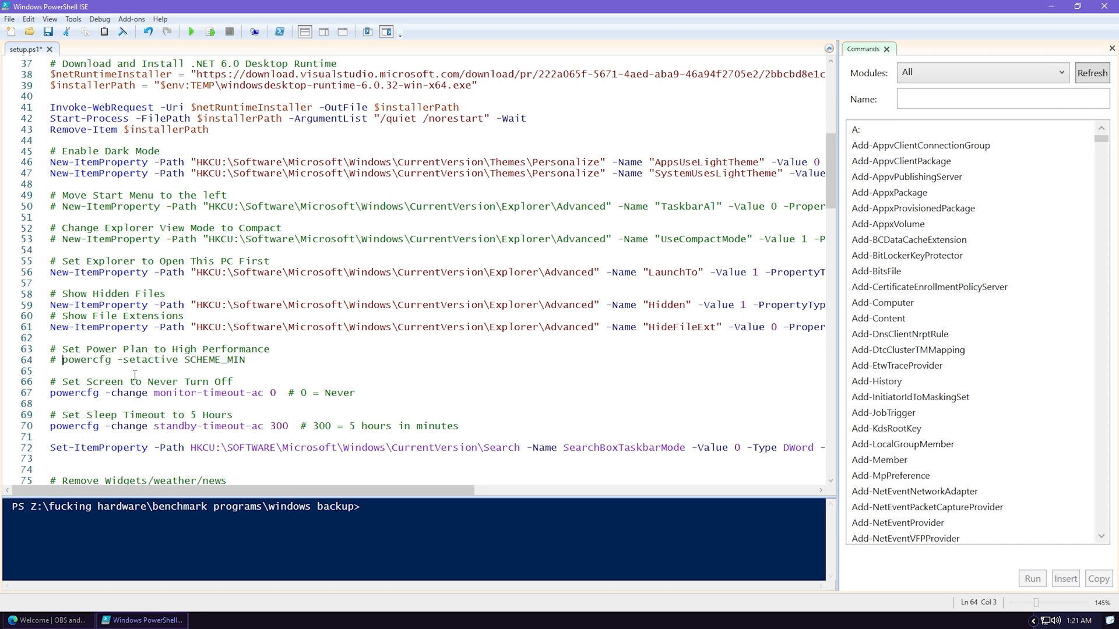
{"action": "scroll", "scroll_direction": "down", "scroll_amount": 3}
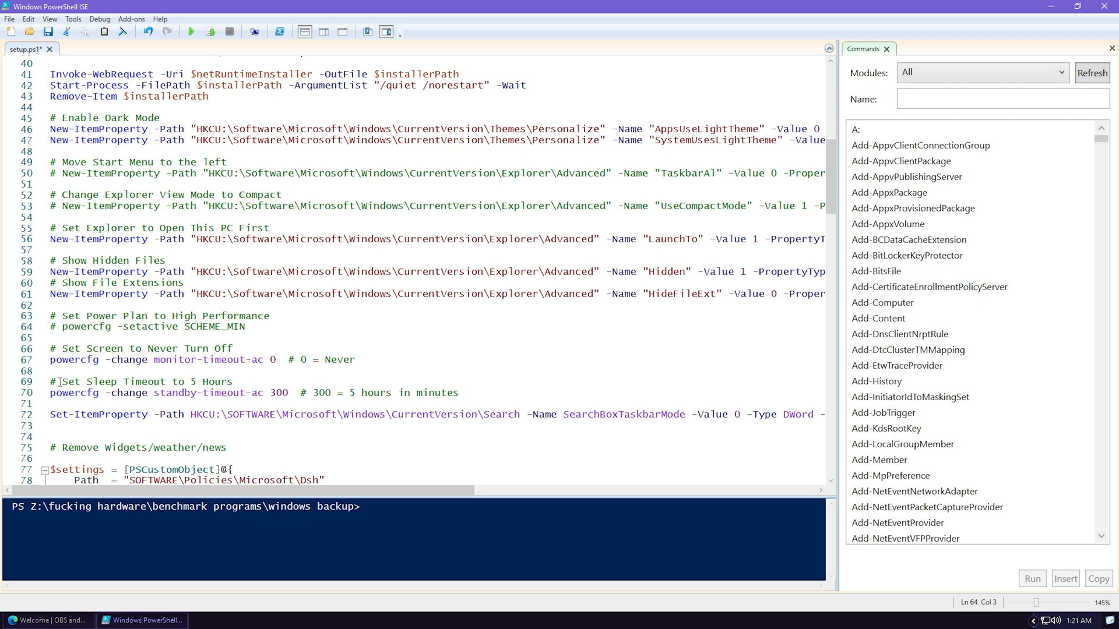
{"action": "scroll", "scroll_direction": "down", "scroll_amount": 3}
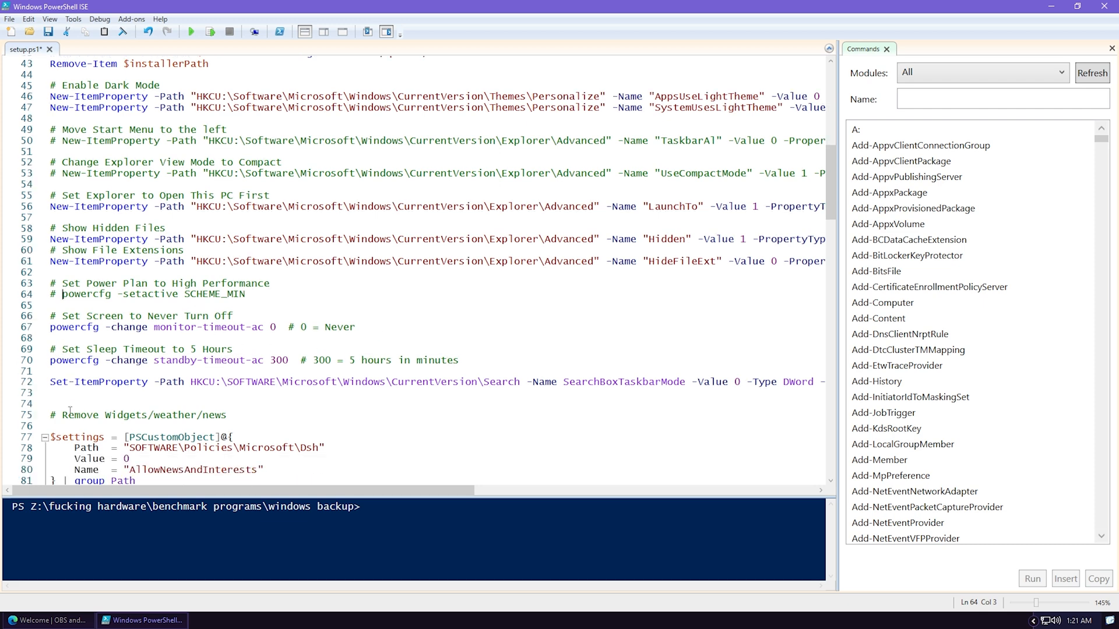
{"action": "scroll", "scroll_direction": "down", "scroll_amount": 3}
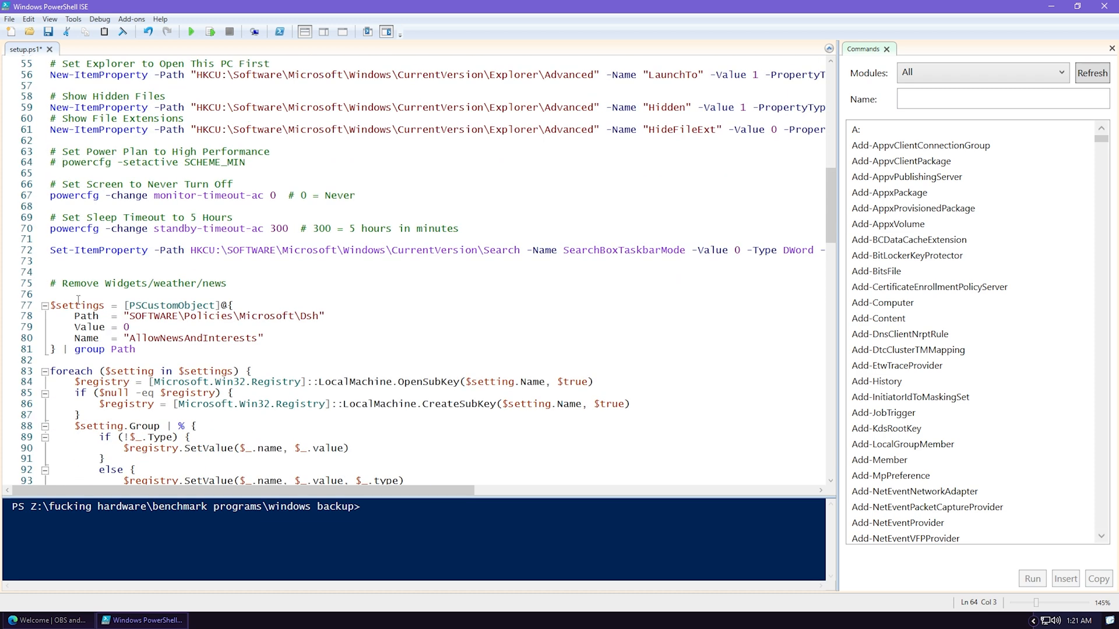
{"action": "scroll", "scroll_direction": "down", "scroll_amount": 3}
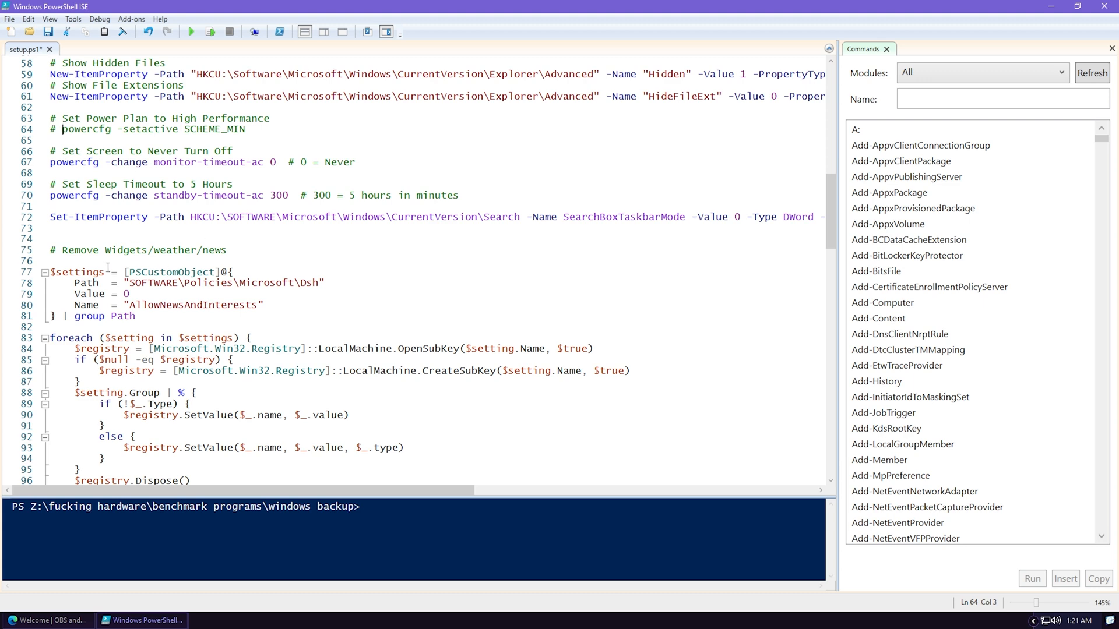
{"action": "mouse_move", "coordinate": [131, 250]}
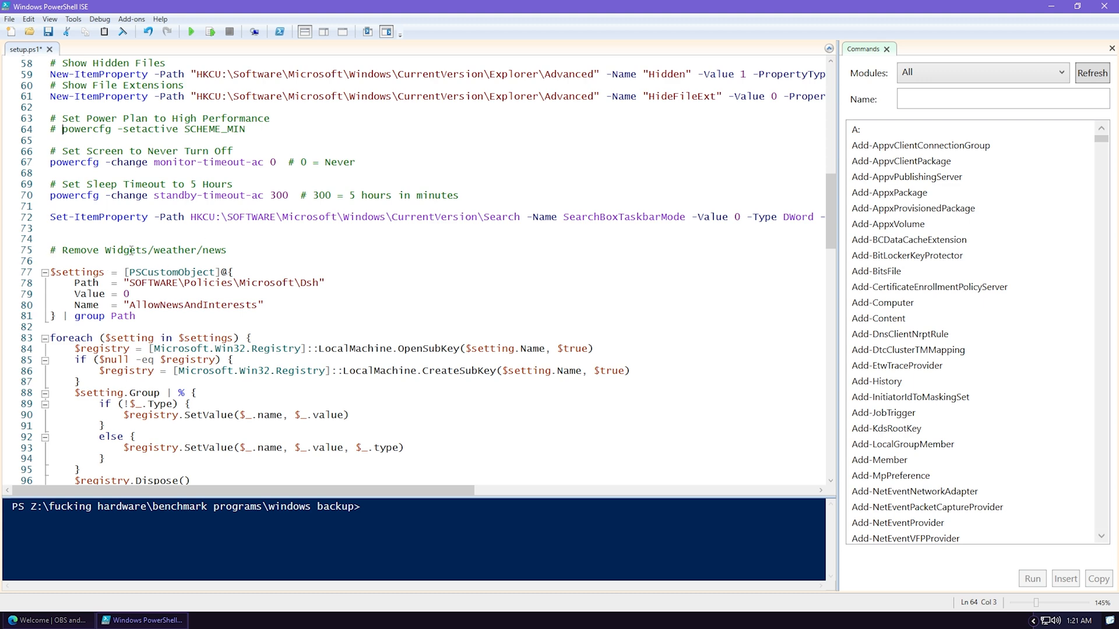
{"action": "scroll", "scroll_direction": "down", "scroll_amount": 3}
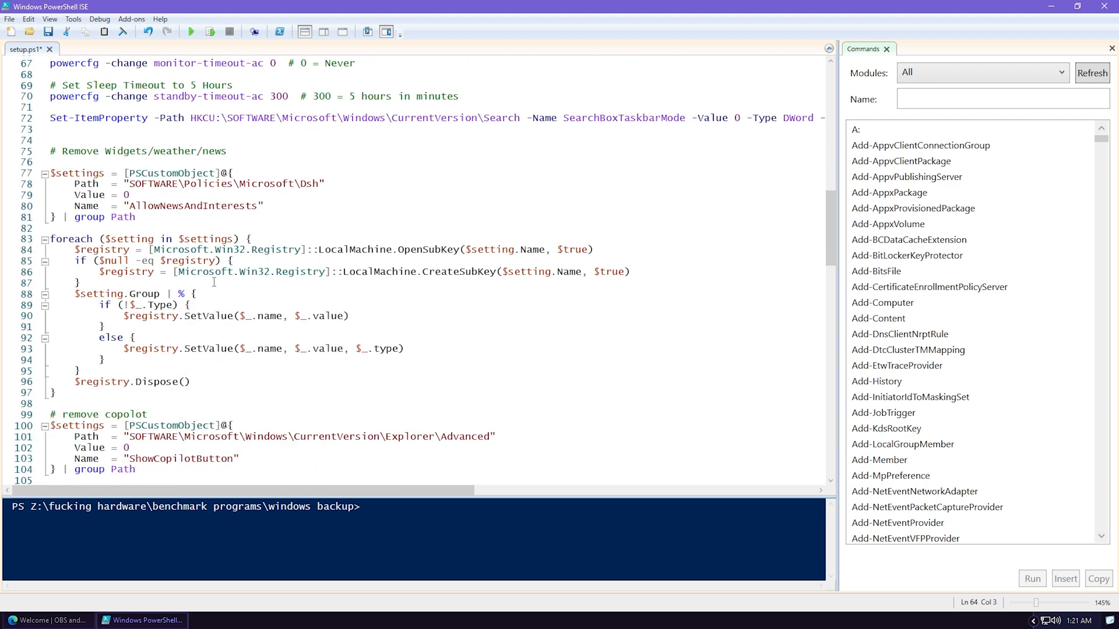
{"action": "scroll", "scroll_direction": "down", "scroll_amount": 3}
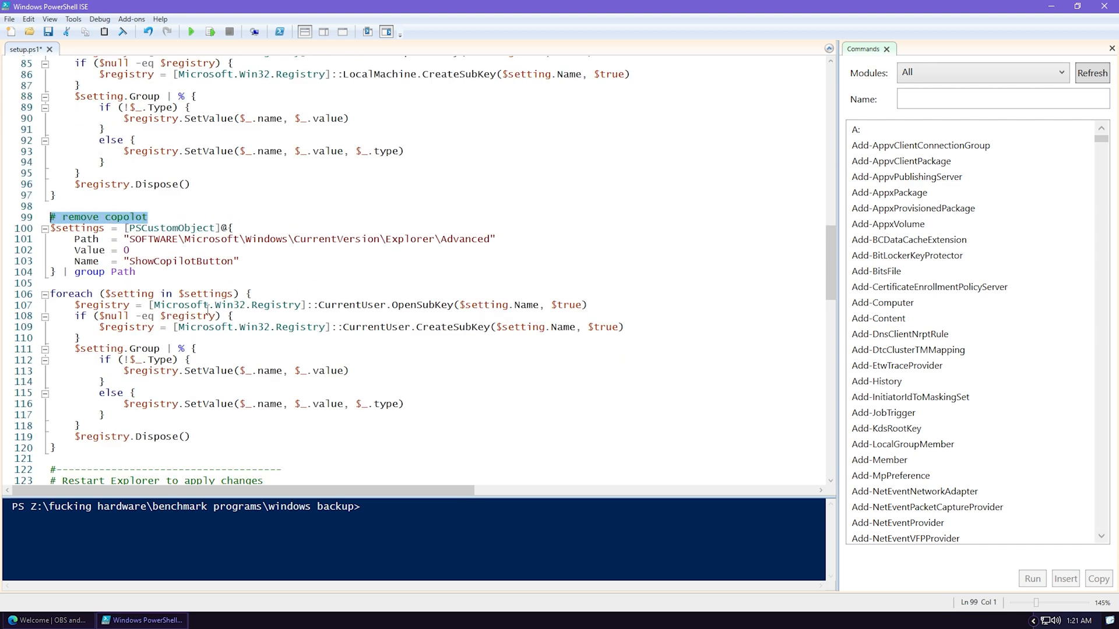
{"action": "scroll", "scroll_direction": "down", "scroll_amount": 3}
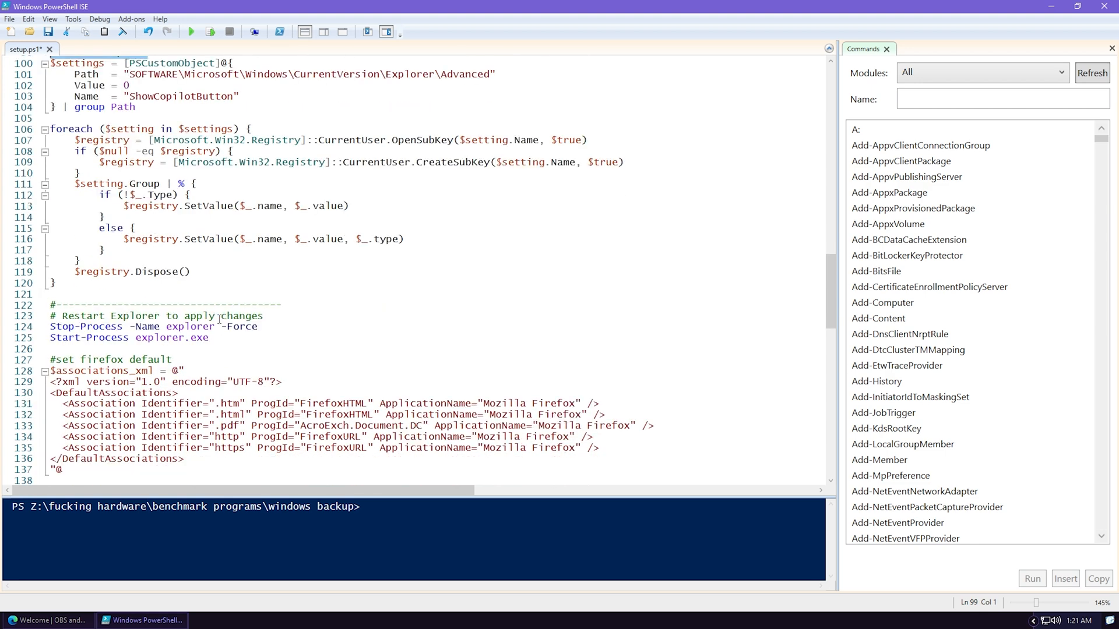
{"action": "scroll", "scroll_direction": "down", "scroll_amount": 3}
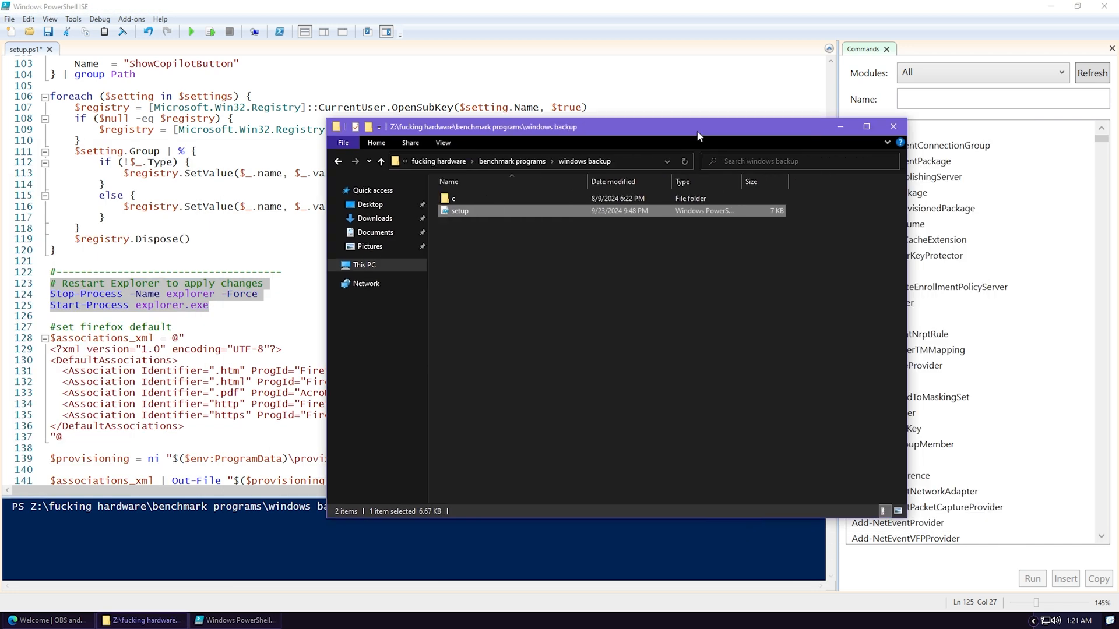
{"action": "left_click", "coordinate": [893, 126]}
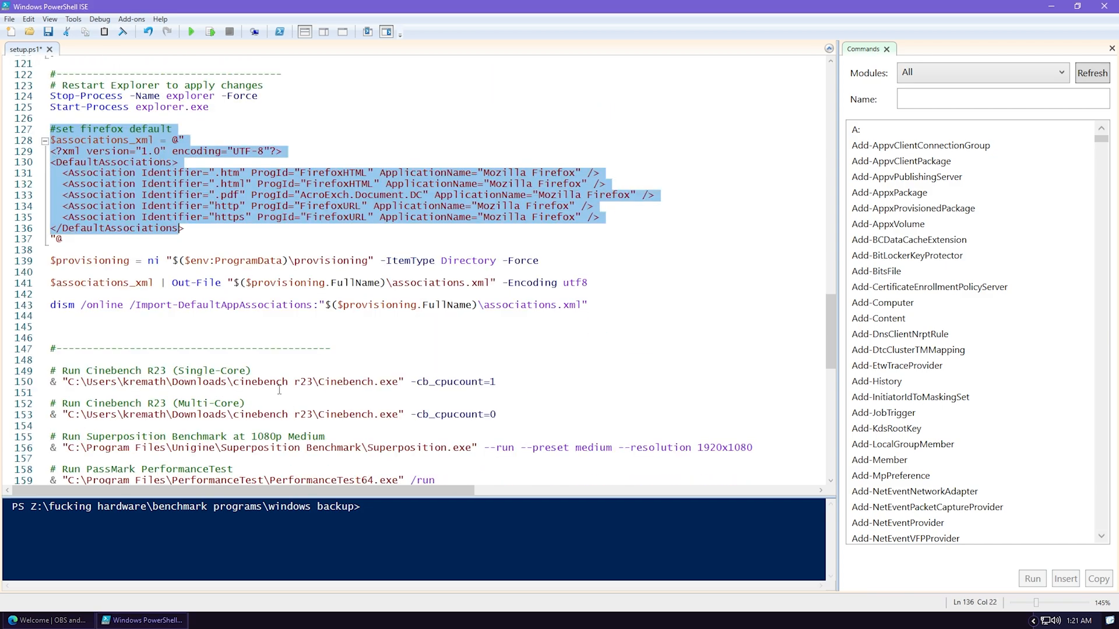
{"action": "scroll", "scroll_direction": "up", "scroll_amount": 3}
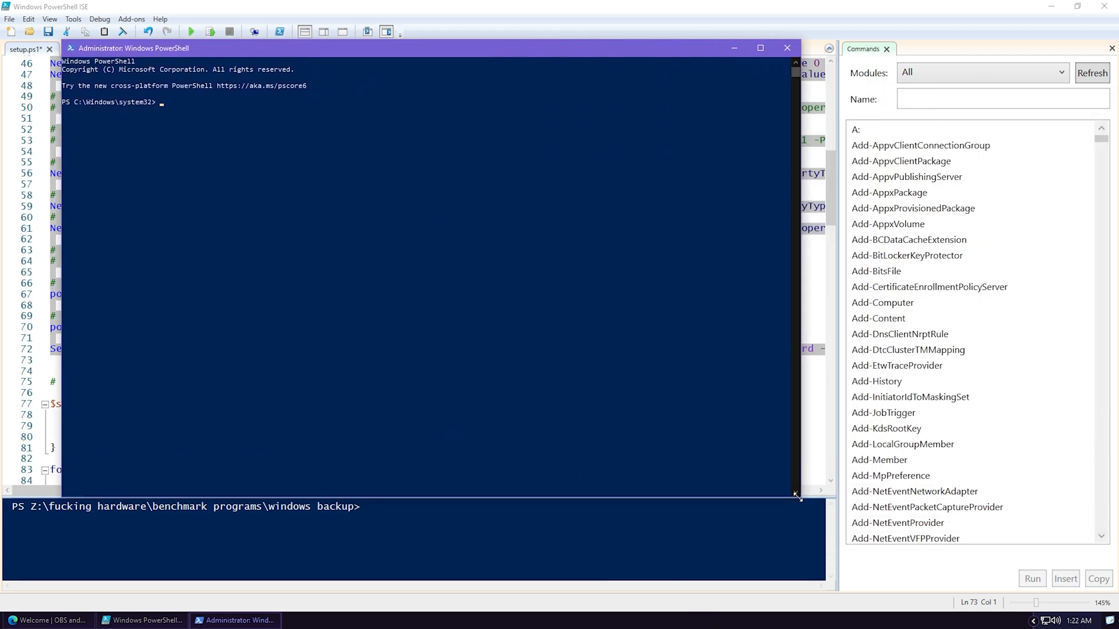
Run the pasted setup commands in the Administrator PowerShell console and follow the Chocolatey output.
{"action": "left_click", "coordinate": [242, 217]}
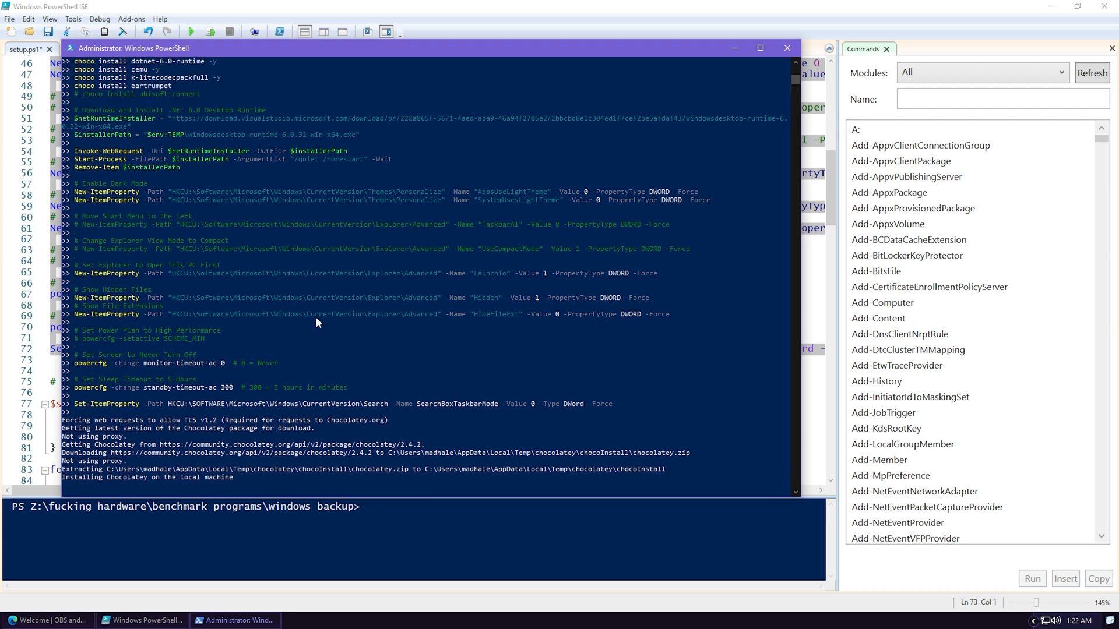
{"action": "scroll", "scroll_direction": "down", "scroll_amount": 3}
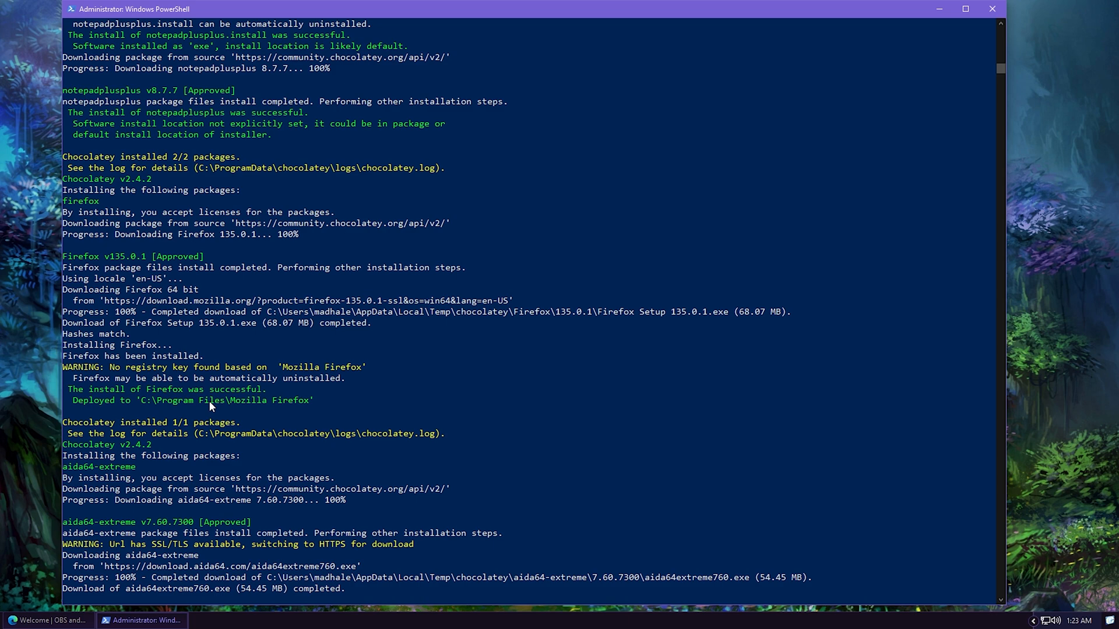
Follow the output as Chocolatey installs Notepad++, Firefox, AIDA64, Jellyfin and GOG Galaxy.
{"action": "scroll", "scroll_direction": "down", "scroll_amount": 3}
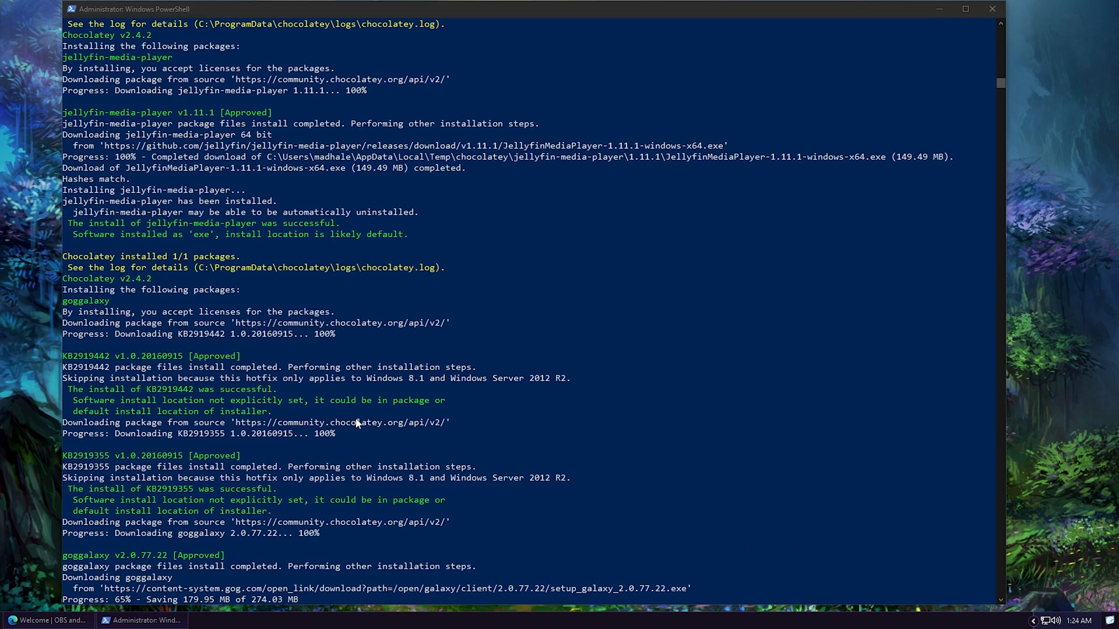
{"action": "scroll", "scroll_direction": "down", "scroll_amount": 3}
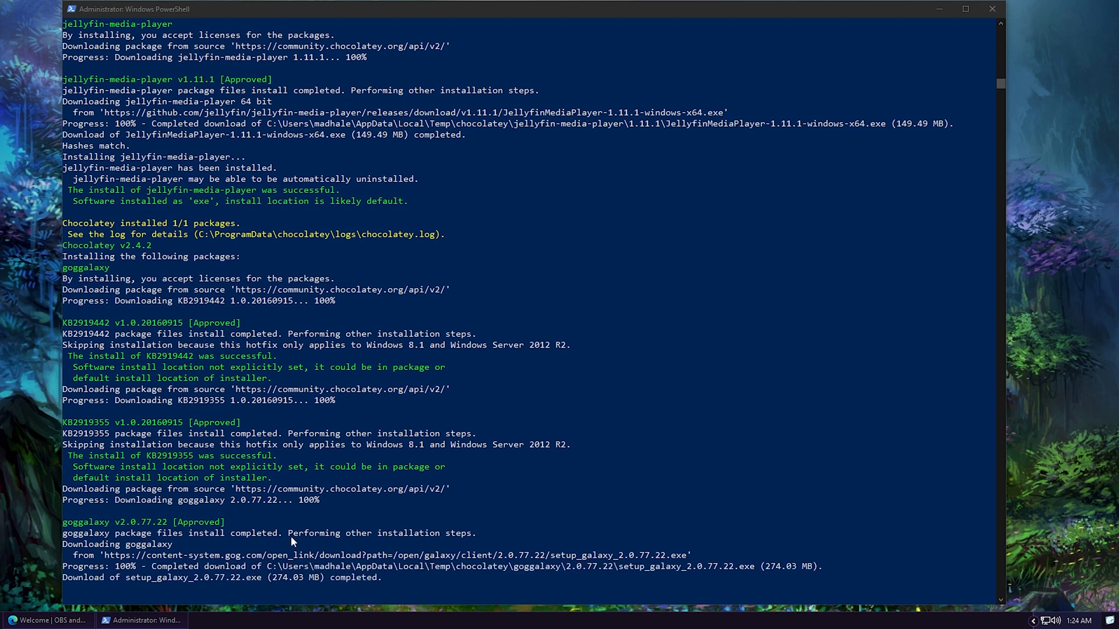
{"action": "scroll", "scroll_direction": "down", "scroll_amount": 3}
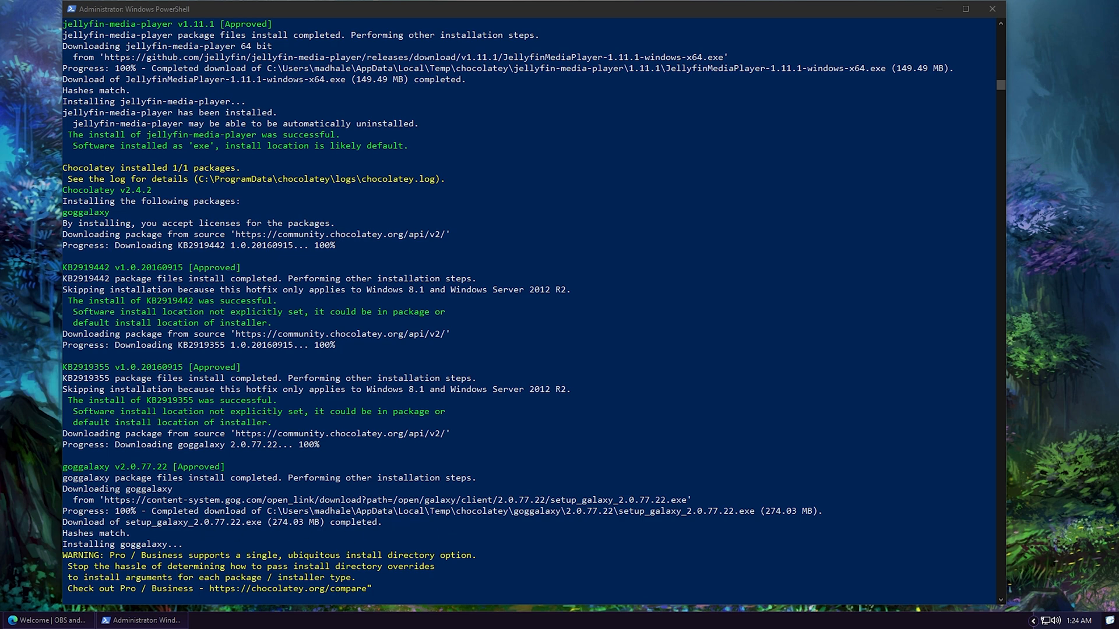
{"action": "scroll", "scroll_direction": "down", "scroll_amount": 3}
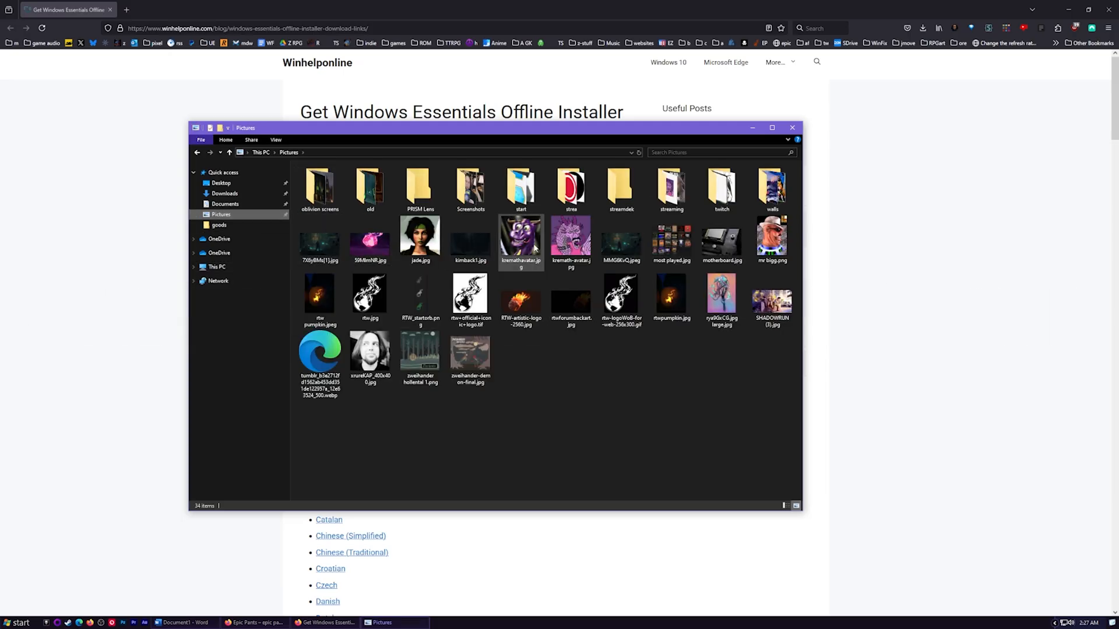
Open jade.jpg in Paint, shrink the canvas around the portrait, then close without saving.
{"action": "double_click", "coordinate": [419, 236]}
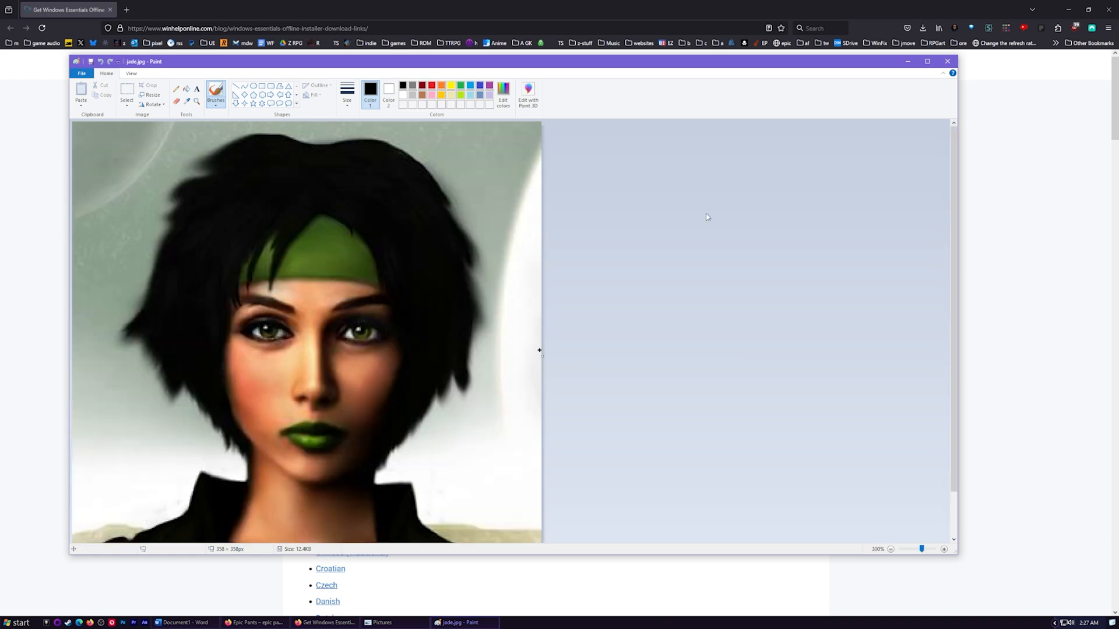
{"action": "mouse_move", "coordinate": [222, 118]}
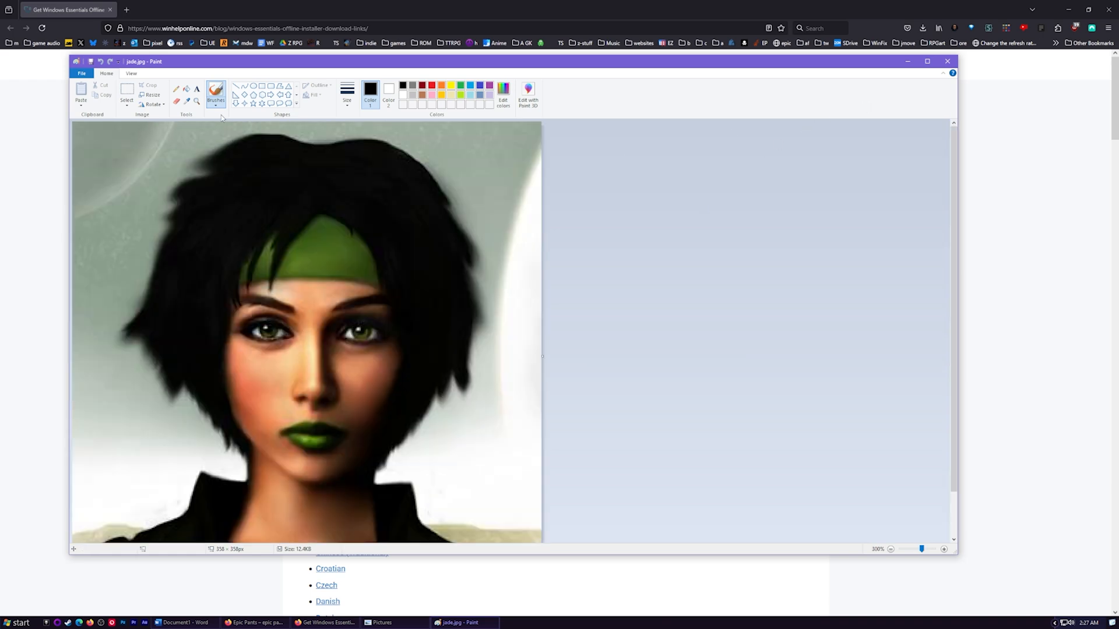
{"action": "left_click_drag", "start_coordinate": [92, 132], "coordinate": [243, 239]}
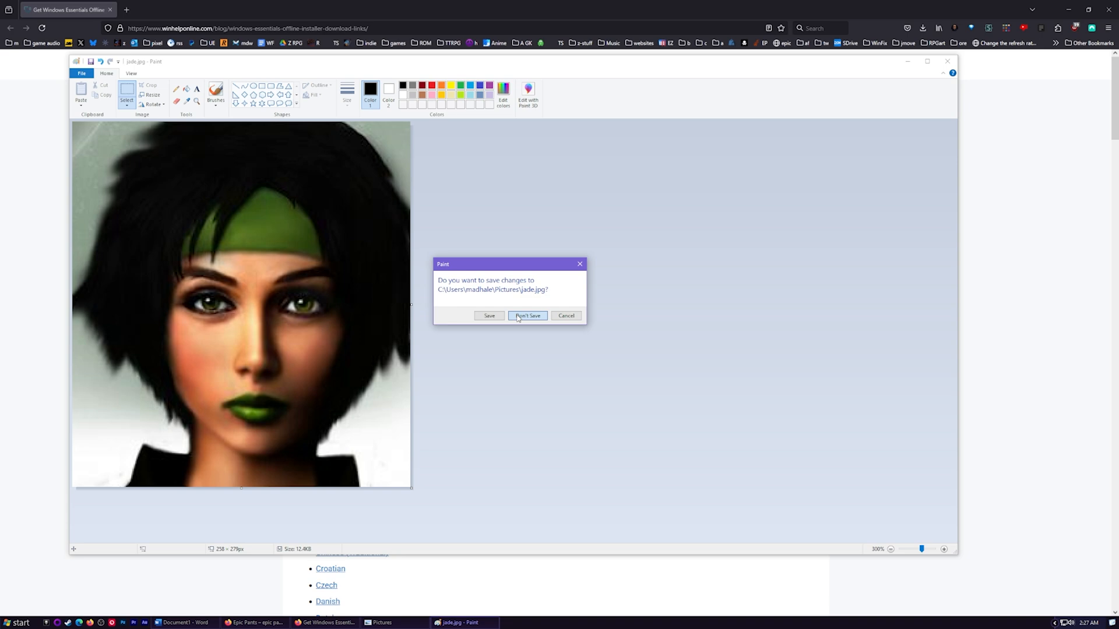
{"action": "left_click", "coordinate": [526, 316]}
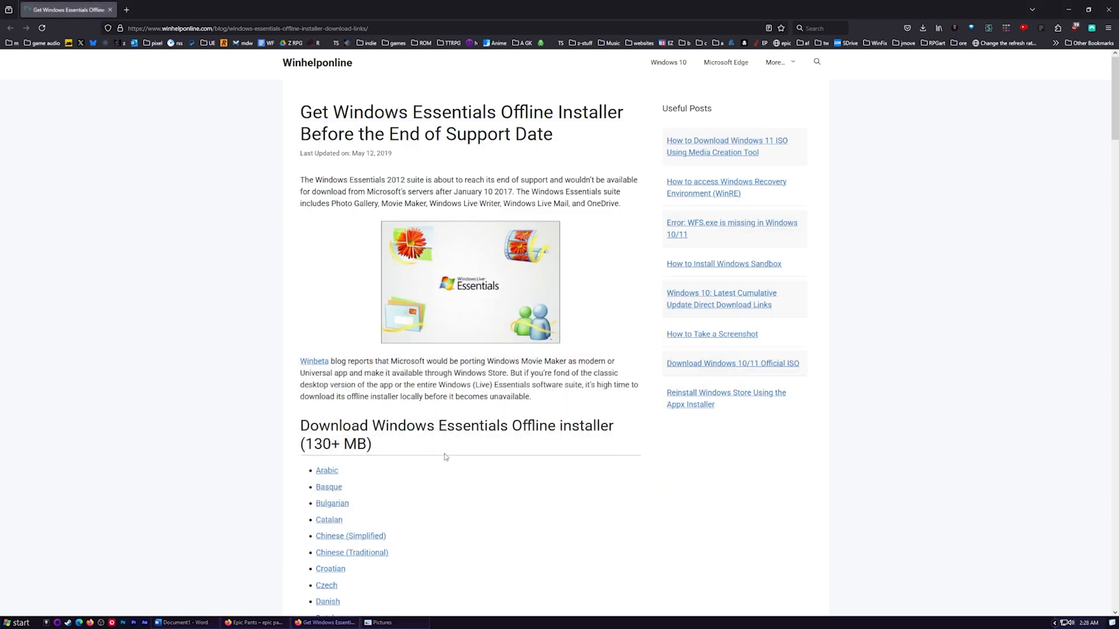
{"action": "mouse_move", "coordinate": [471, 394]}
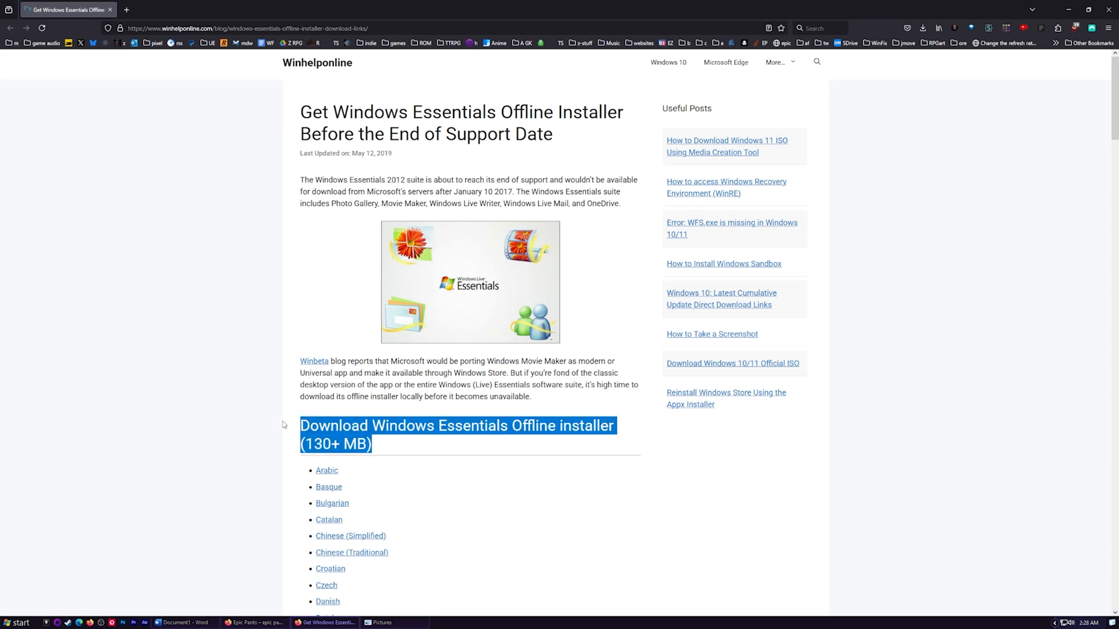
Locate the offline installer section and download English wlsetup-all.exe from the local mirror.
{"action": "left_click", "coordinate": [239, 412]}
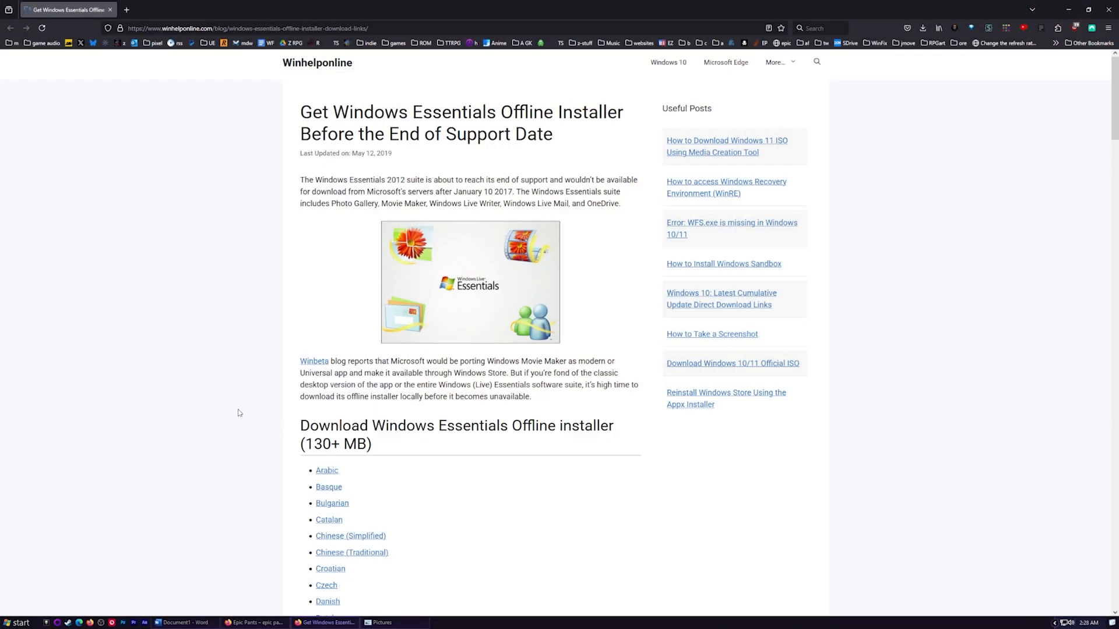
{"action": "double_click", "coordinate": [533, 426]}
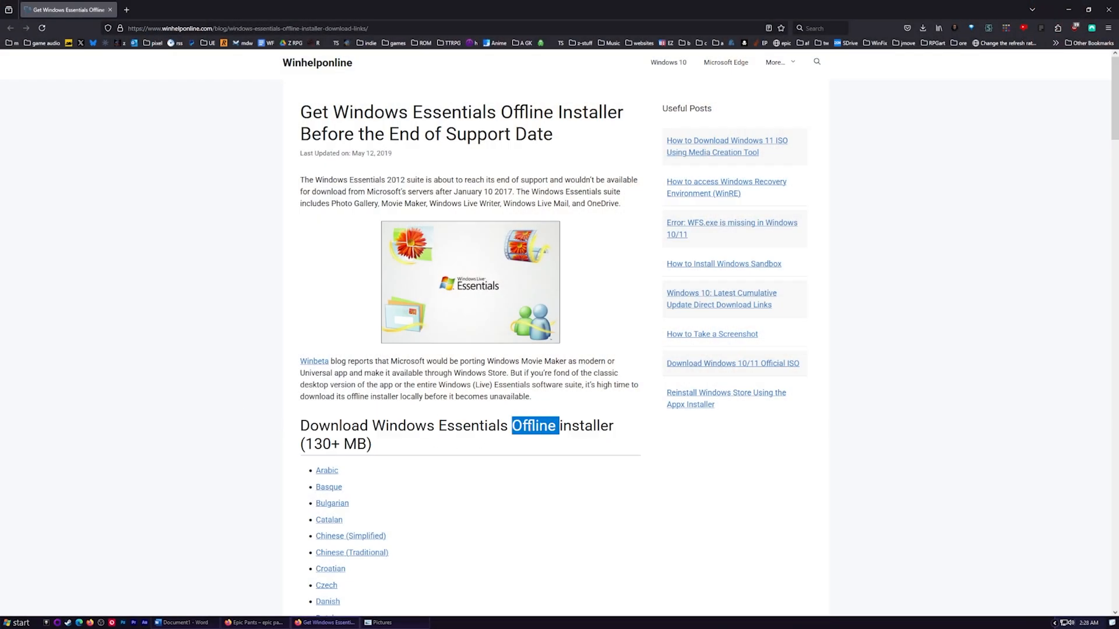
{"action": "scroll", "scroll_direction": "down", "scroll_amount": 3}
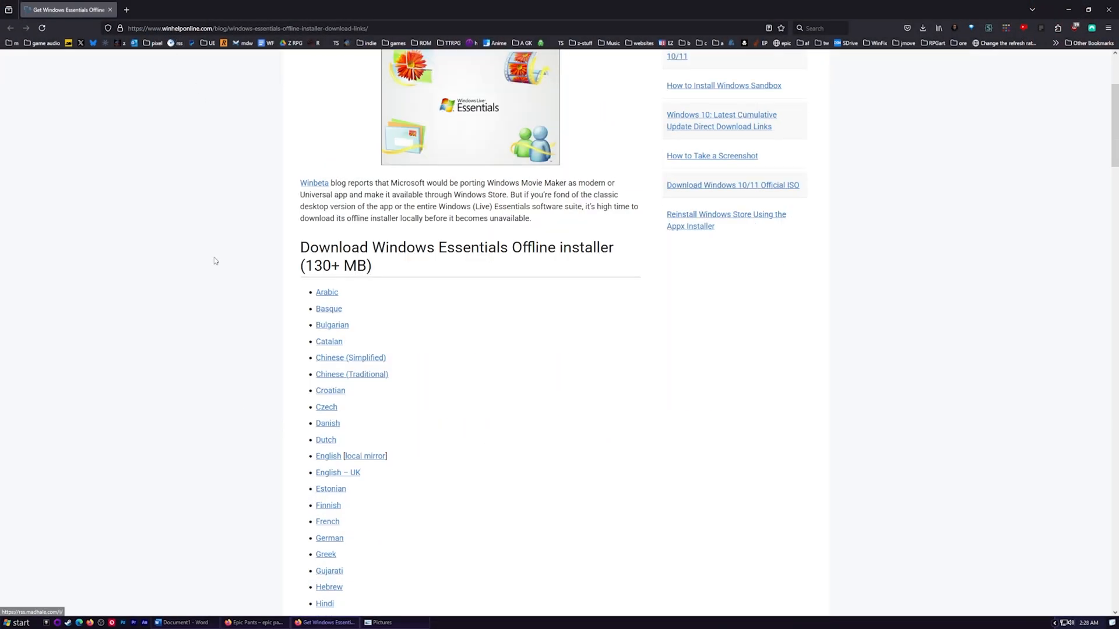
{"action": "mouse_move", "coordinate": [364, 455]}
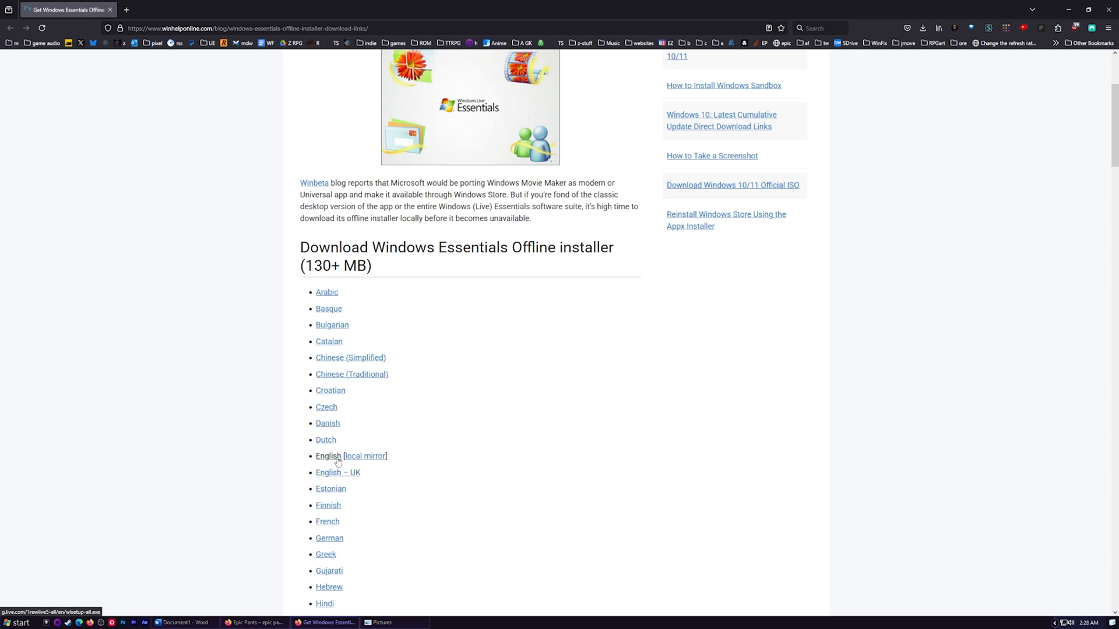
{"action": "mouse_move", "coordinate": [338, 473]}
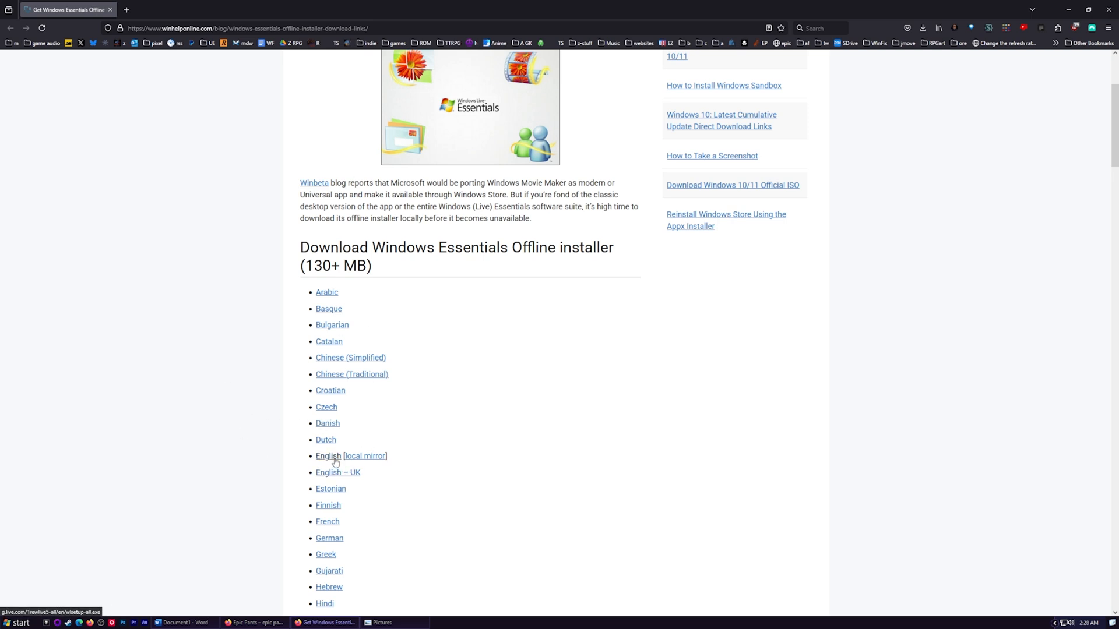
{"action": "mouse_move", "coordinate": [391, 471]}
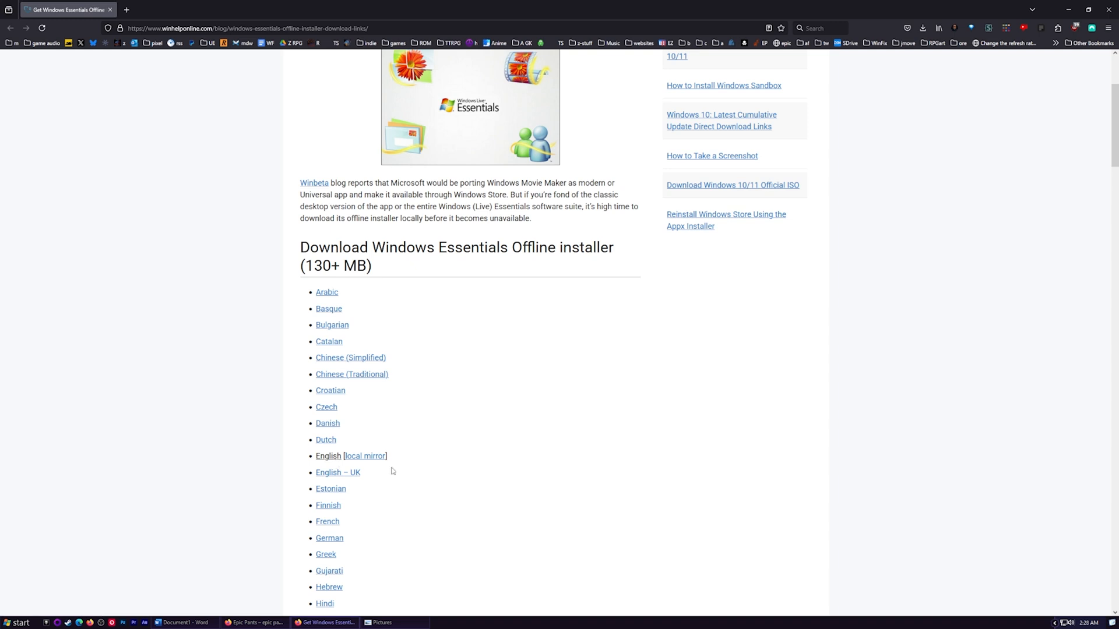
{"action": "mouse_move", "coordinate": [364, 456]}
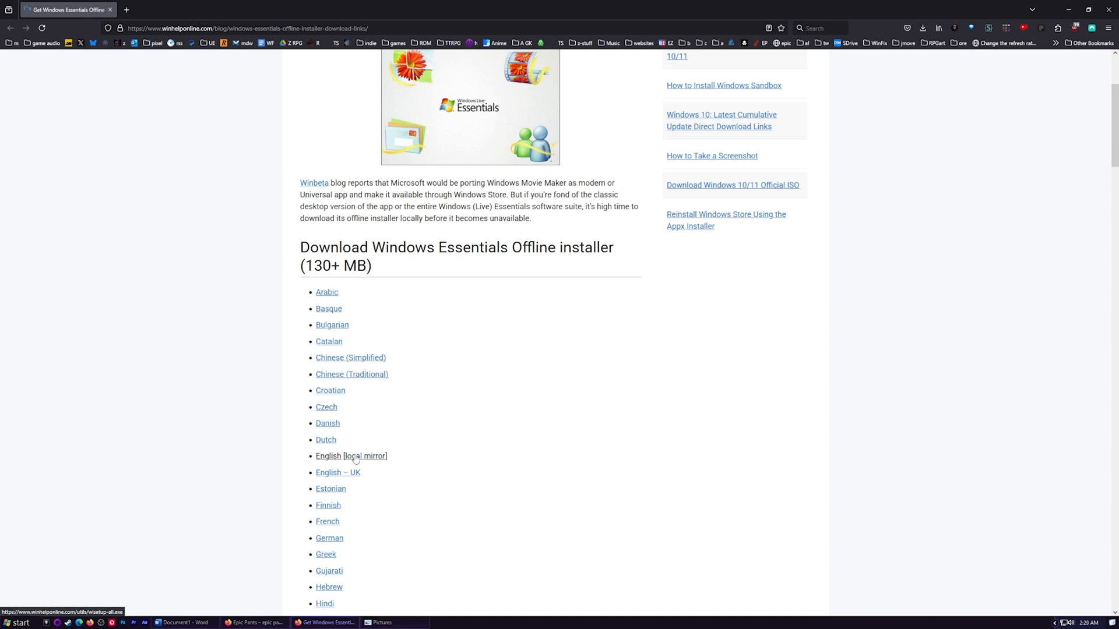
{"action": "scroll", "scroll_direction": "up", "scroll_amount": 3}
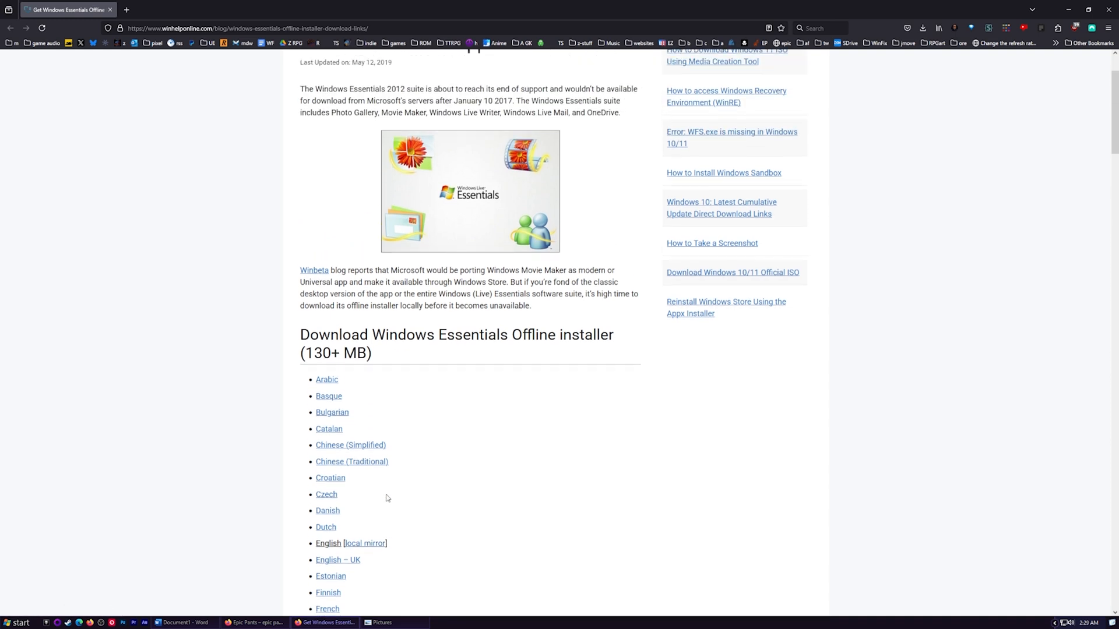
{"action": "scroll", "scroll_direction": "up", "scroll_amount": 3}
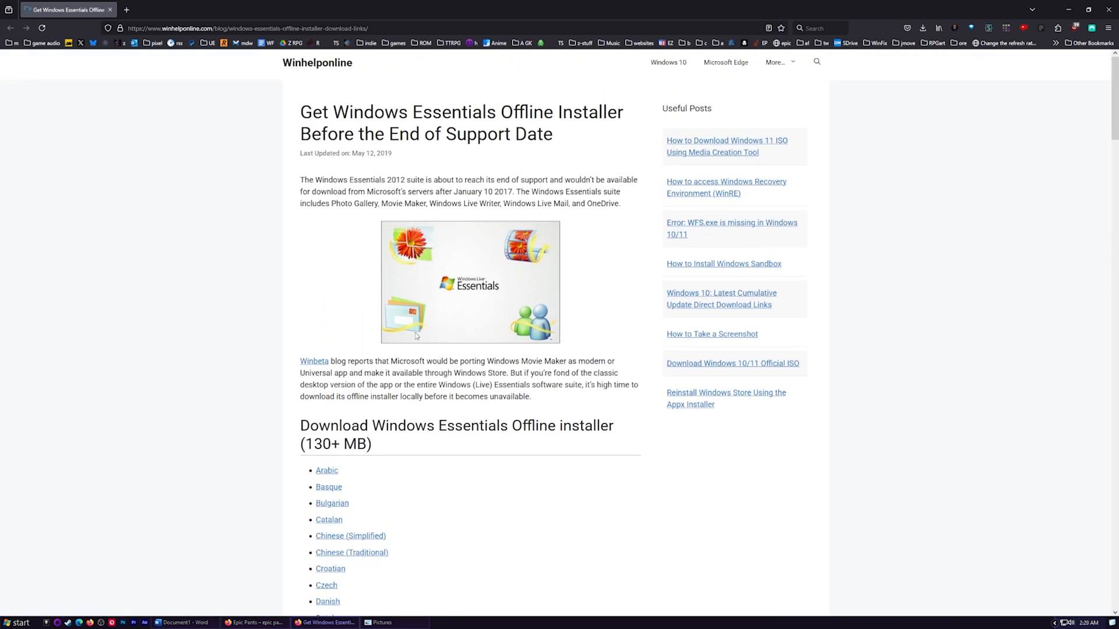
{"action": "mouse_move", "coordinate": [543, 326]}
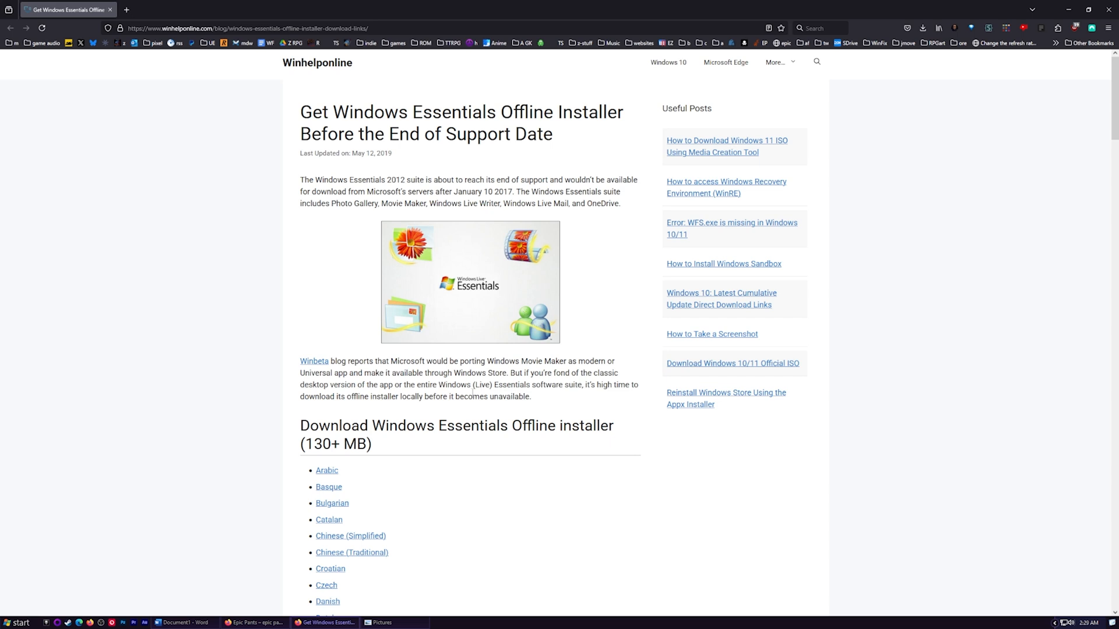
{"action": "scroll", "scroll_direction": "down", "scroll_amount": 3}
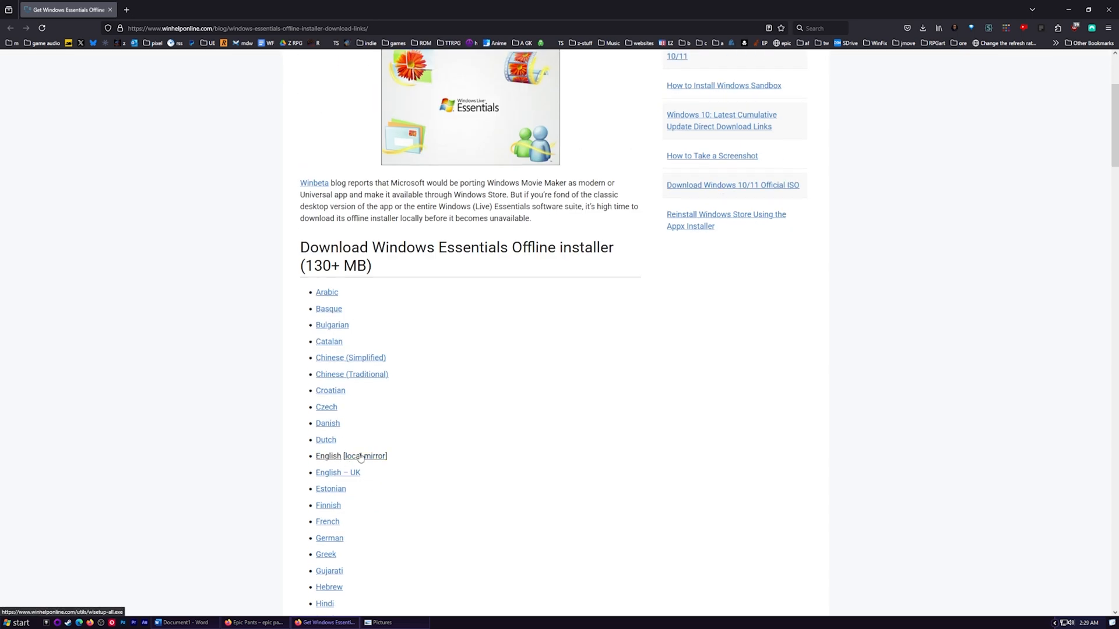
{"action": "left_click", "coordinate": [327, 455]}
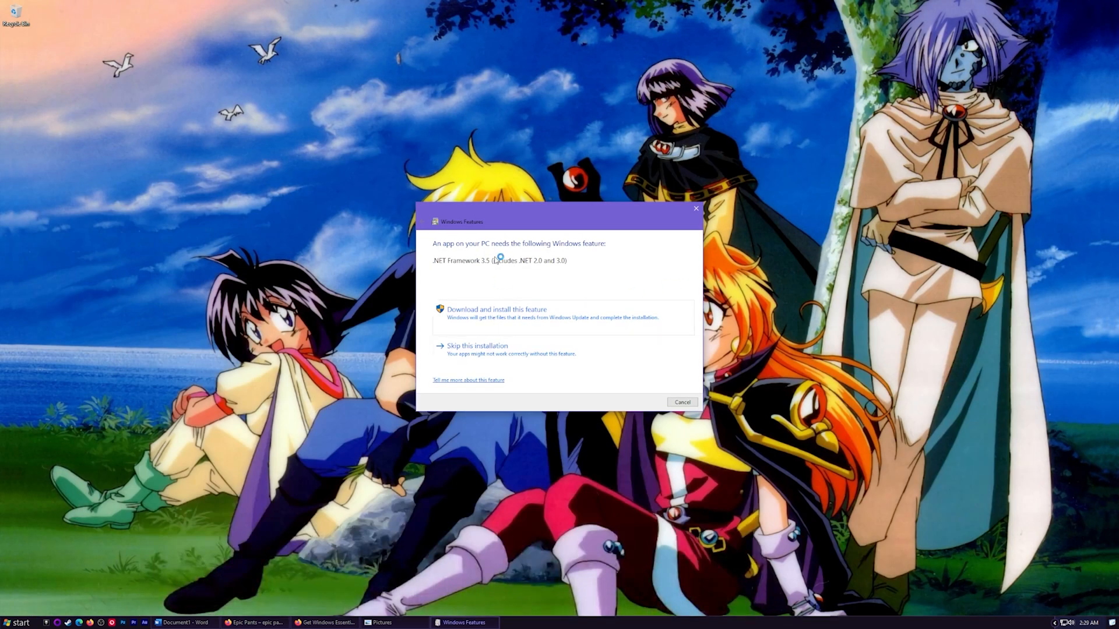
Download and install .NET Framework 3.5, then open Display settings from the desktop menu.
{"action": "left_click", "coordinate": [496, 309]}
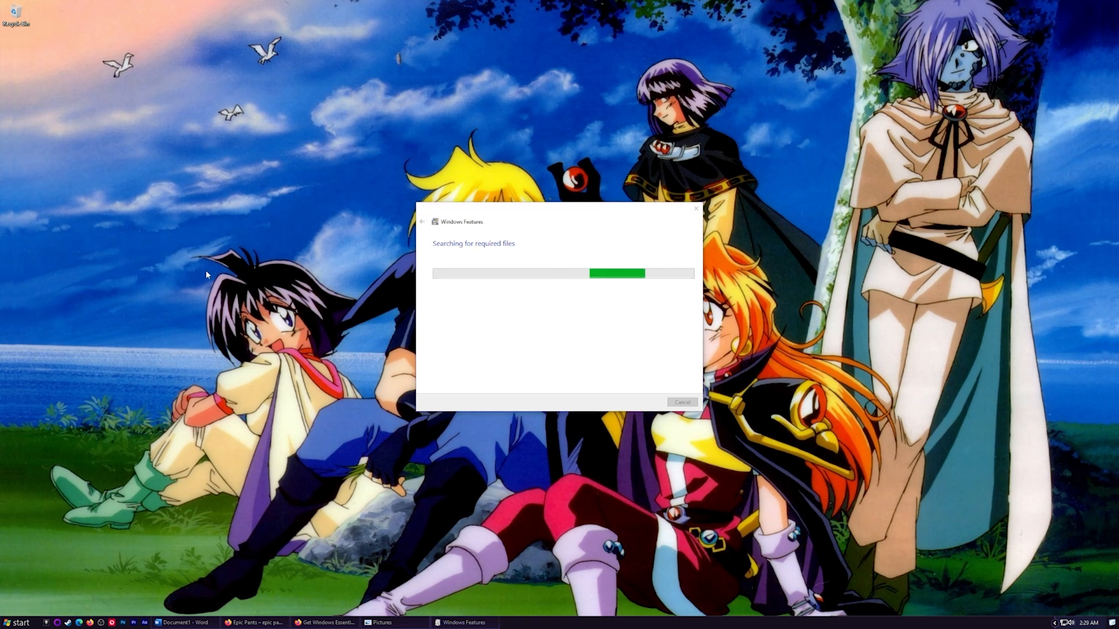
{"action": "right_click", "coordinate": [207, 274]}
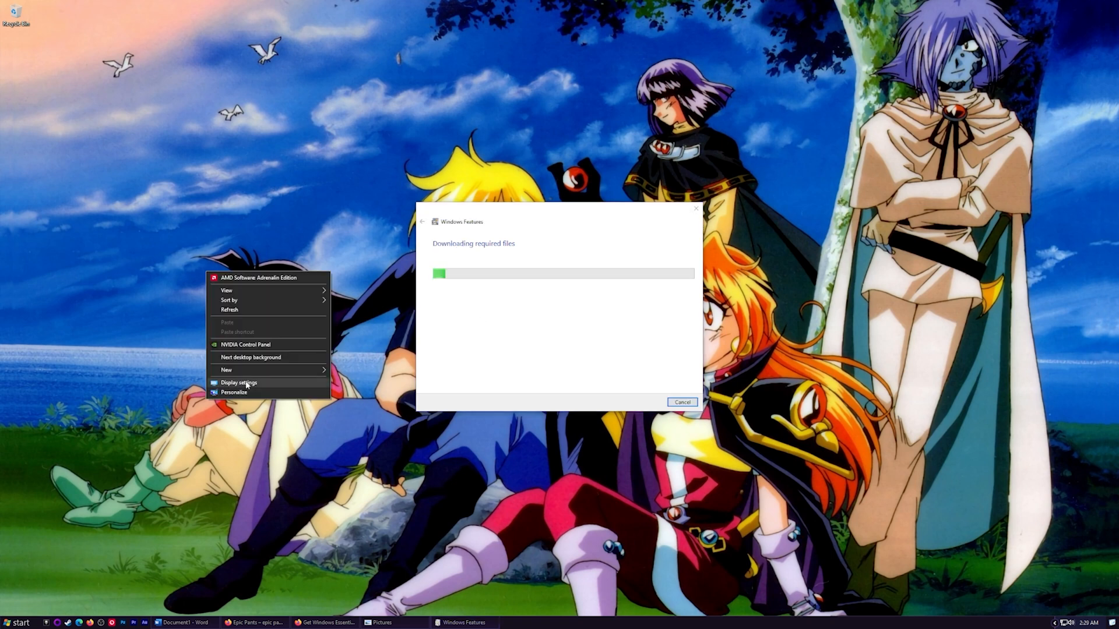
{"action": "left_click", "coordinate": [239, 382]}
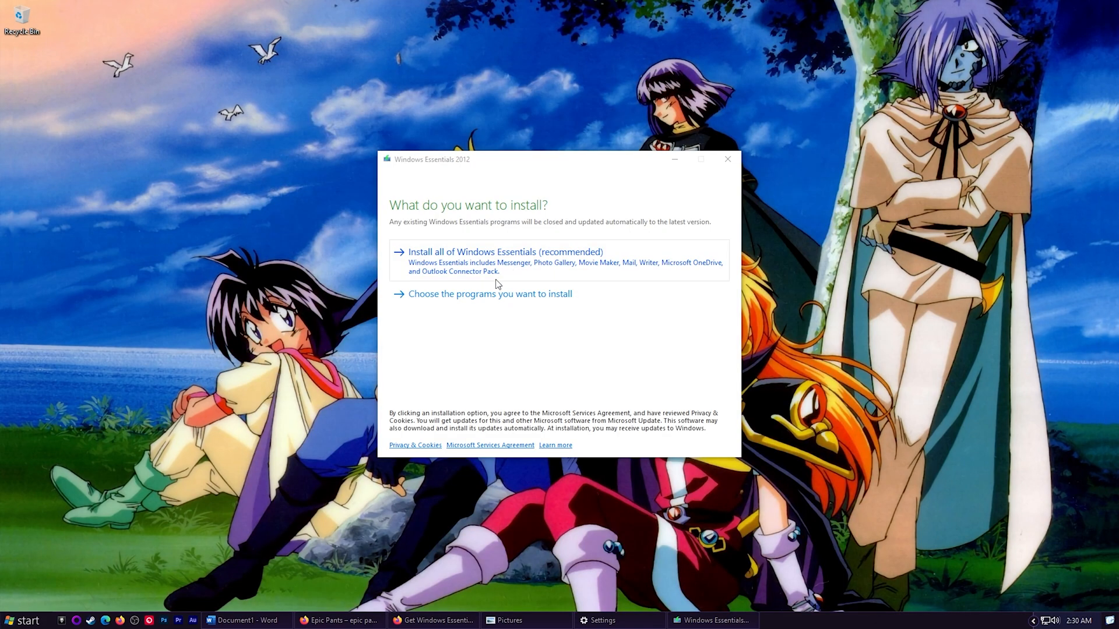
{"action": "mouse_move", "coordinate": [585, 274]}
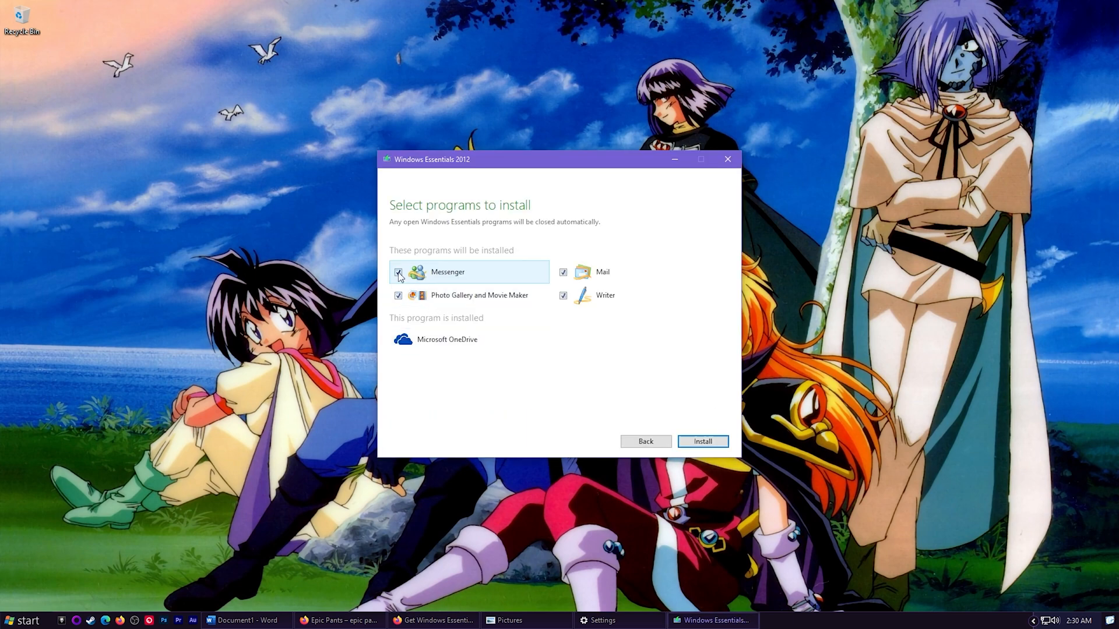
Uncheck Messenger and Mail, install Photo Gallery, Movie Maker and Writer, and show progress details.
{"action": "left_click", "coordinate": [398, 272]}
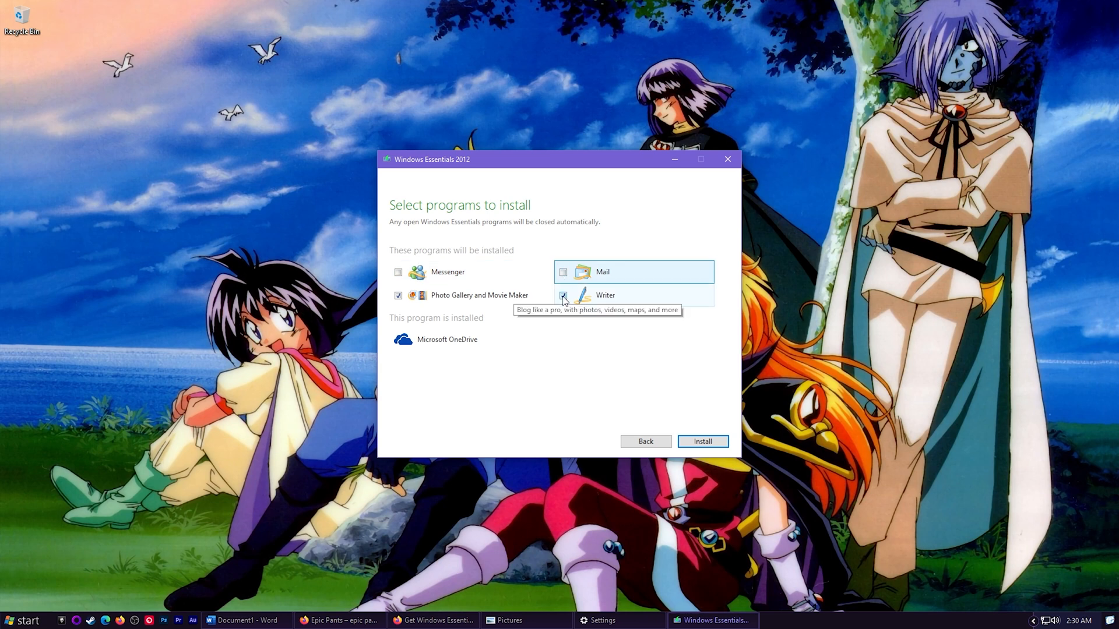
{"action": "mouse_move", "coordinate": [475, 336]}
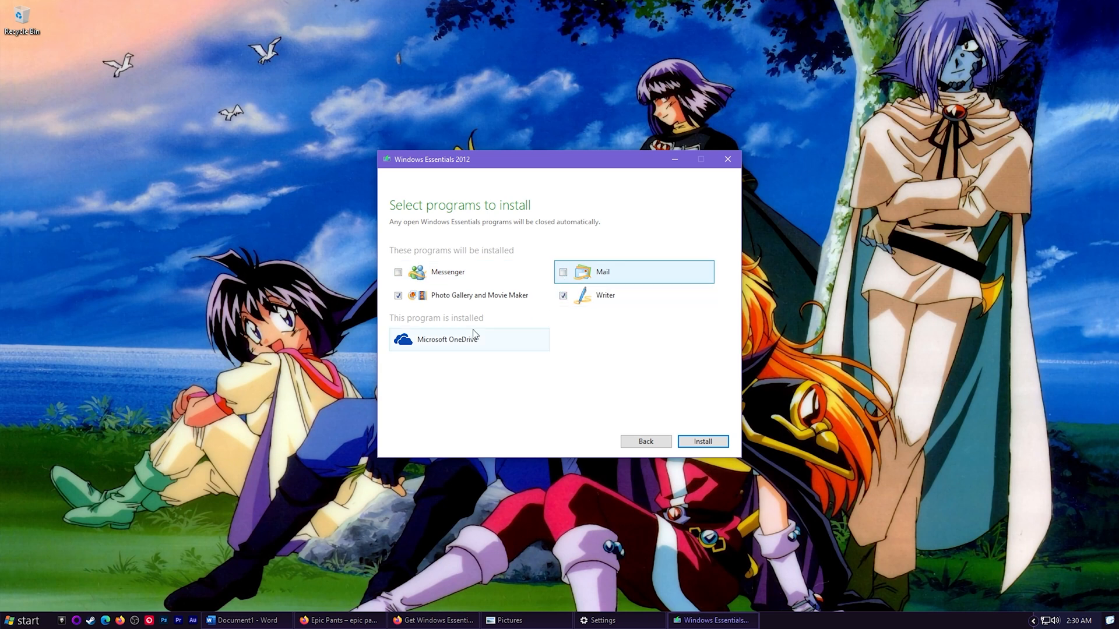
{"action": "mouse_move", "coordinate": [423, 345]}
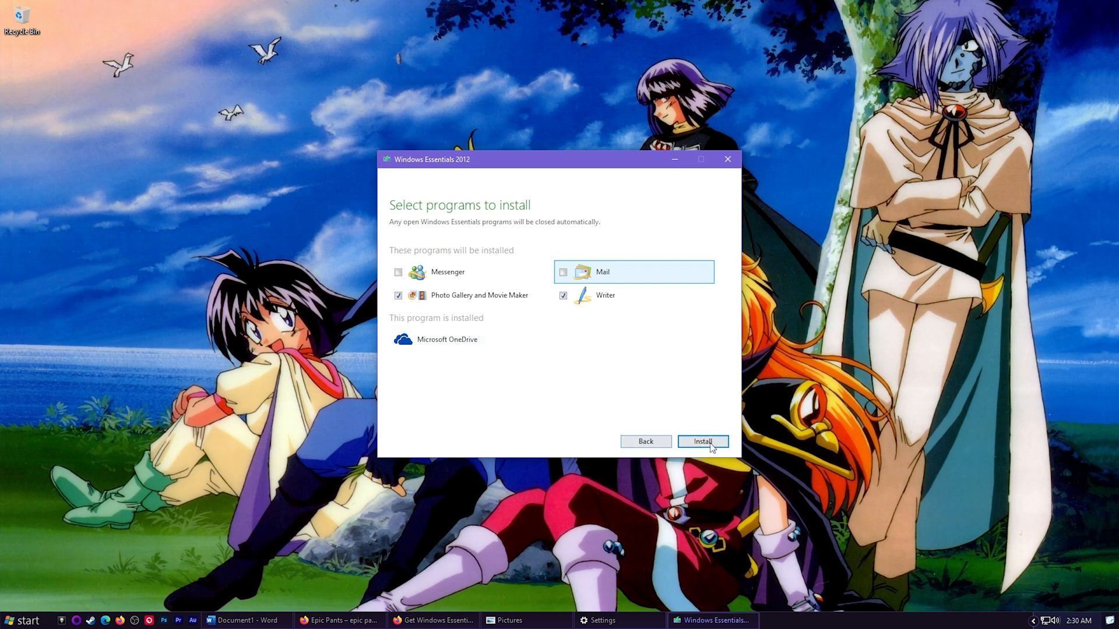
{"action": "left_click", "coordinate": [702, 441]}
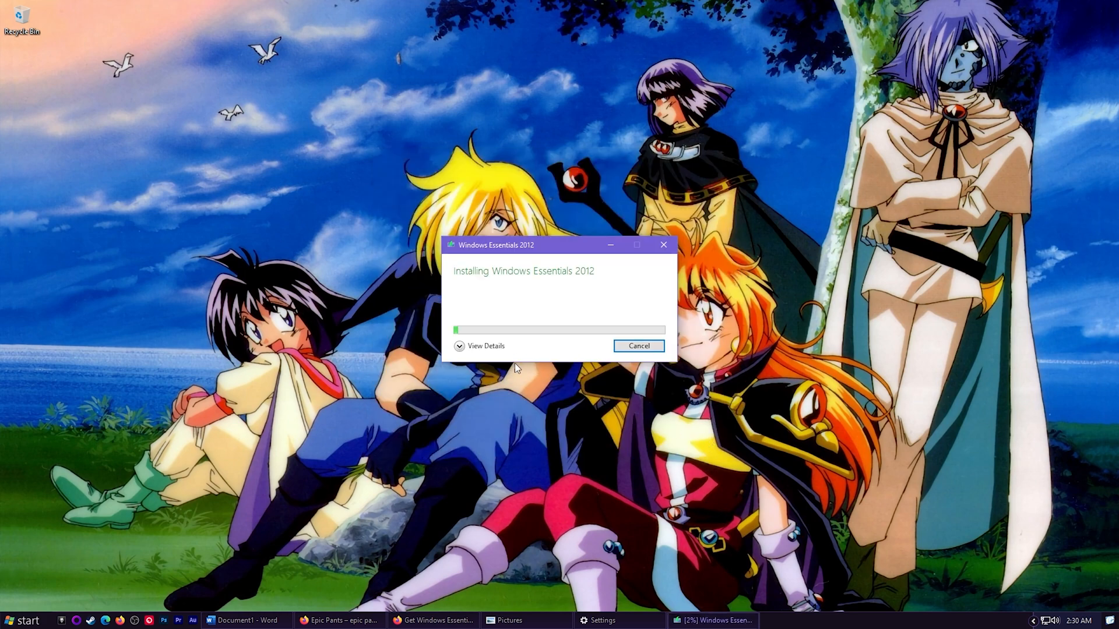
{"action": "left_click", "coordinate": [485, 347]}
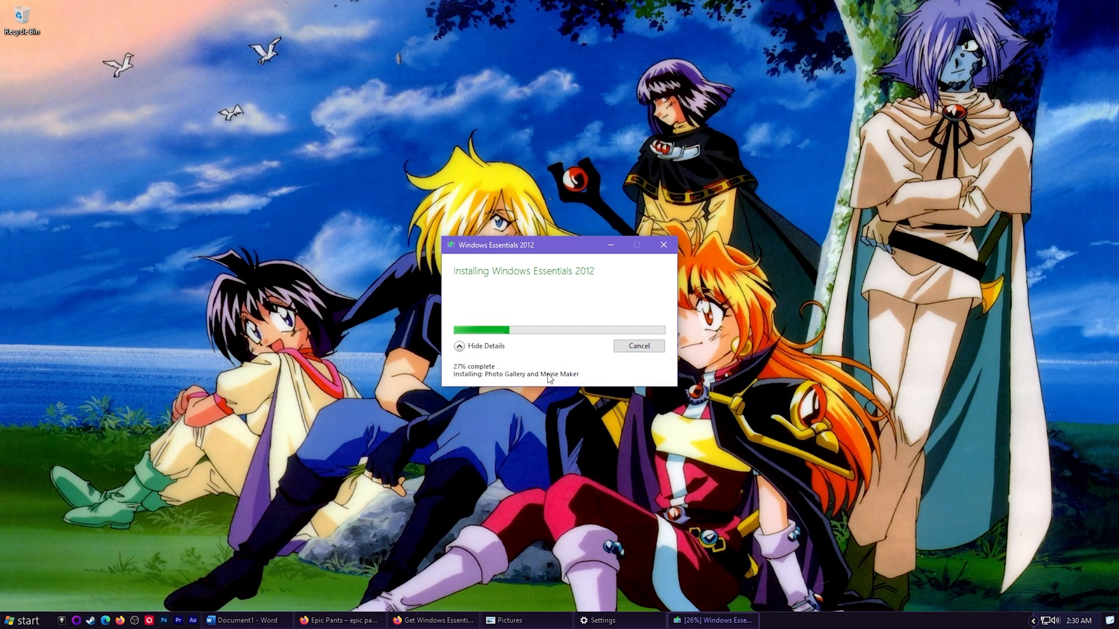
{"action": "mouse_move", "coordinate": [560, 387]}
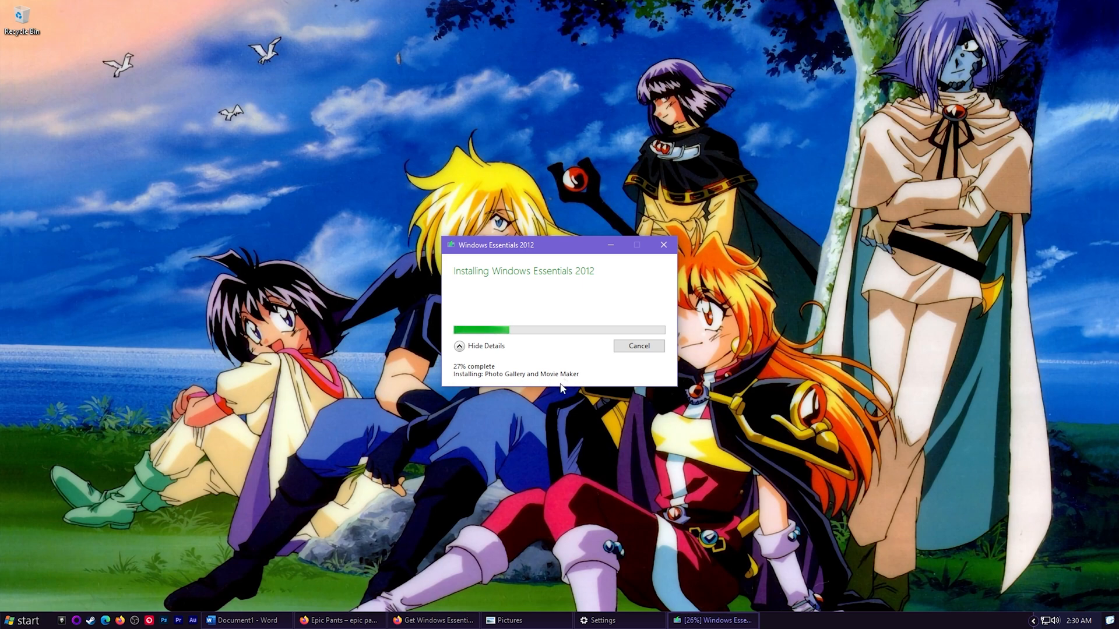
{"action": "mouse_move", "coordinate": [511, 384]}
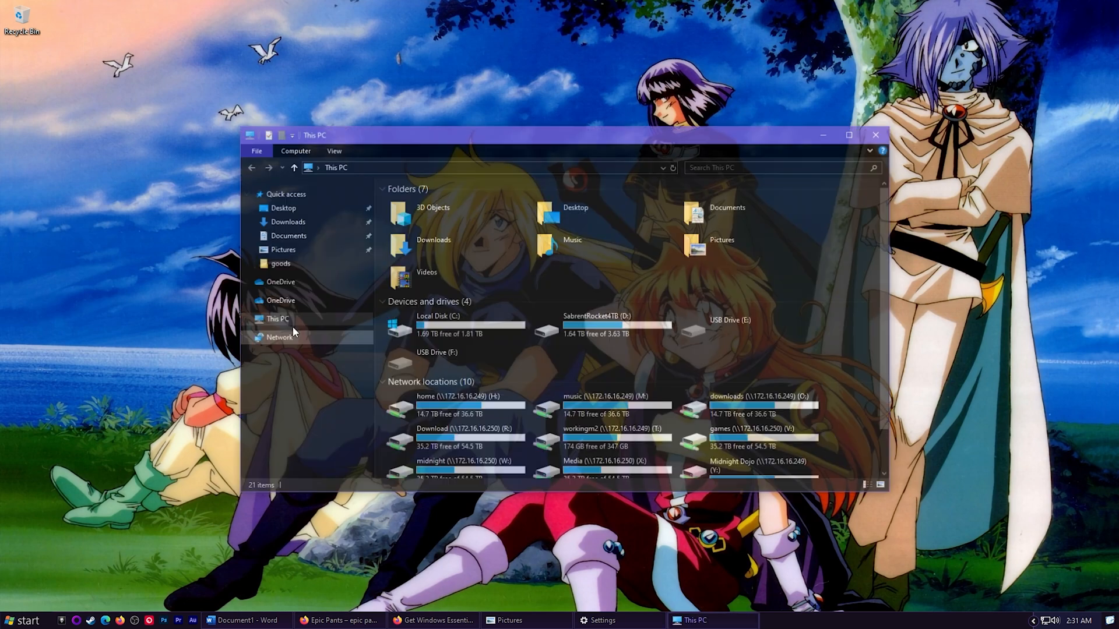
From Pictures, choose Photo Gallery under Open with and tick Always use this app.
{"action": "left_click", "coordinate": [721, 240]}
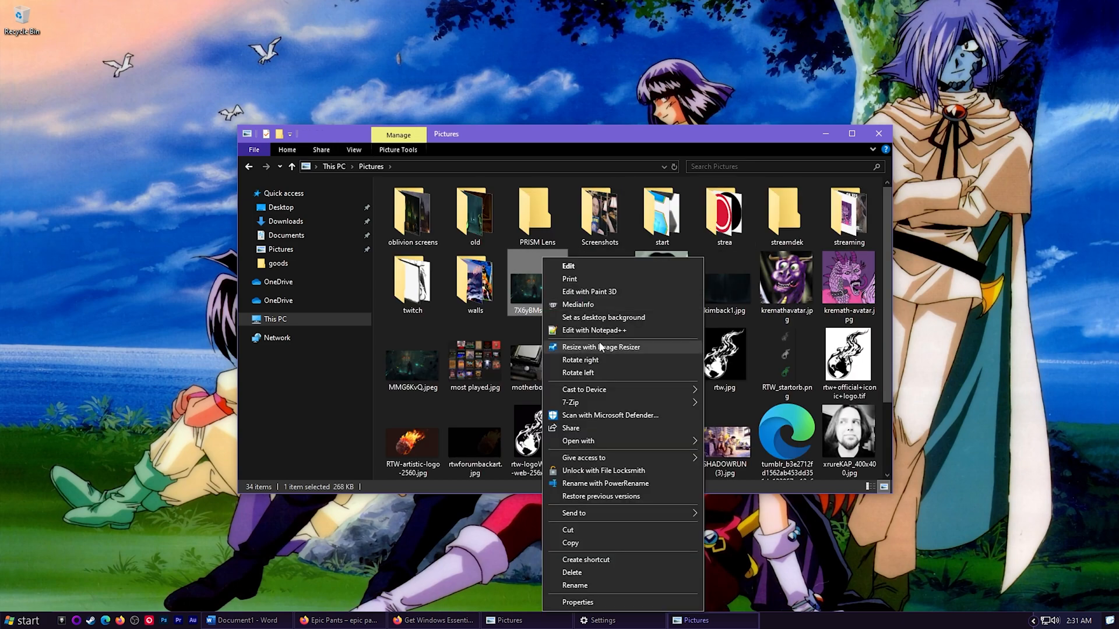
{"action": "mouse_move", "coordinate": [515, 301]}
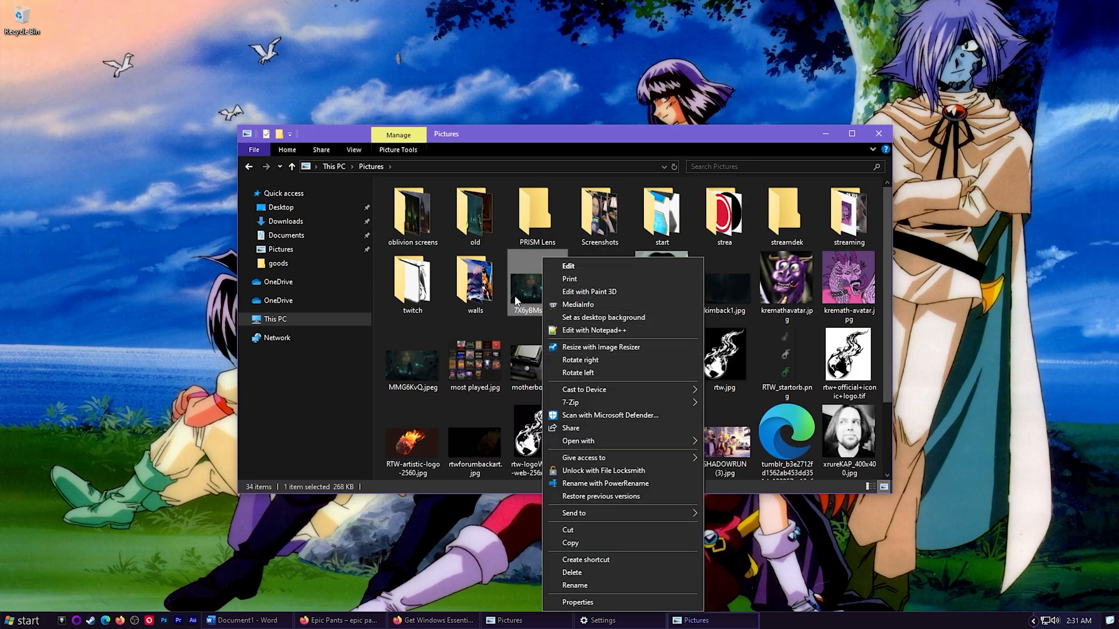
{"action": "mouse_move", "coordinate": [575, 585]}
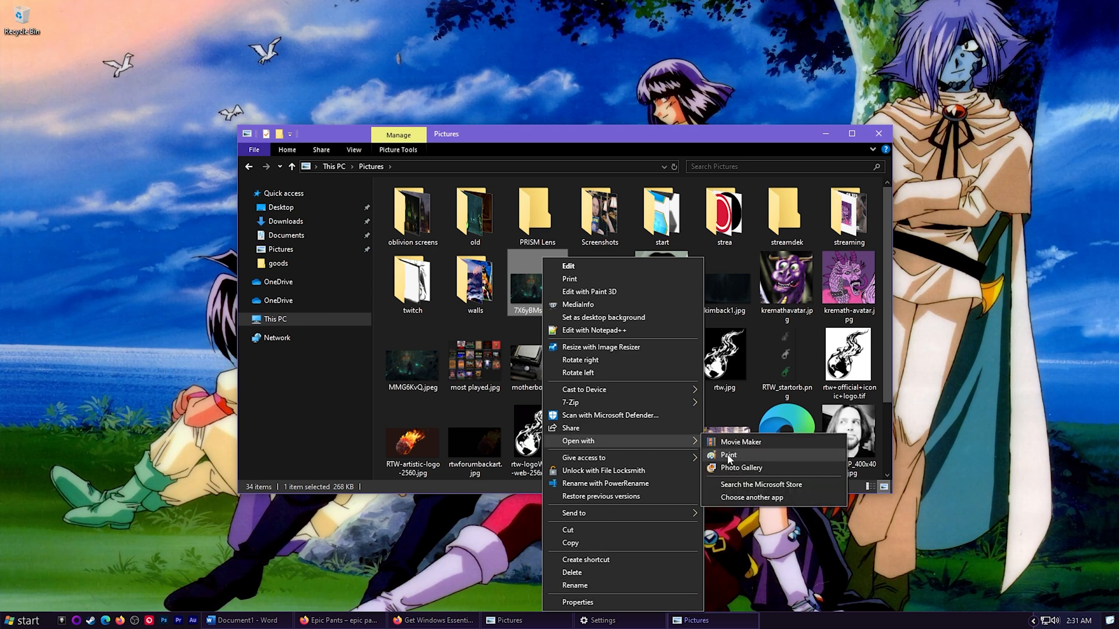
{"action": "mouse_move", "coordinate": [741, 467]}
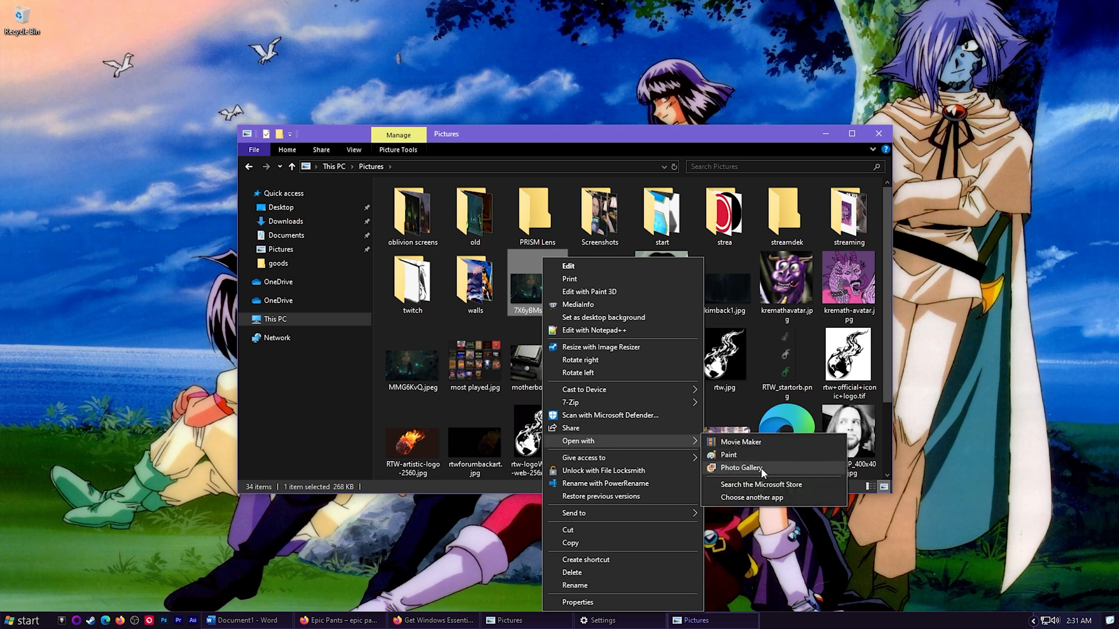
{"action": "mouse_move", "coordinate": [751, 498]}
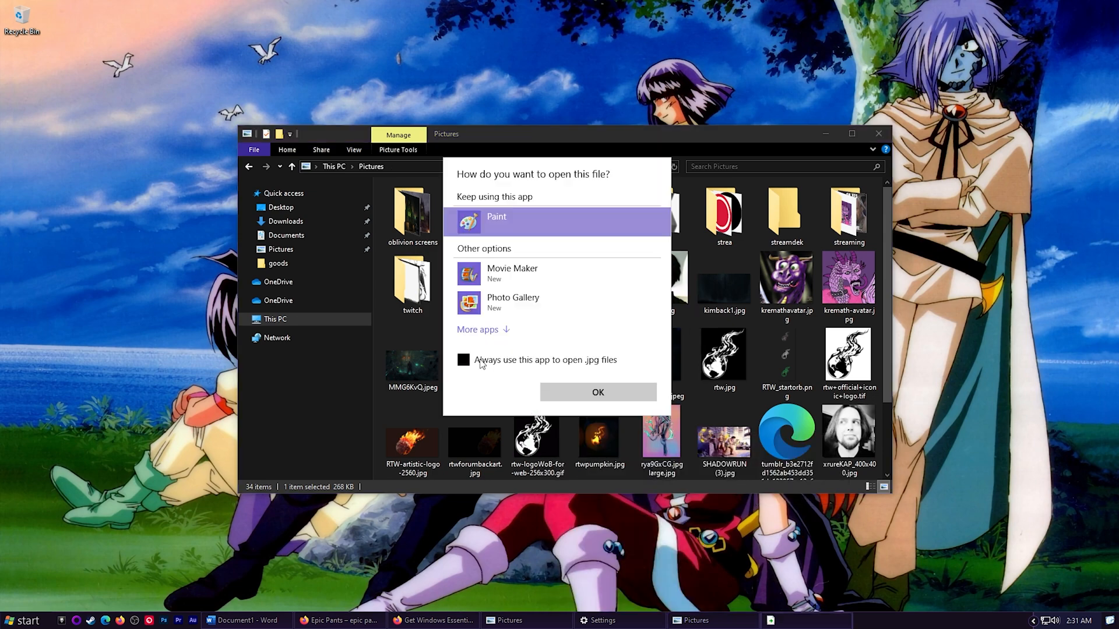
{"action": "left_click", "coordinate": [464, 359]}
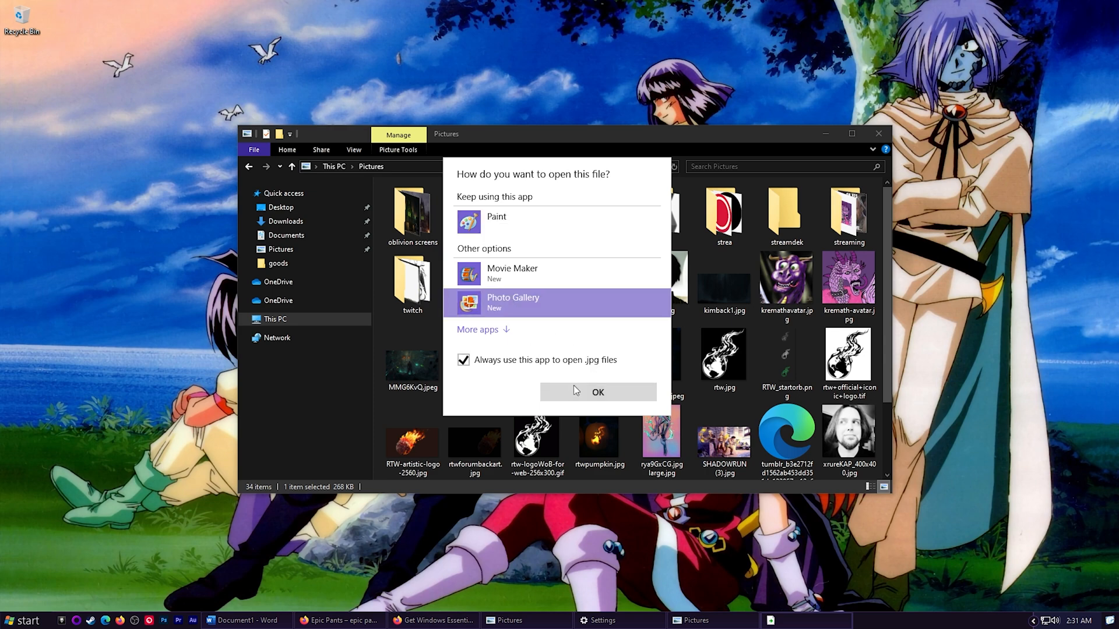
Confirm the default, open 7X6yBMs[1].jpg in Photo Gallery, dismiss sign-in and view its edit mode.
{"action": "left_click", "coordinate": [597, 391]}
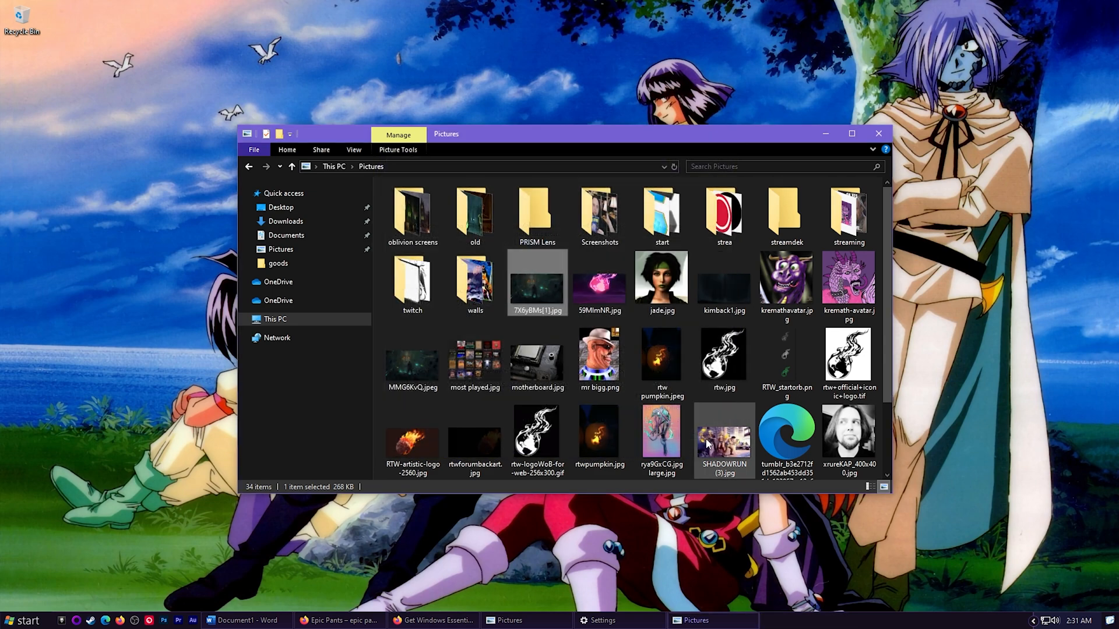
{"action": "double_click", "coordinate": [536, 279]}
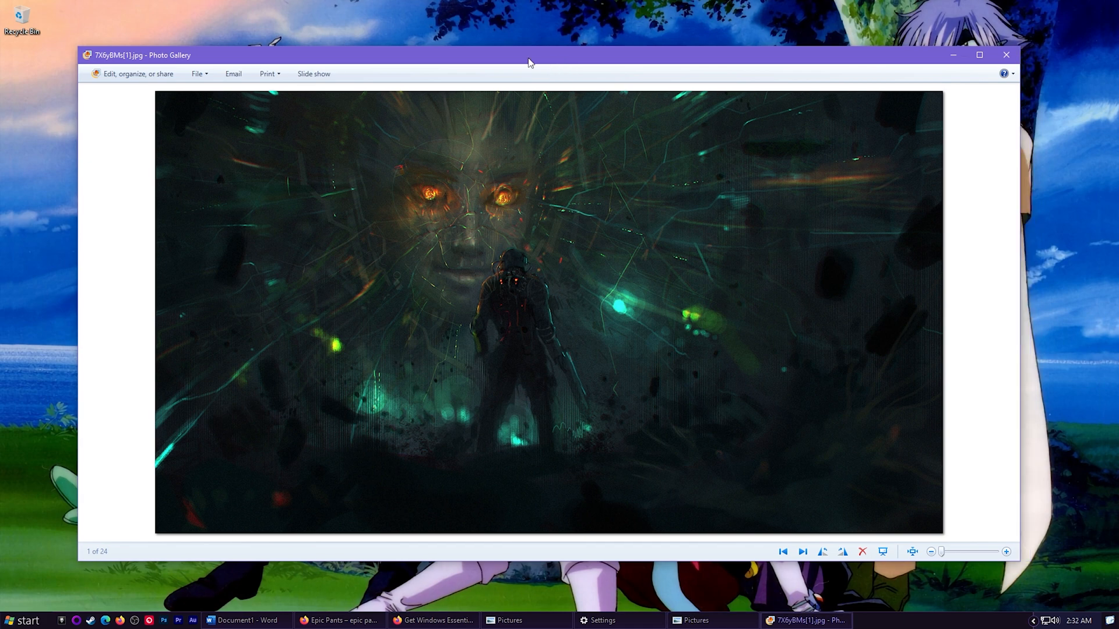
{"action": "mouse_move", "coordinate": [477, 384]}
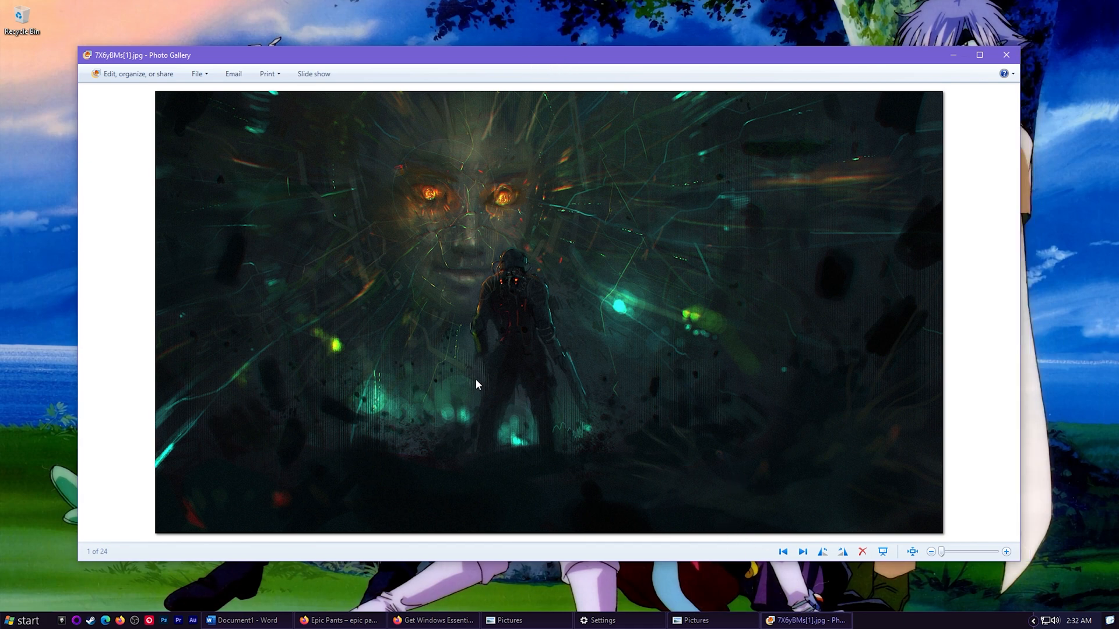
{"action": "mouse_move", "coordinate": [947, 209]}
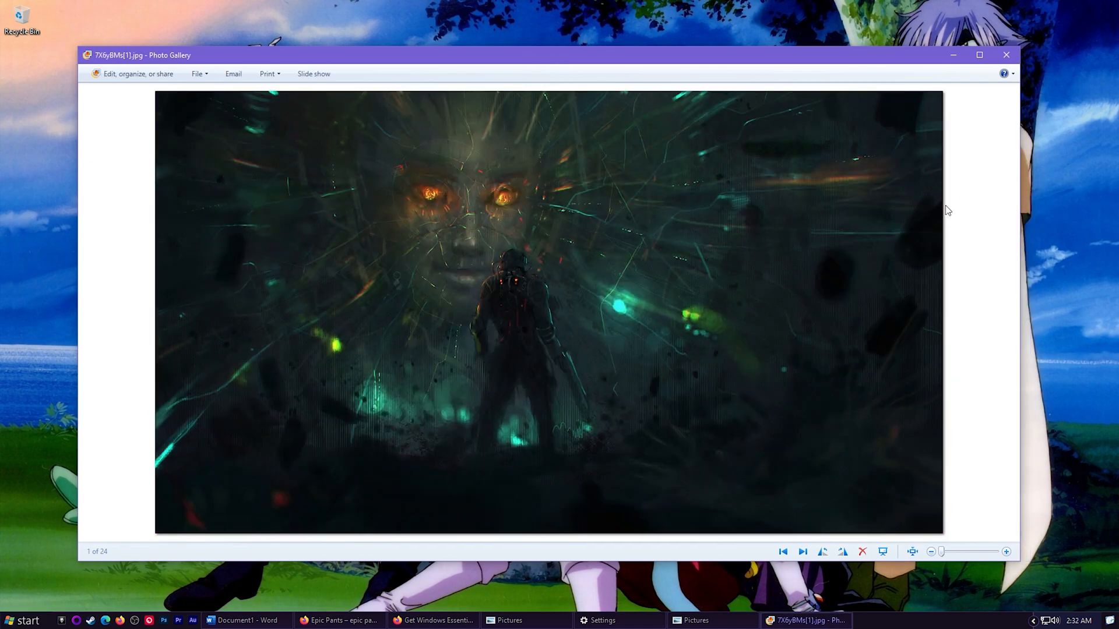
{"action": "mouse_move", "coordinate": [883, 552]}
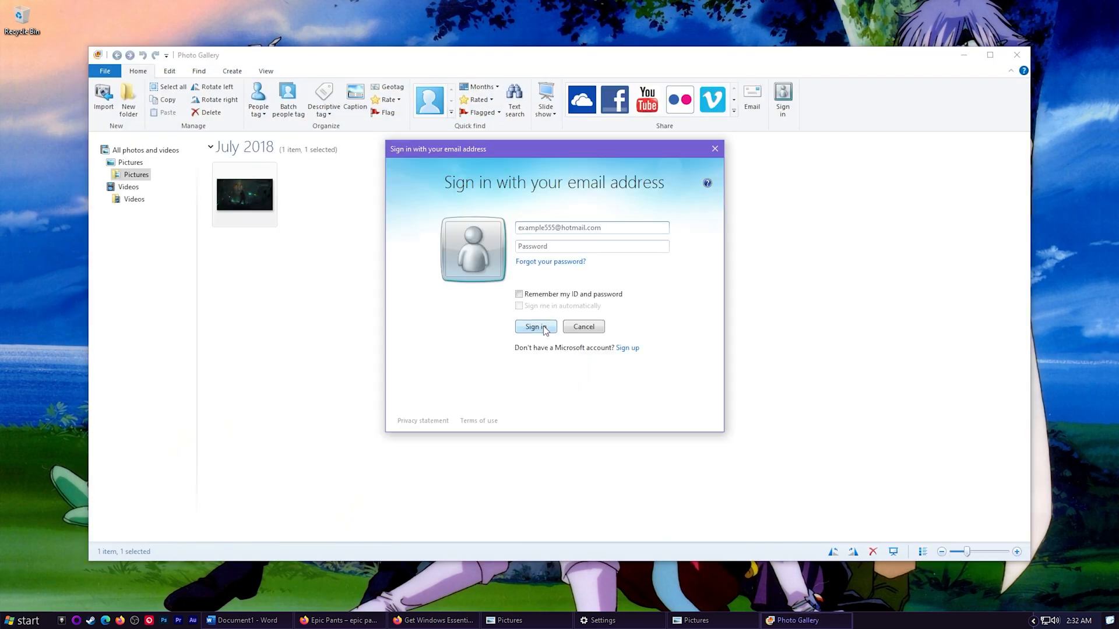
{"action": "left_click", "coordinate": [535, 326]}
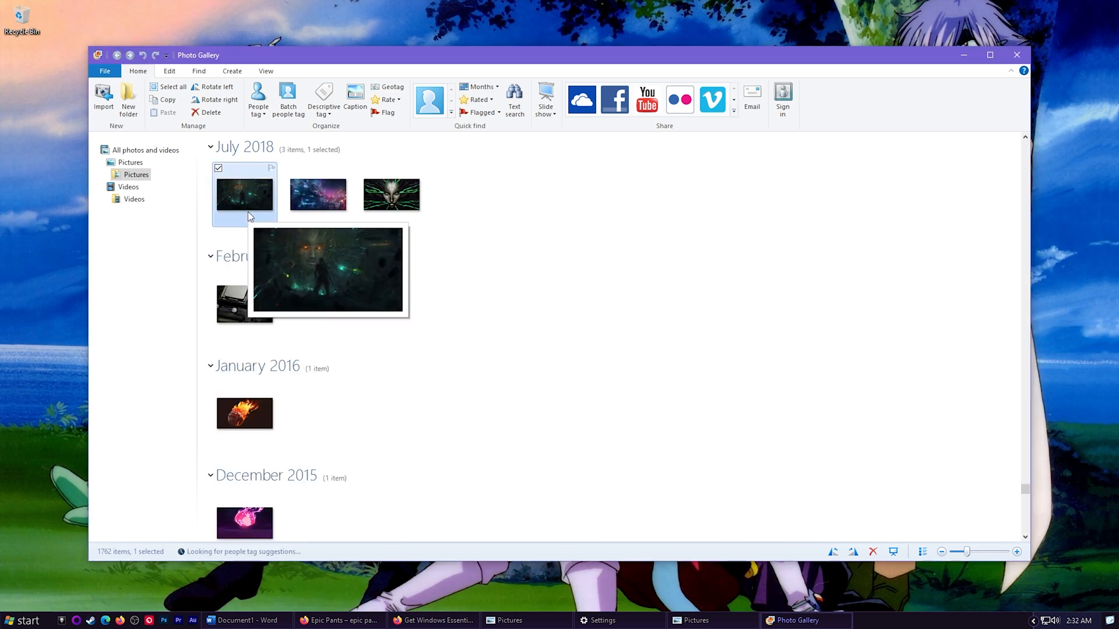
{"action": "mouse_move", "coordinate": [245, 194]}
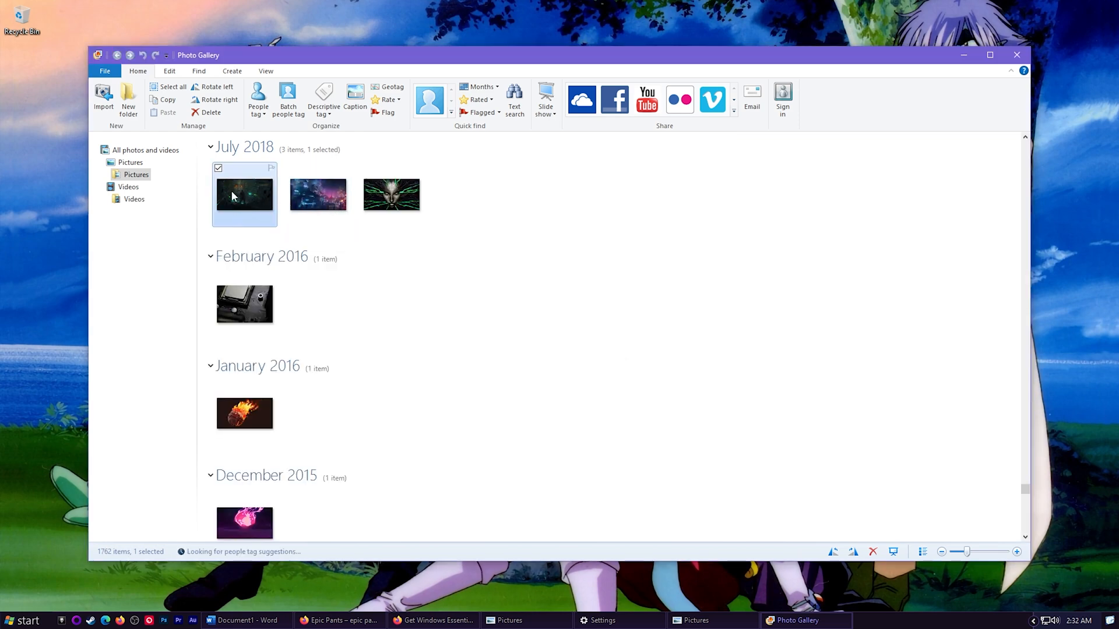
{"action": "double_click", "coordinate": [244, 194]}
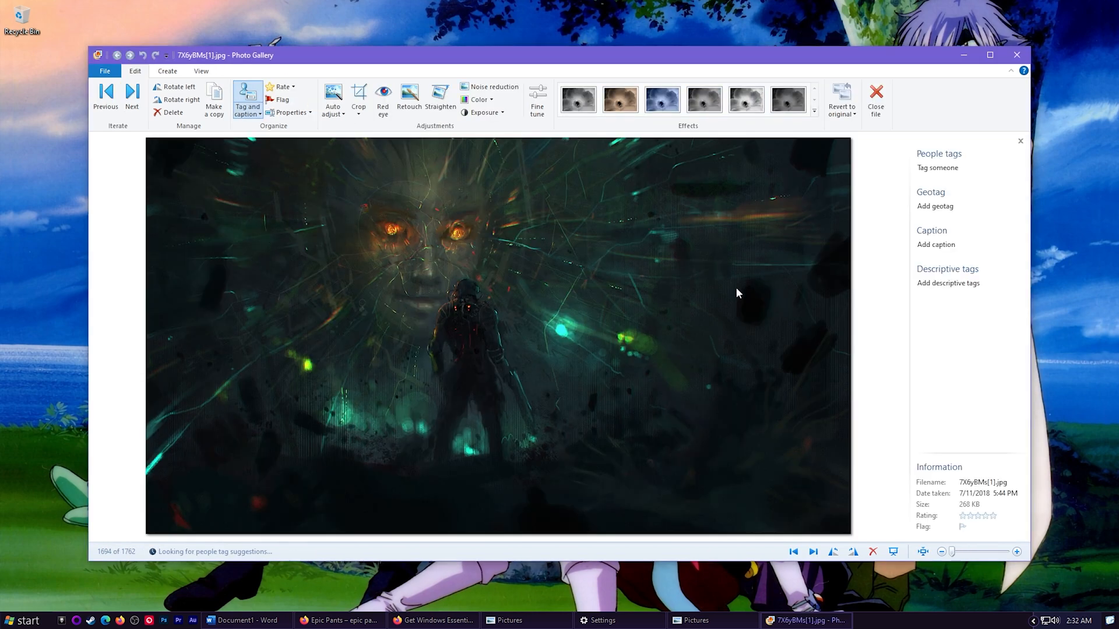
{"action": "left_click", "coordinate": [358, 96]}
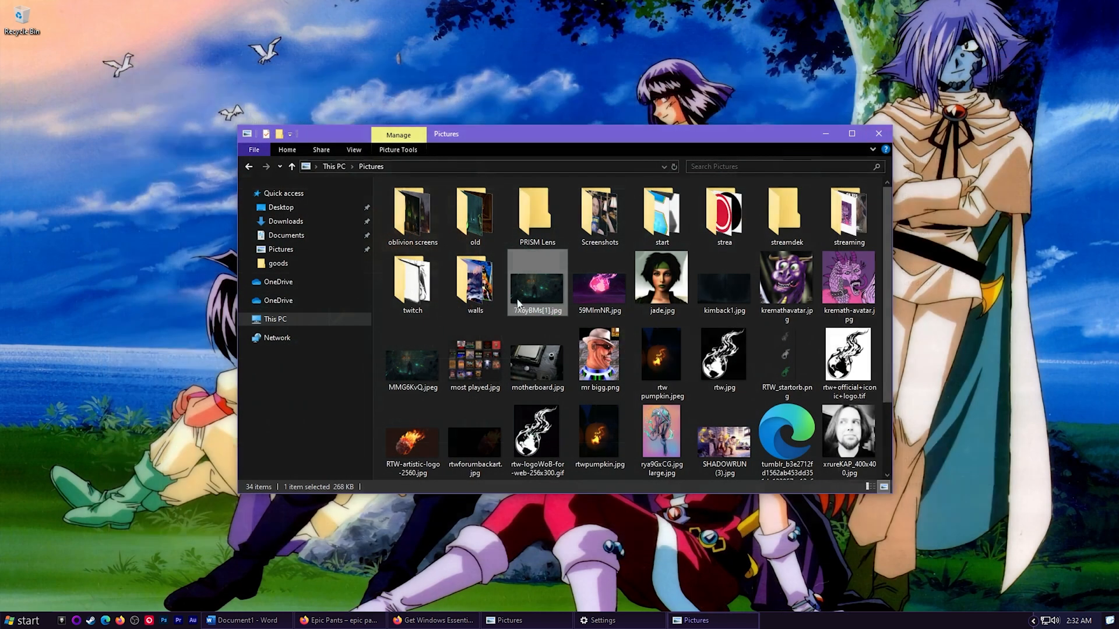
Open the jade.jpg portrait from the Pictures folder in Photo Gallery.
{"action": "double_click", "coordinate": [661, 278]}
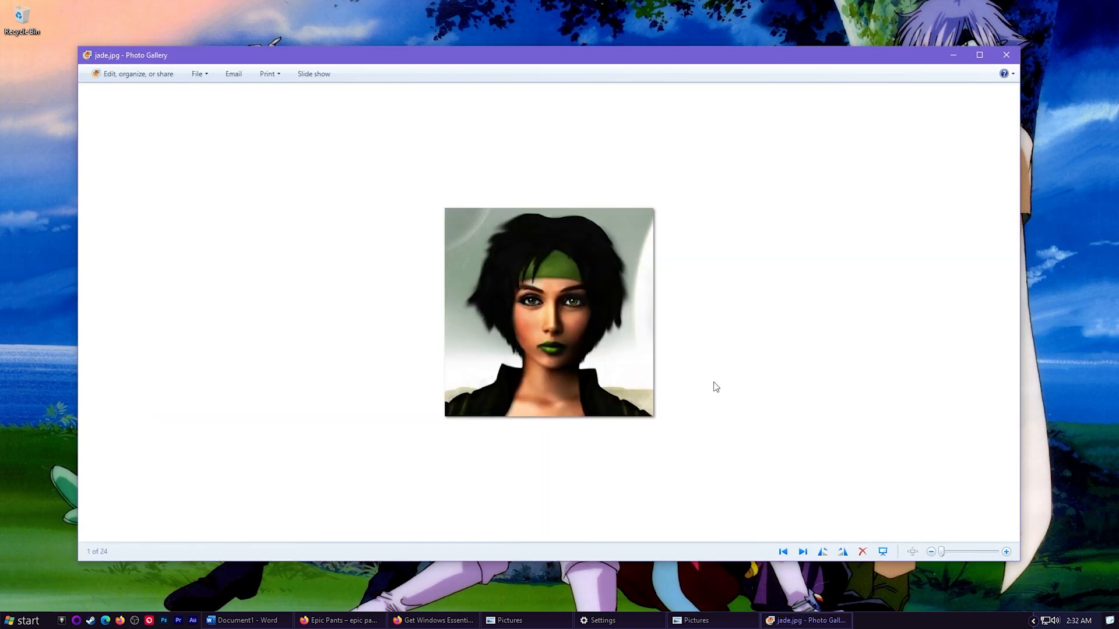
{"action": "mouse_move", "coordinate": [944, 552]}
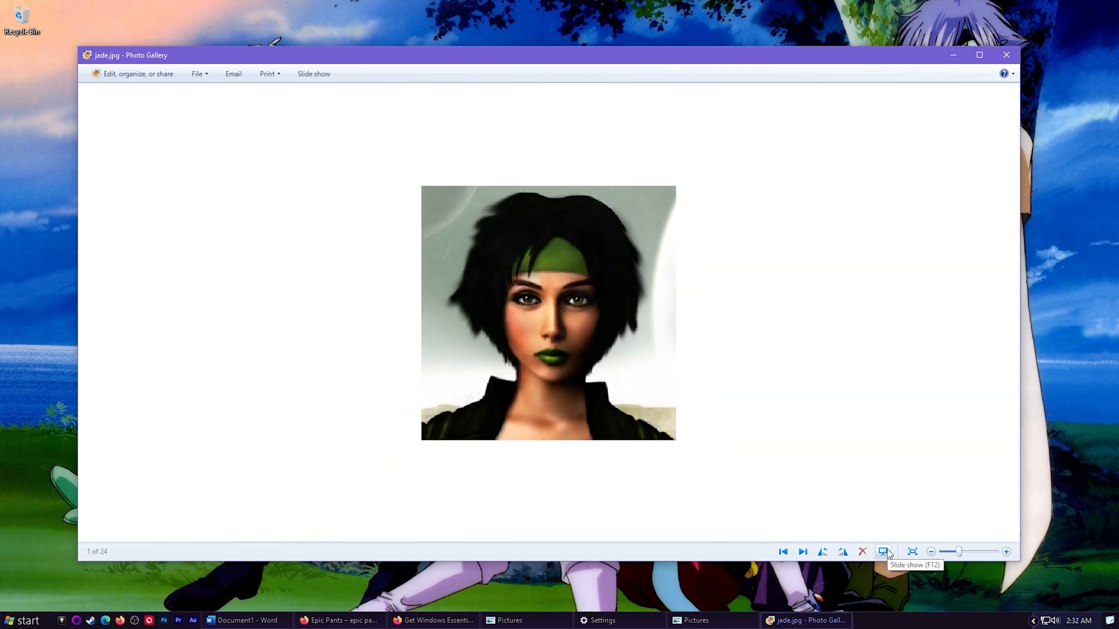
{"action": "mouse_move", "coordinate": [775, 209]}
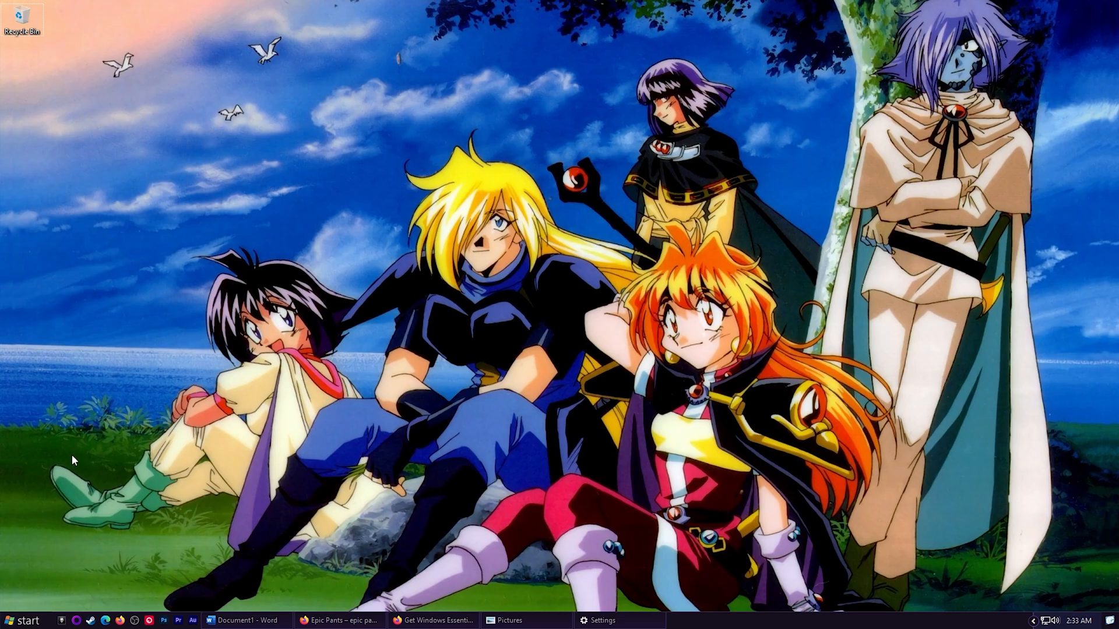
{"action": "mouse_move", "coordinate": [75, 442]}
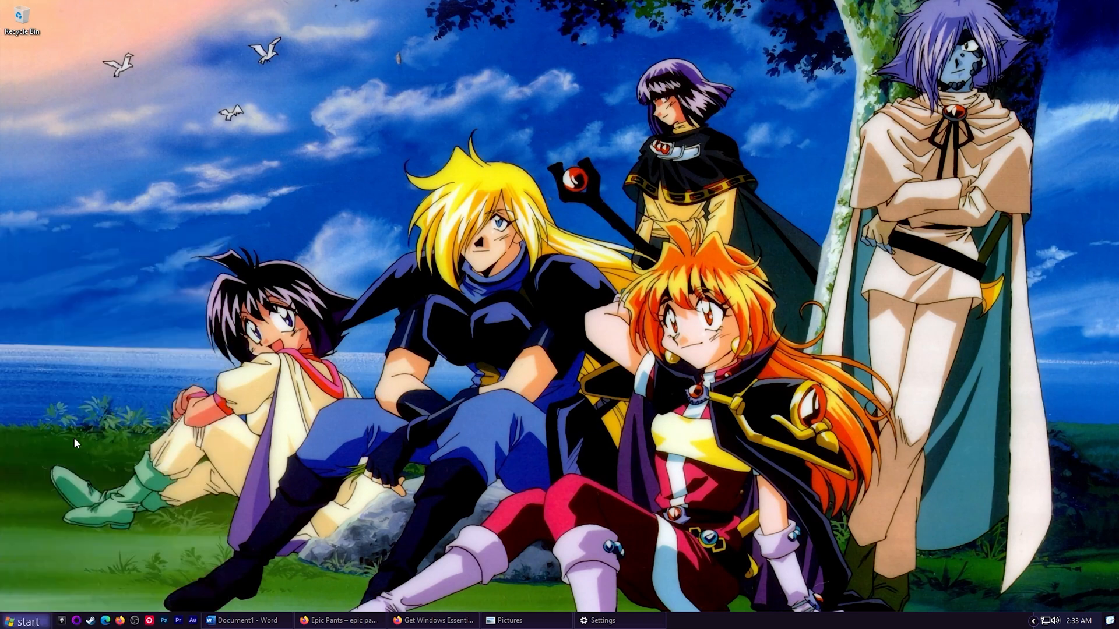
Download the Windows Calculator installer and enlarge one of its store-page screenshots.
{"action": "left_click", "coordinate": [25, 620]}
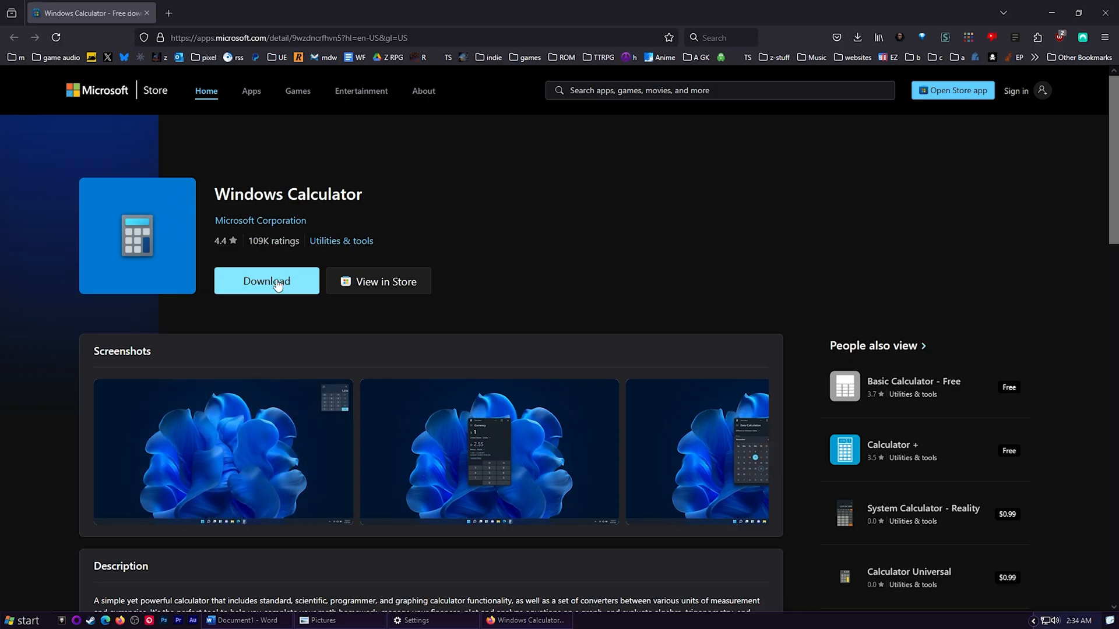
{"action": "left_click", "coordinate": [266, 281]}
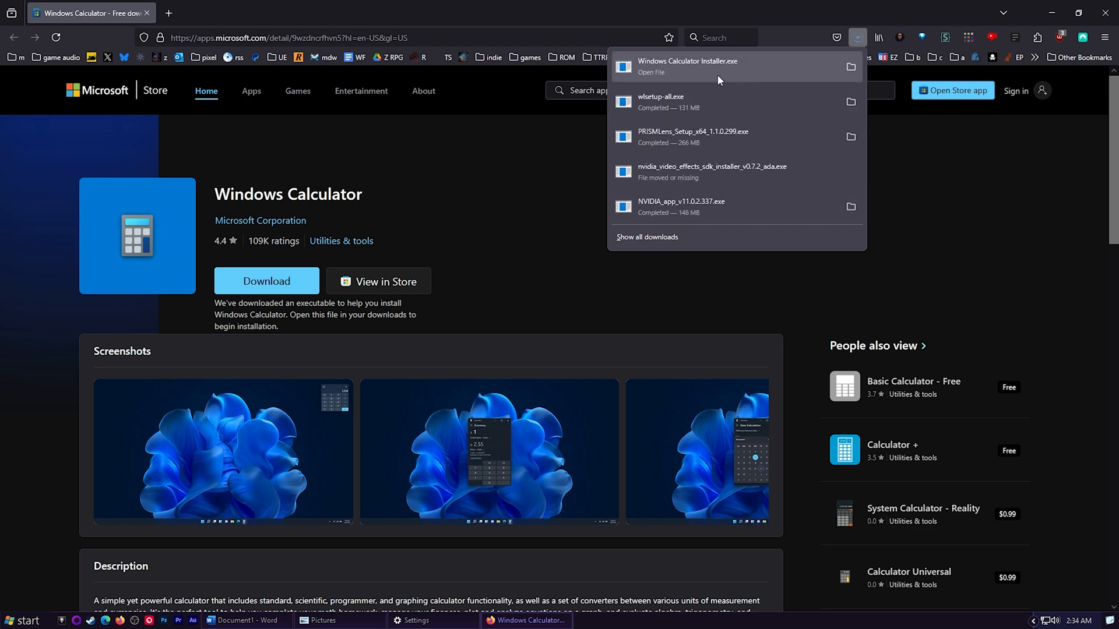
{"action": "left_click", "coordinate": [489, 452]}
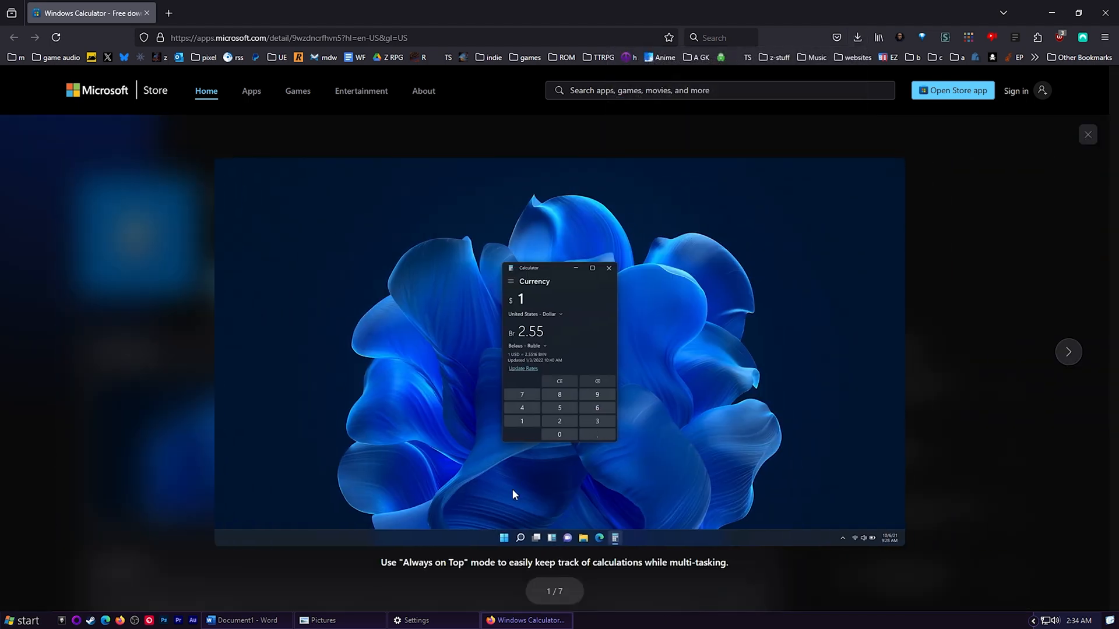
{"action": "left_click", "coordinate": [1068, 351]}
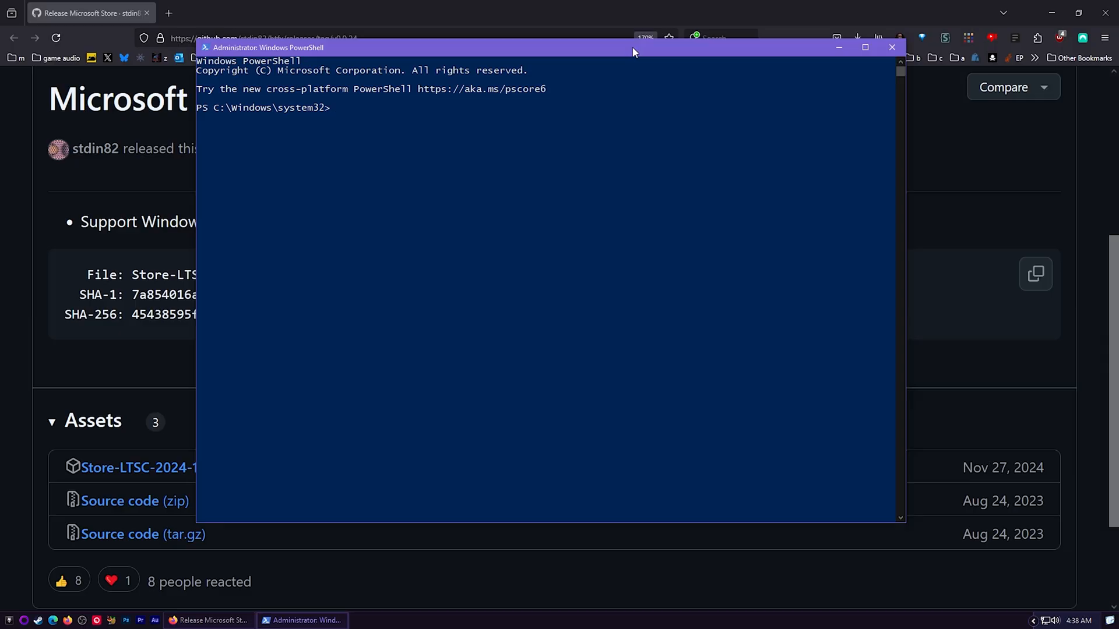
Enter wsreset -i in the Administrator PowerShell console to reinstall the Store.
{"action": "type", "text": "ws"}
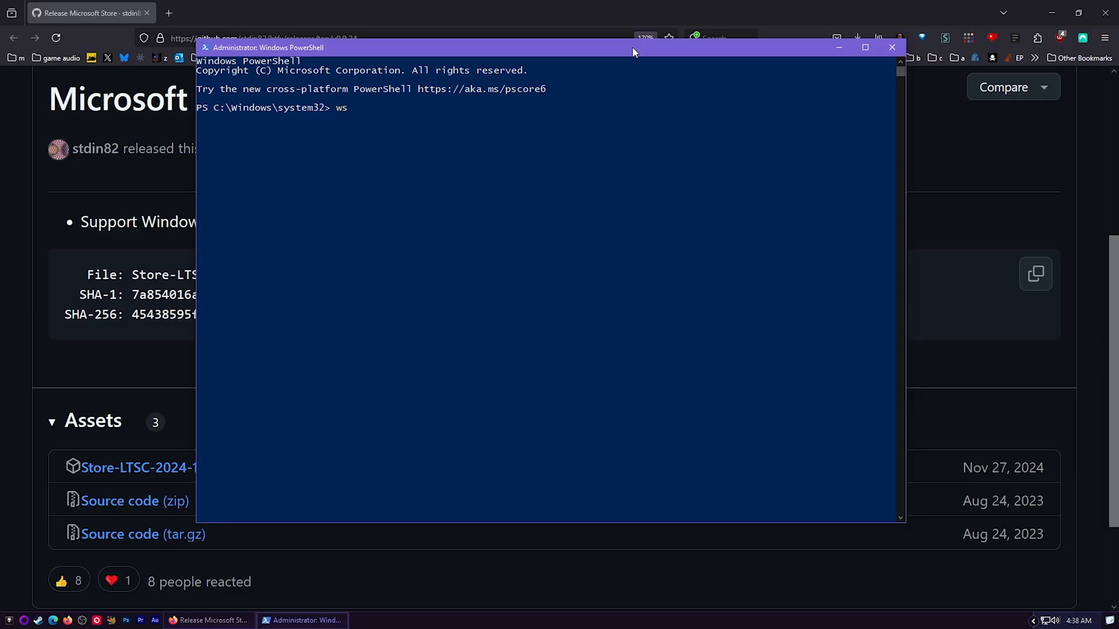
{"action": "type", "text": "reset -i"}
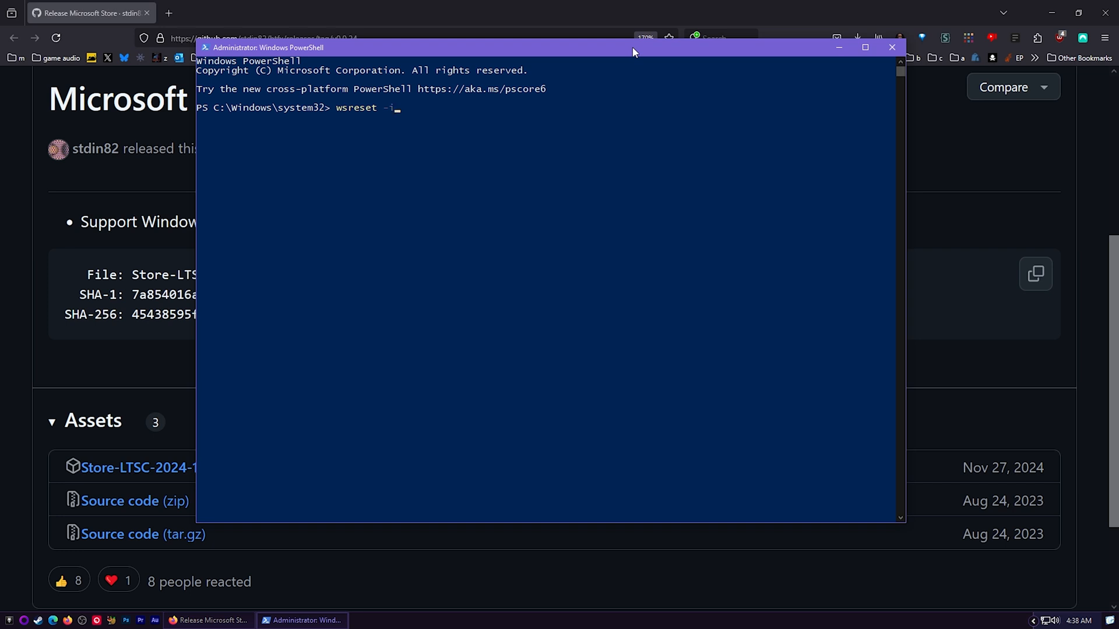
{"action": "key", "text": "Escape"}
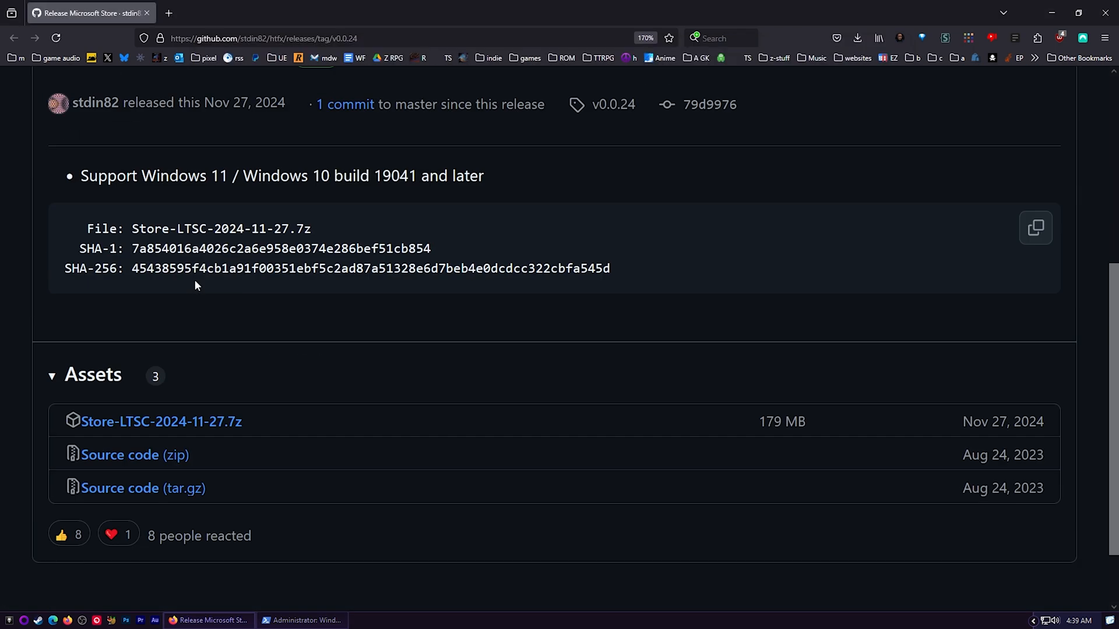
{"action": "mouse_move", "coordinate": [161, 420]}
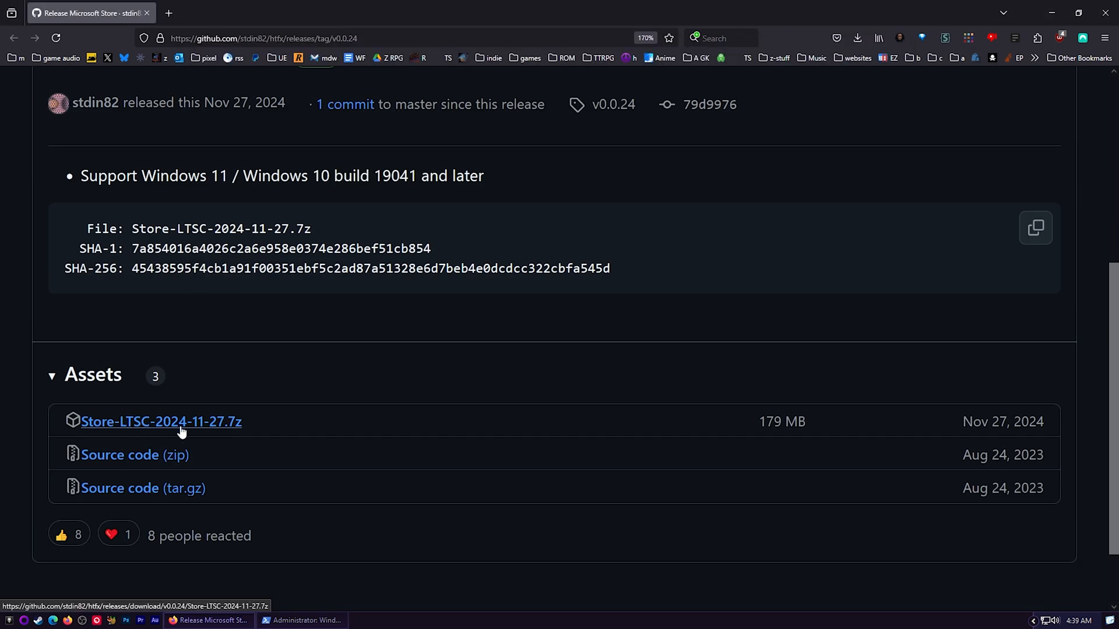
{"action": "mouse_move", "coordinate": [757, 97]}
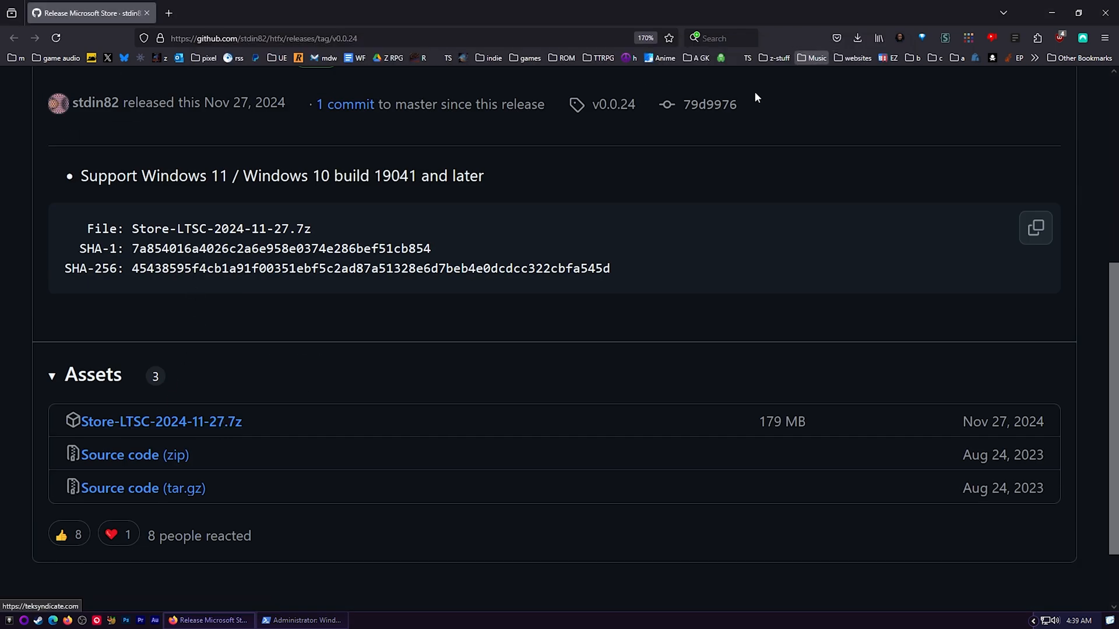
Open Store-LTSC-2024-11-27.7z from Firefox's downloads panel in 7-Zip.
{"action": "scroll", "scroll_direction": "up", "scroll_amount": 3}
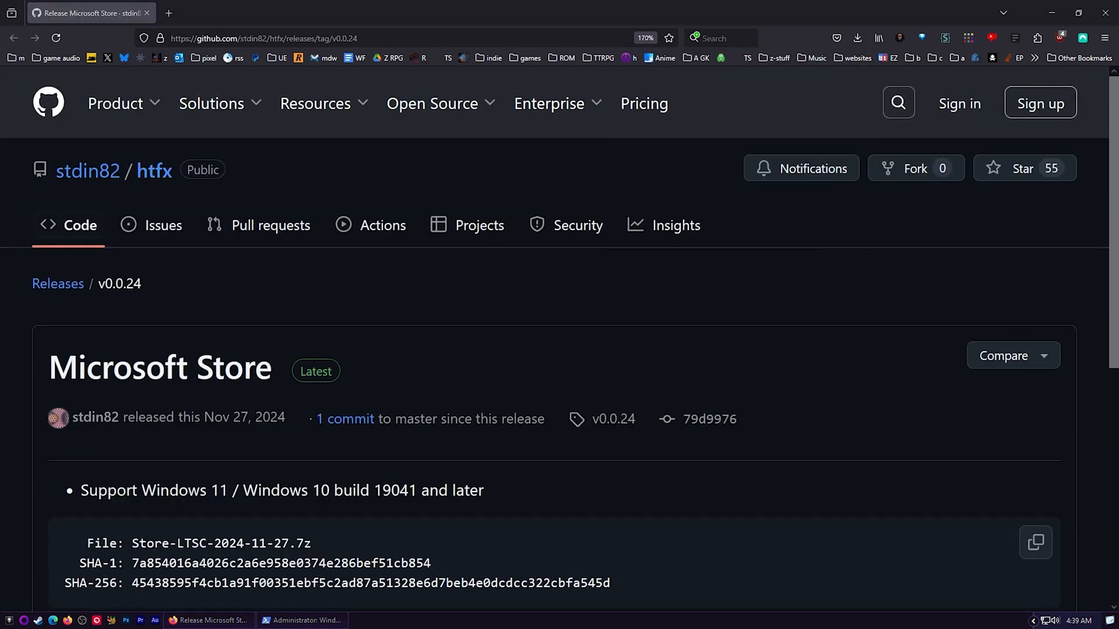
{"action": "left_click", "coordinate": [395, 620]}
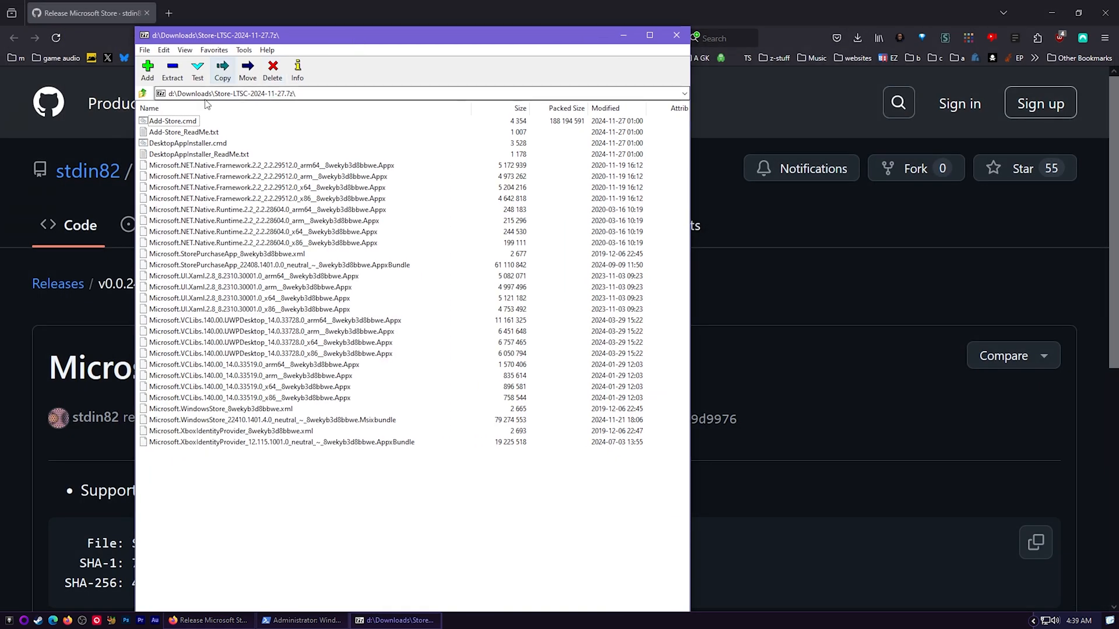
{"action": "mouse_move", "coordinate": [277, 451]}
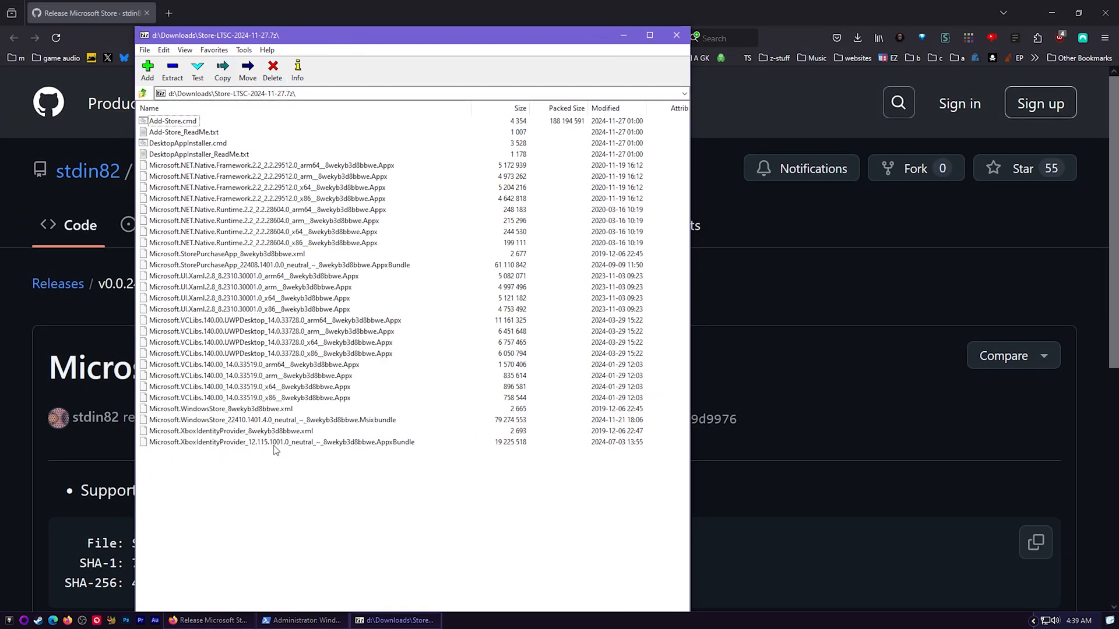
{"action": "mouse_move", "coordinate": [218, 262]}
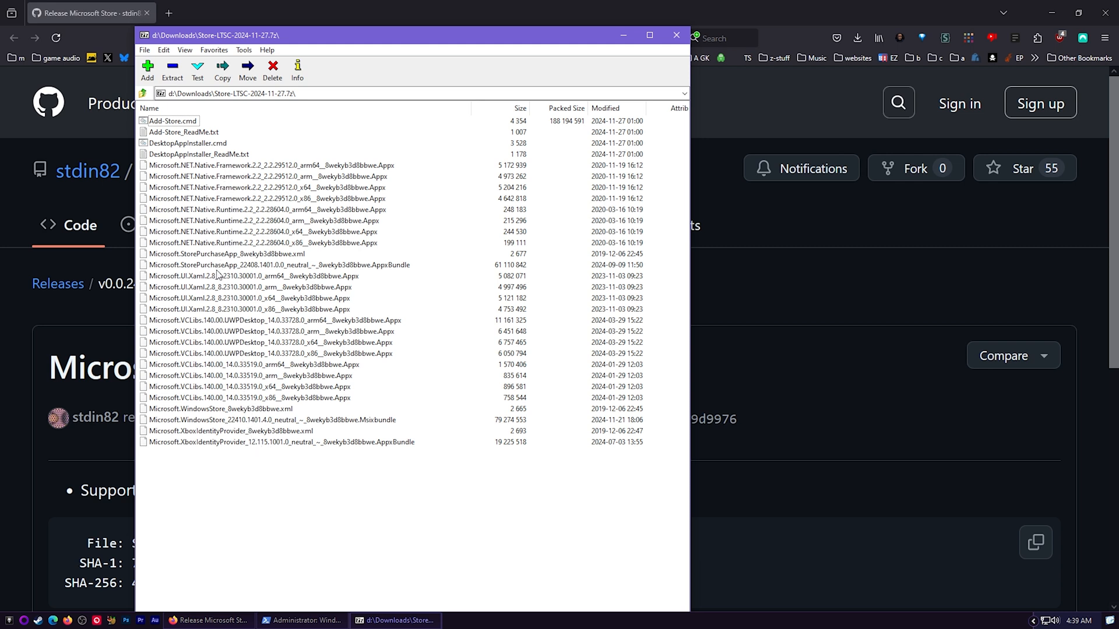
{"action": "mouse_move", "coordinate": [310, 494]}
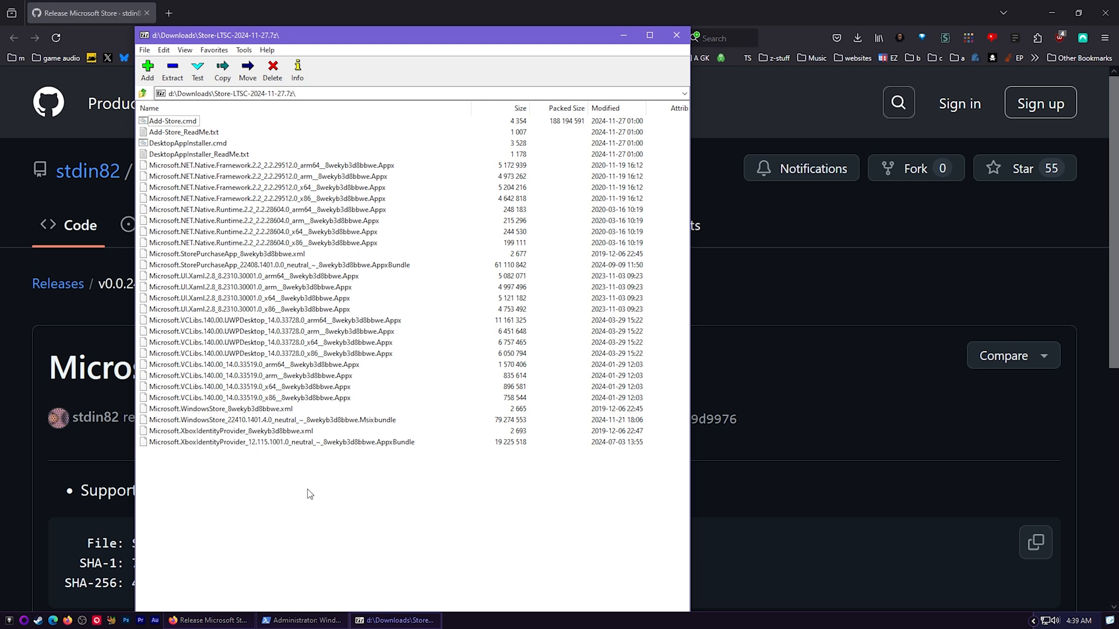
{"action": "mouse_move", "coordinate": [191, 185]}
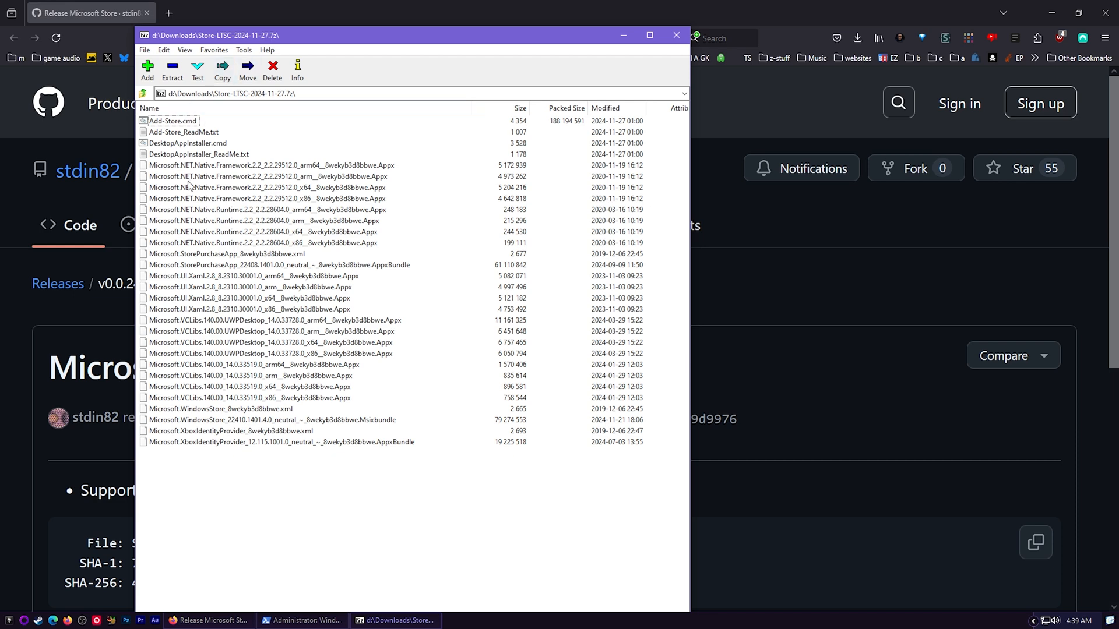
{"action": "mouse_move", "coordinate": [660, 27]}
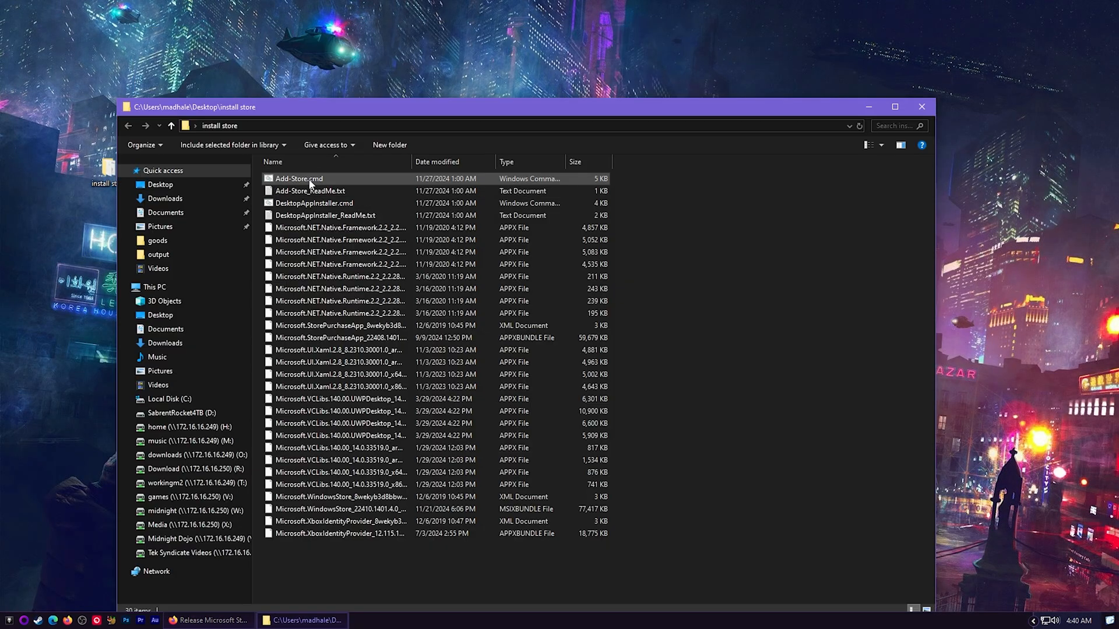
Delete the XboxIdentityProvider and StorePurchaseApp files, leaving 26 items in 'install store'.
{"action": "right_click", "coordinate": [298, 178]}
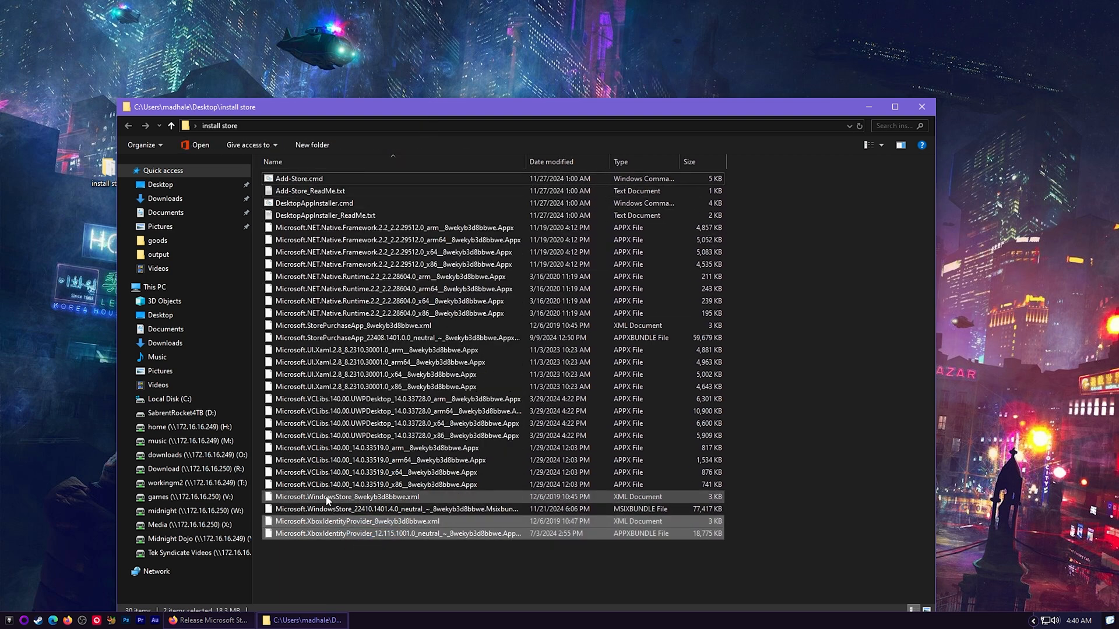
{"action": "left_click", "coordinate": [371, 386]}
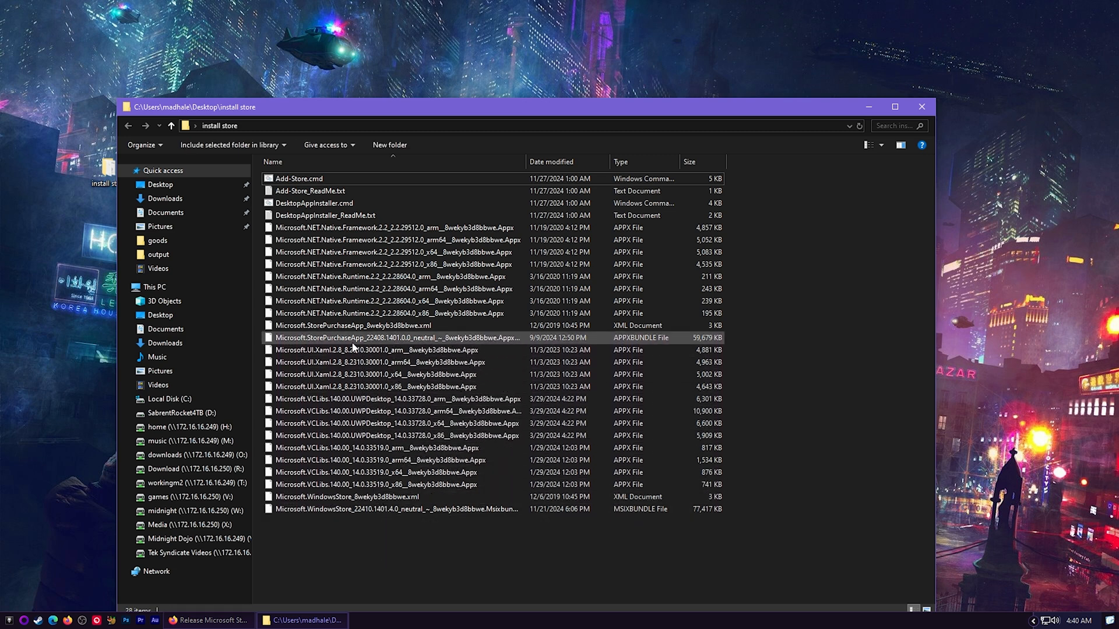
{"action": "left_click", "coordinate": [349, 325]}
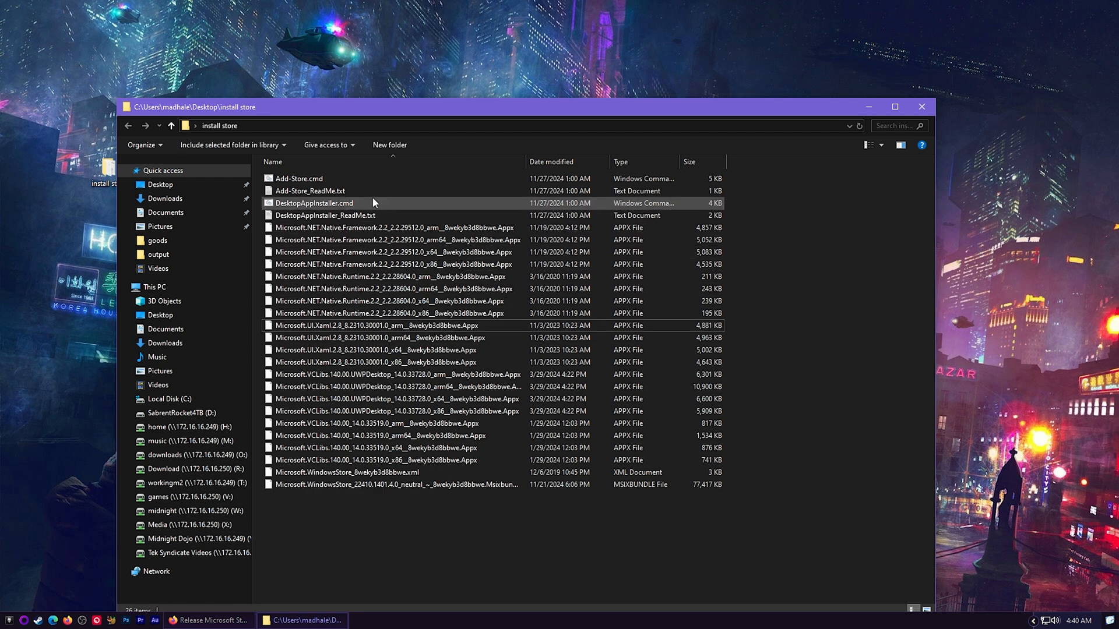
{"action": "left_click", "coordinate": [350, 472]}
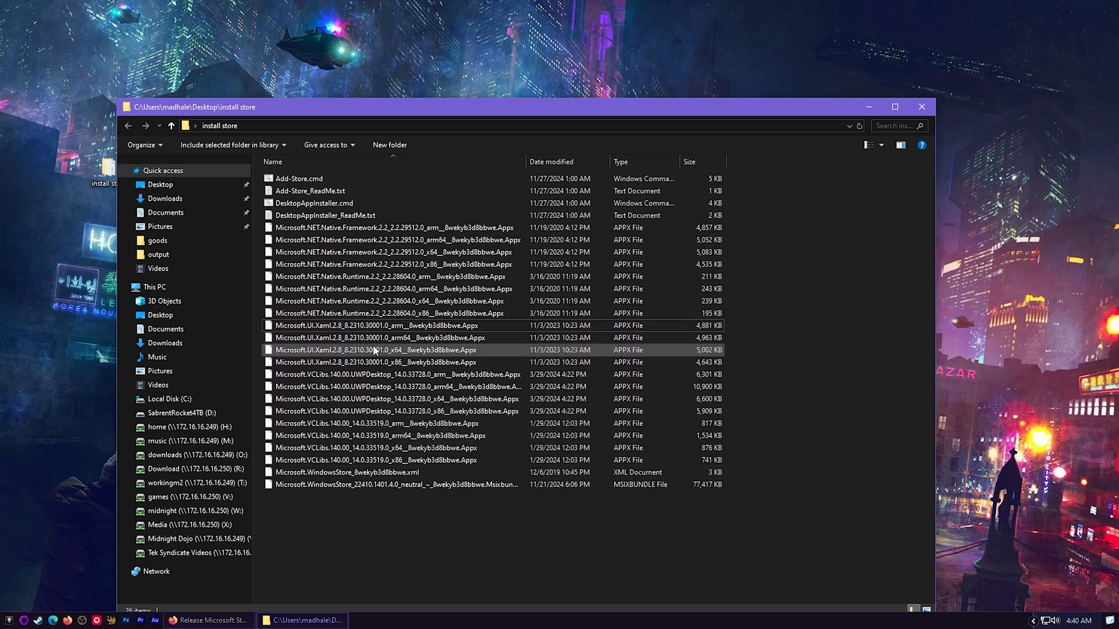
{"action": "left_click", "coordinate": [325, 215]}
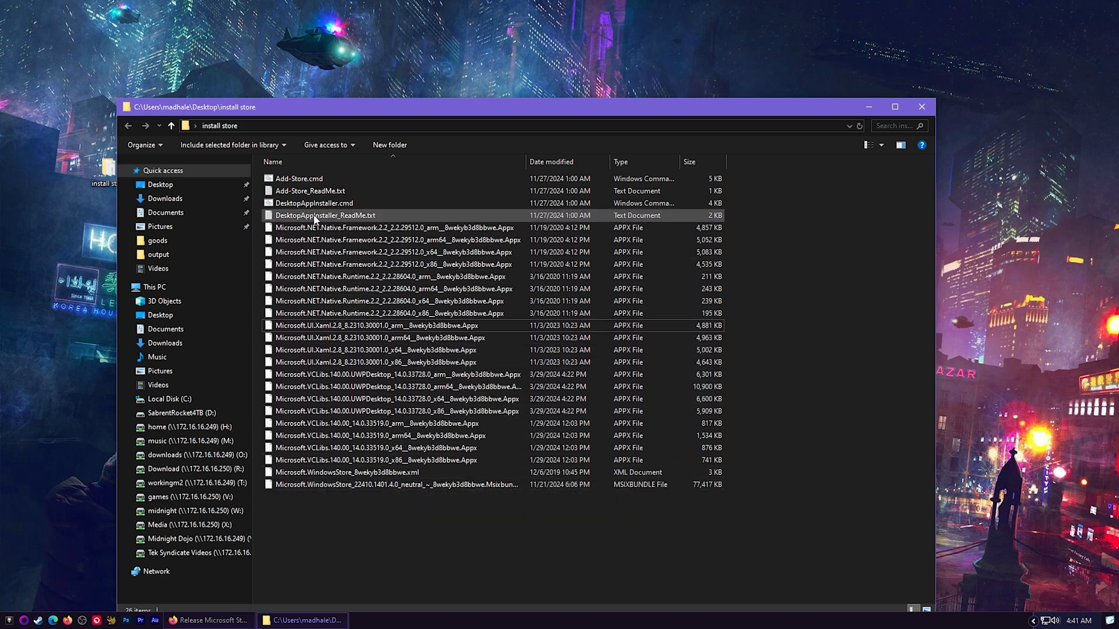
{"action": "mouse_move", "coordinate": [314, 203]}
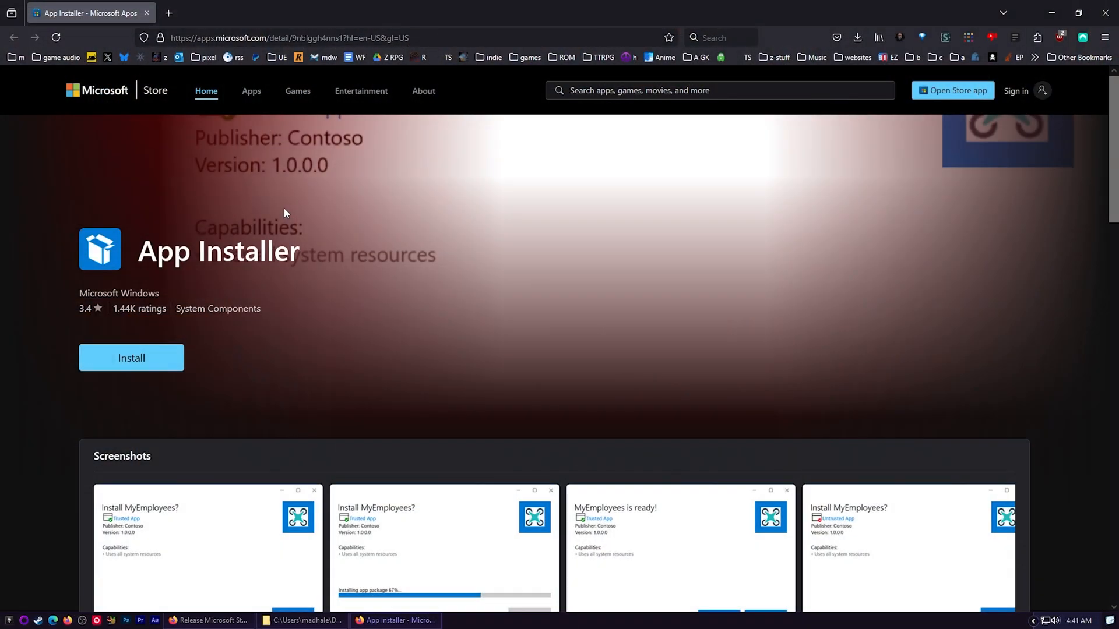
{"action": "mouse_move", "coordinate": [258, 347]}
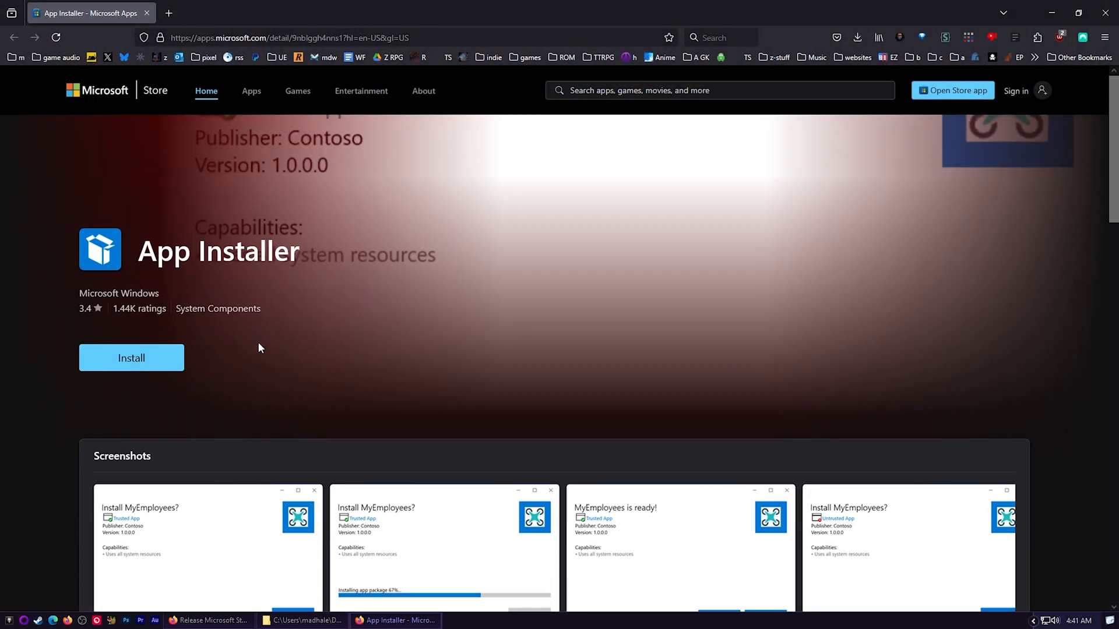
{"action": "mouse_move", "coordinate": [132, 357]}
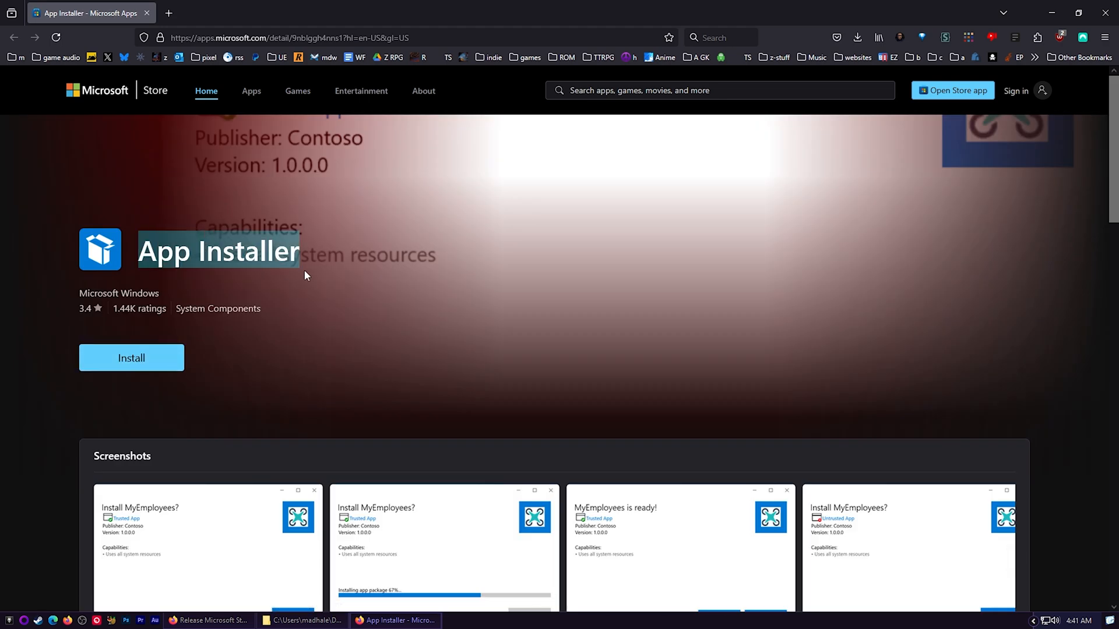
Scroll the App Installer page to review its description and ratings.
{"action": "scroll", "scroll_direction": "down", "scroll_amount": 3}
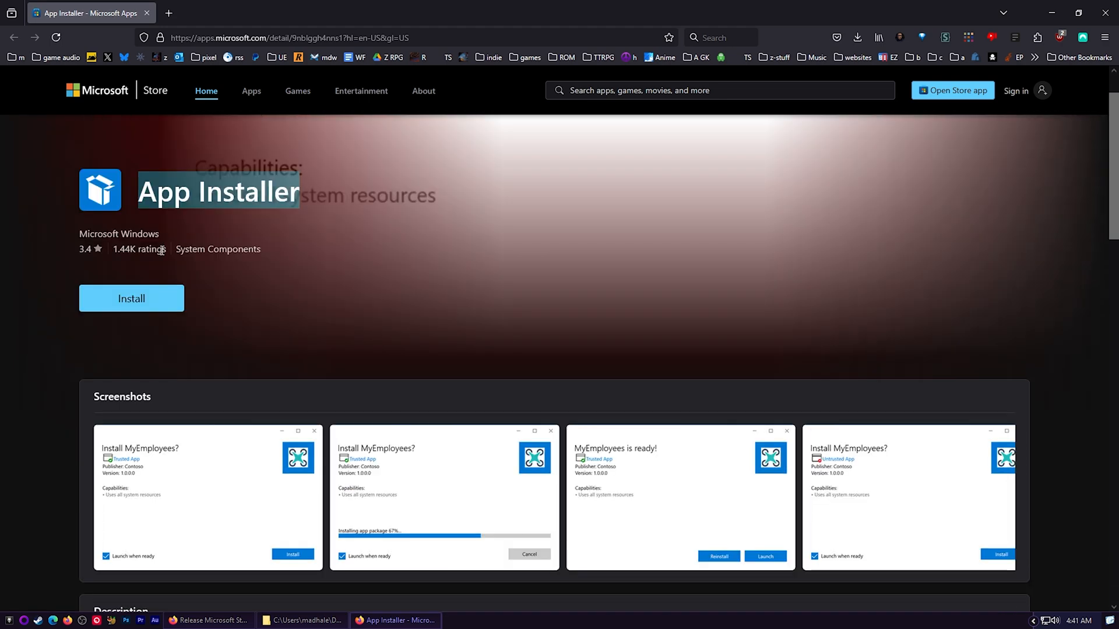
{"action": "scroll", "scroll_direction": "down", "scroll_amount": 3}
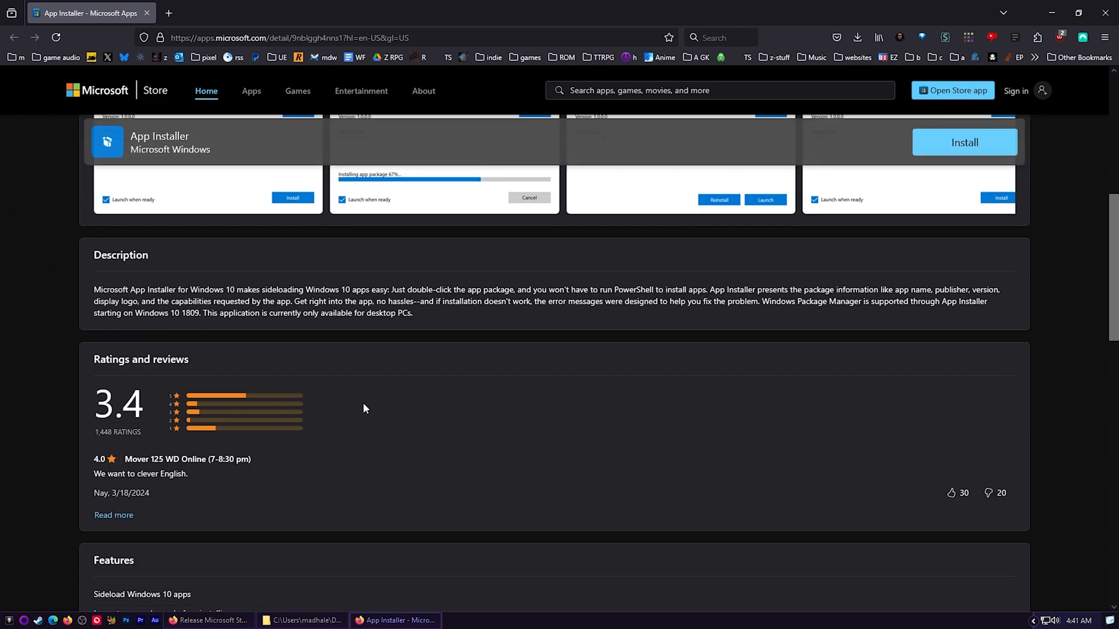
{"action": "scroll", "scroll_direction": "up", "scroll_amount": 3}
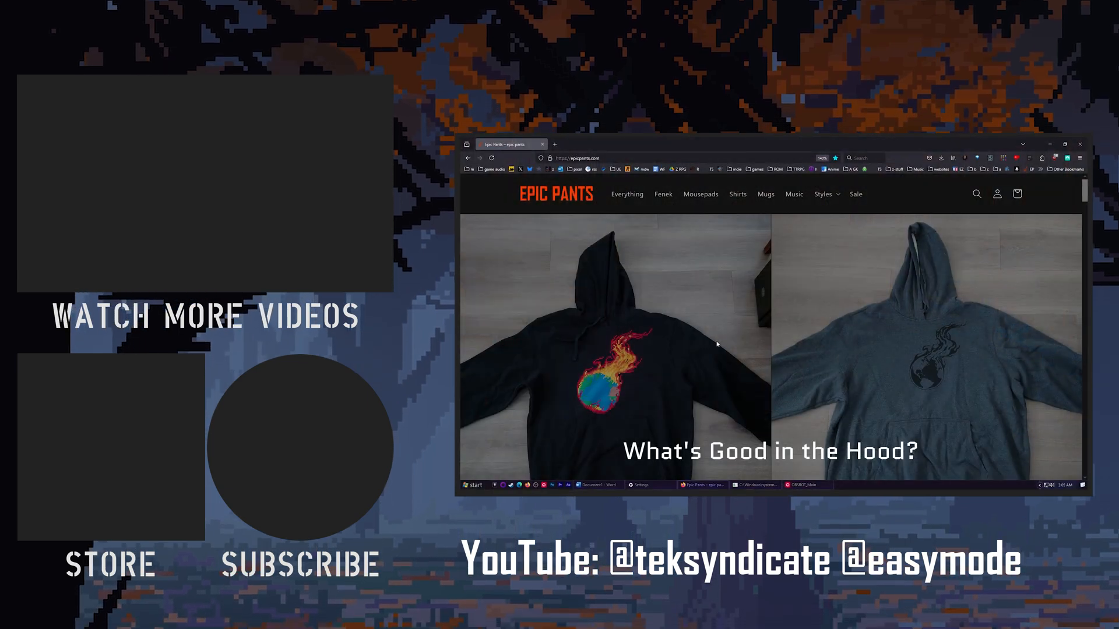
Scroll the Epic Pants homepage down to the Fenek mice and controllers section.
{"action": "scroll", "scroll_direction": "down", "scroll_amount": 3}
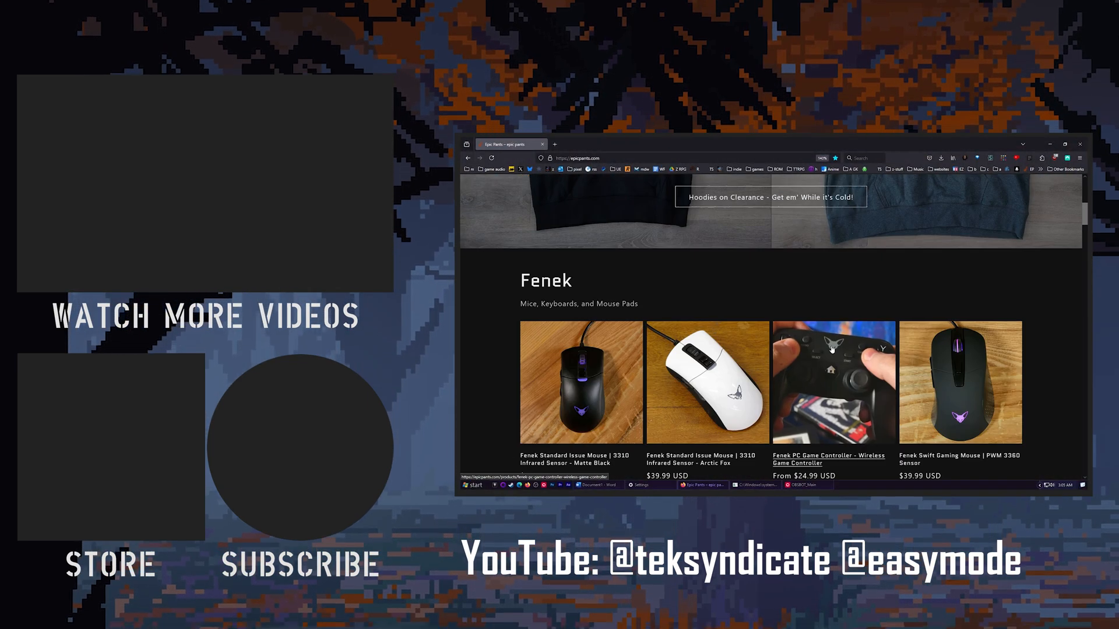
{"action": "scroll", "scroll_direction": "down", "scroll_amount": 3}
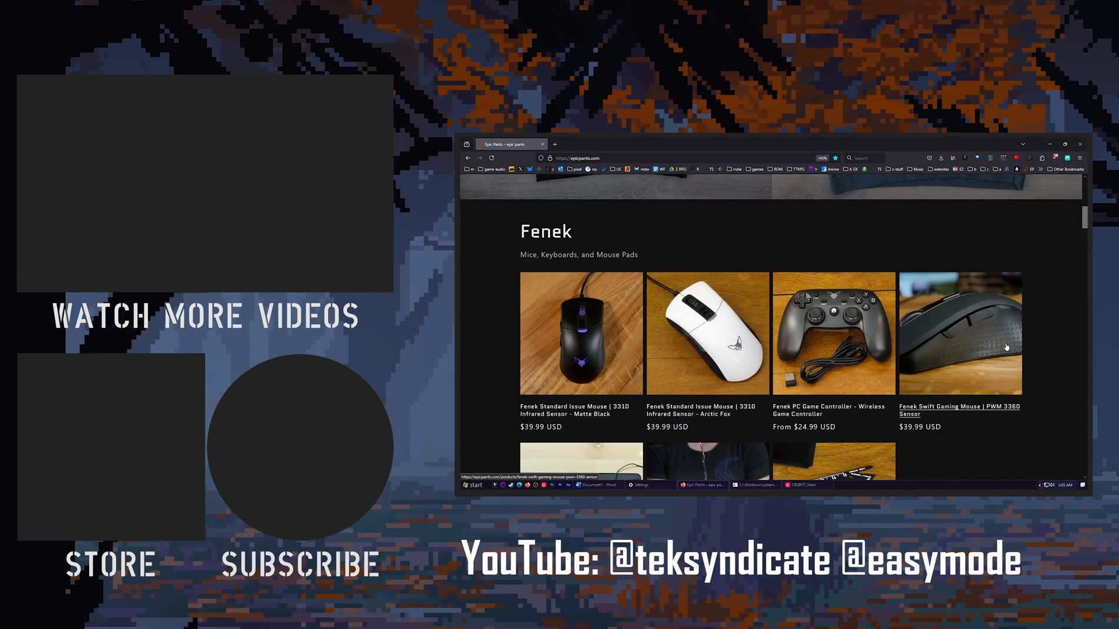
{"action": "mouse_move", "coordinate": [579, 334]}
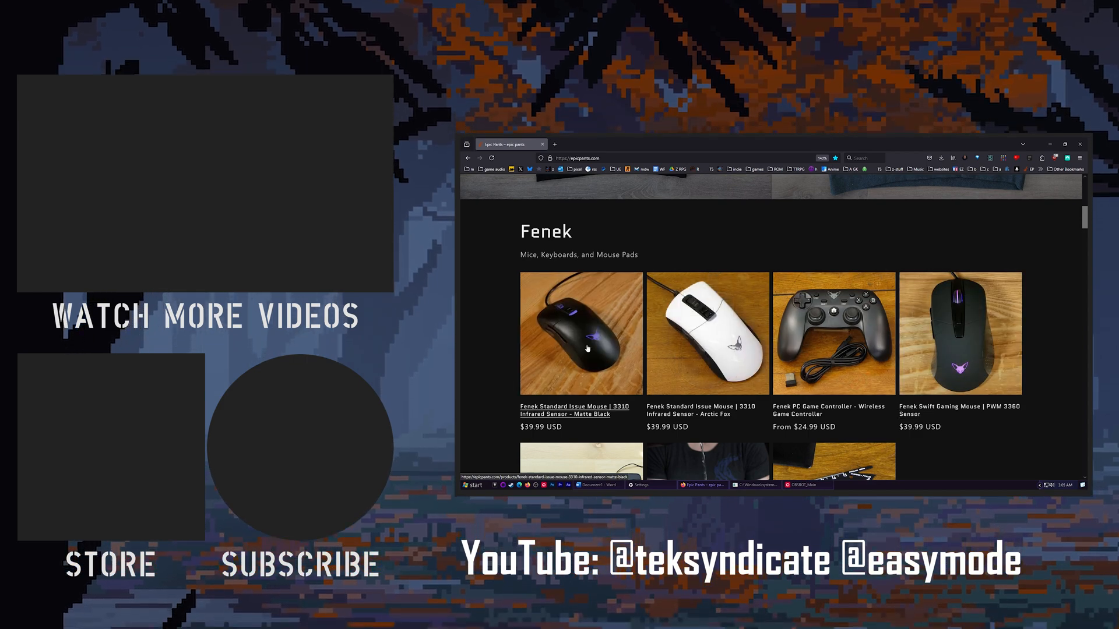